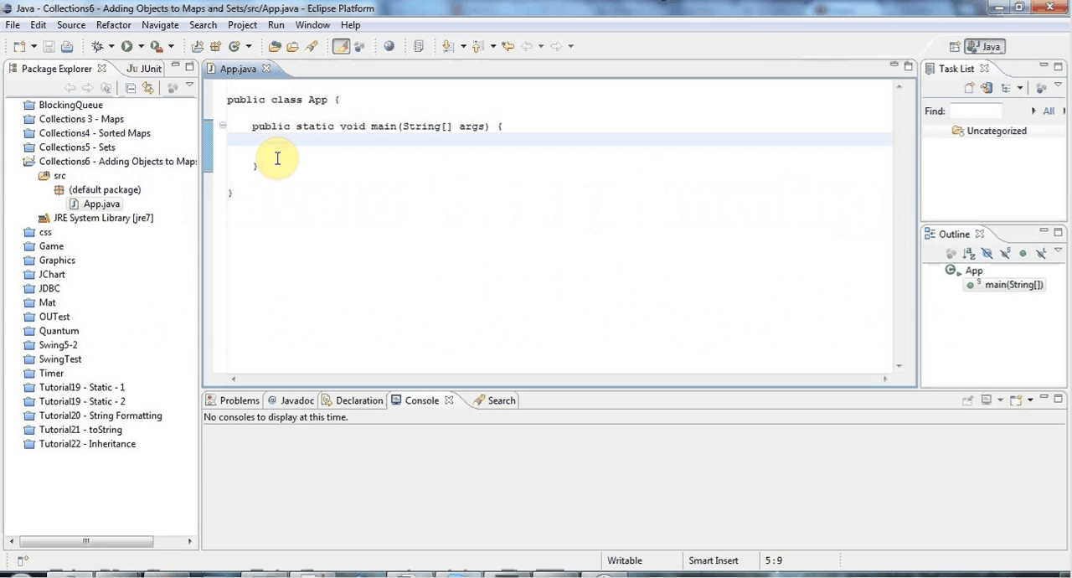
- Place the cursor inside App.java's empty main method to begin writing code
{"action": "left_click", "coordinate": [278, 141]}
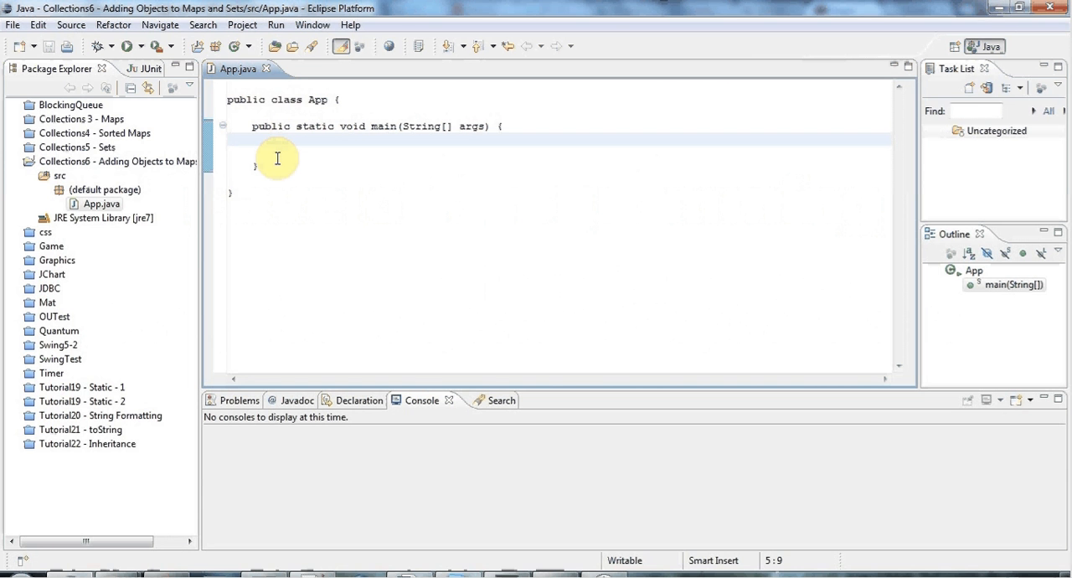
{"action": "mouse_move", "coordinate": [402, 194]}
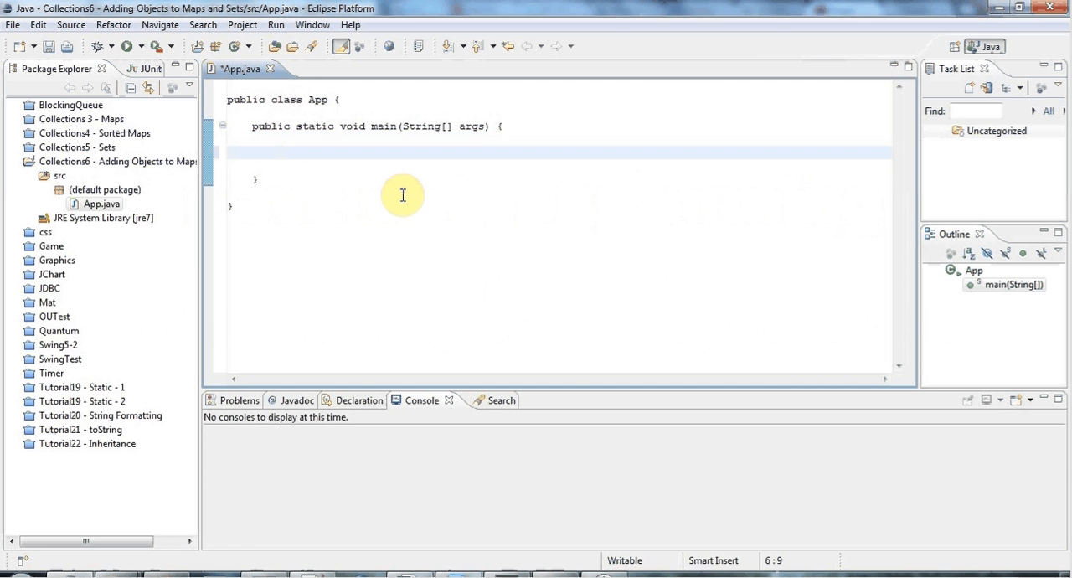
- Declare Map<String, Integer> map = new HashMap<String, Integer>(); in main, with imports organized and saved
{"action": "type", "text": "Map<>"}
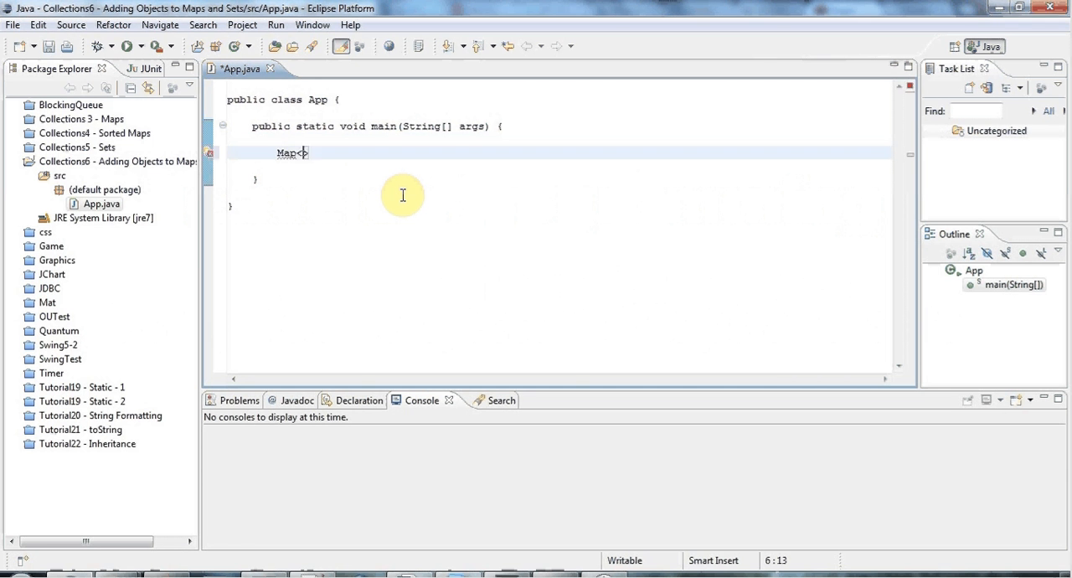
{"action": "type", "text": "String"}
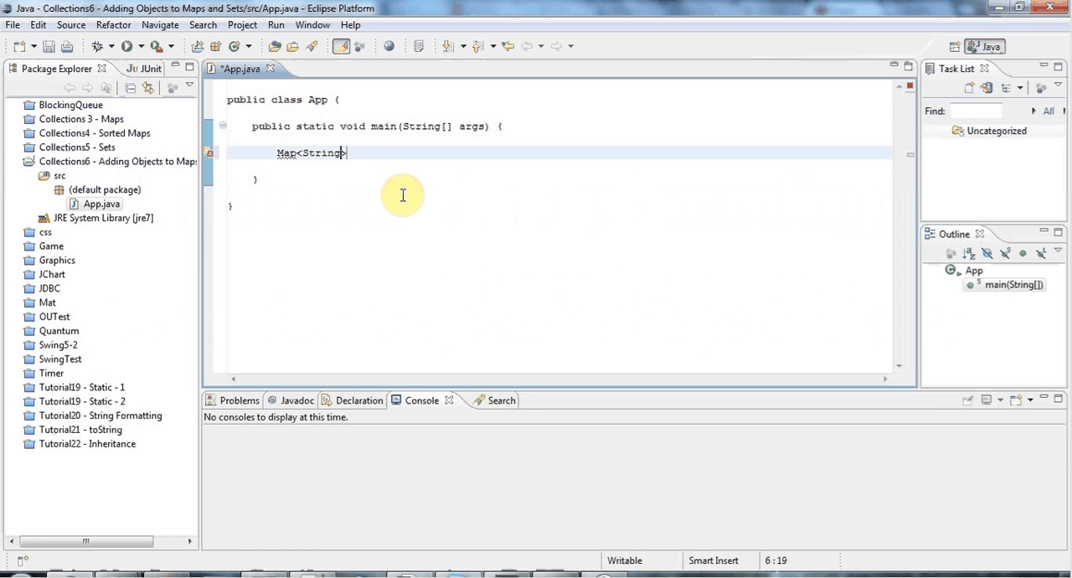
{"action": "type", "text": ", Integer"}
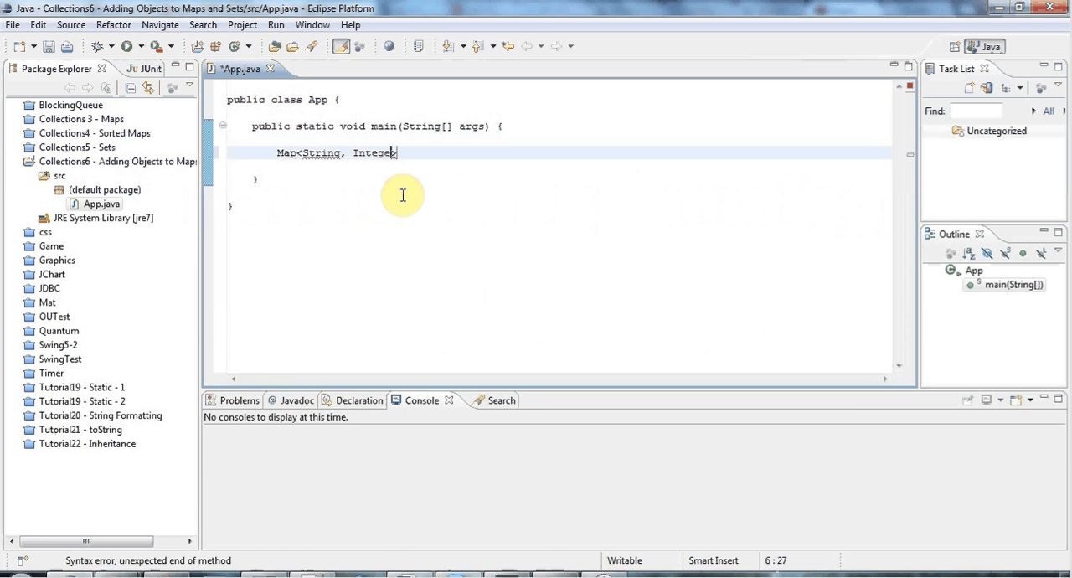
{"action": "type", "text": ">"}
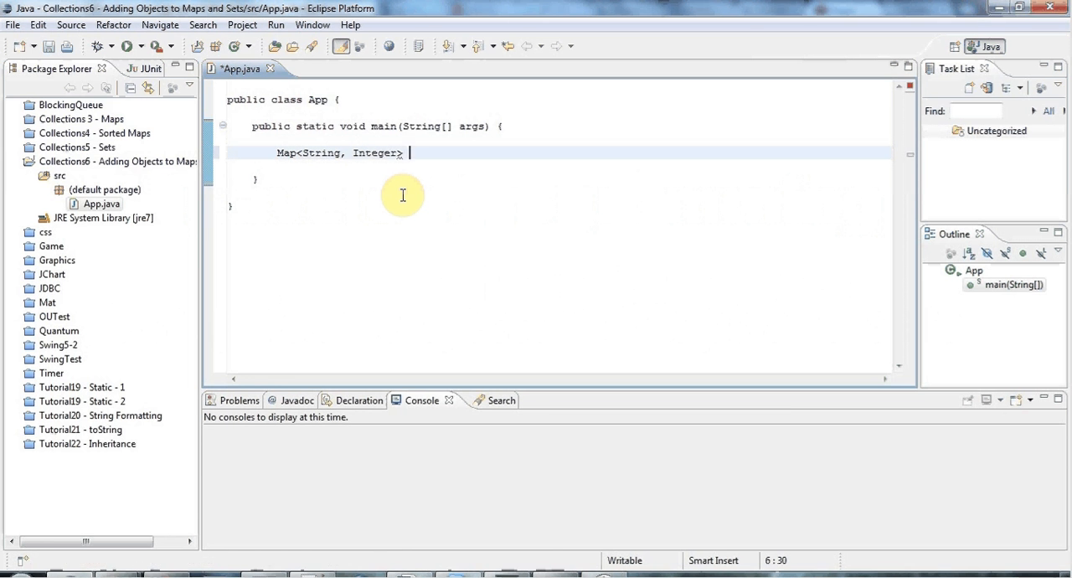
{"action": "type", "text": "map = new HashMap"}
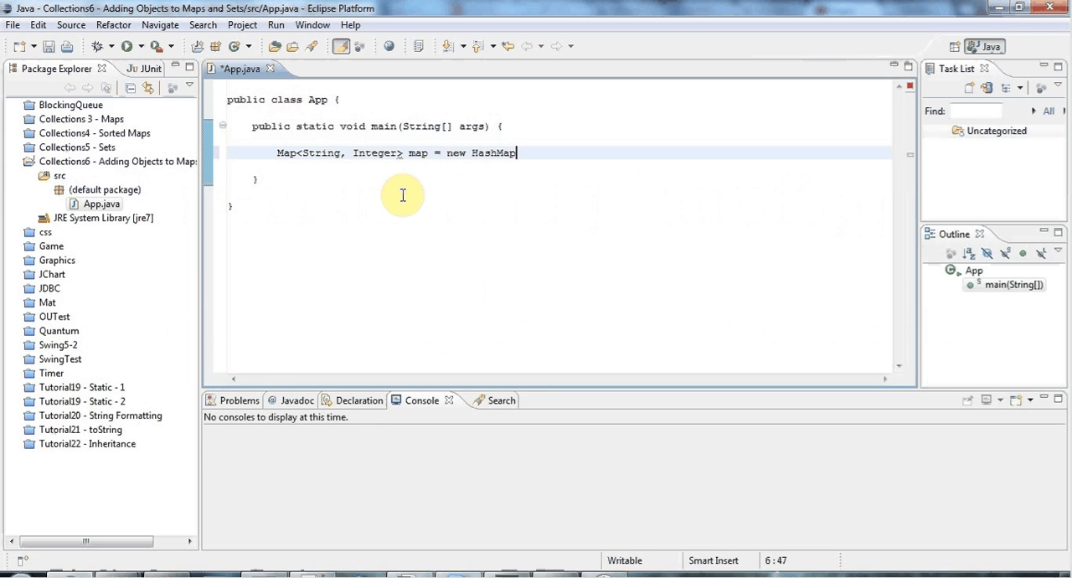
{"action": "type", "text": "<String>"}
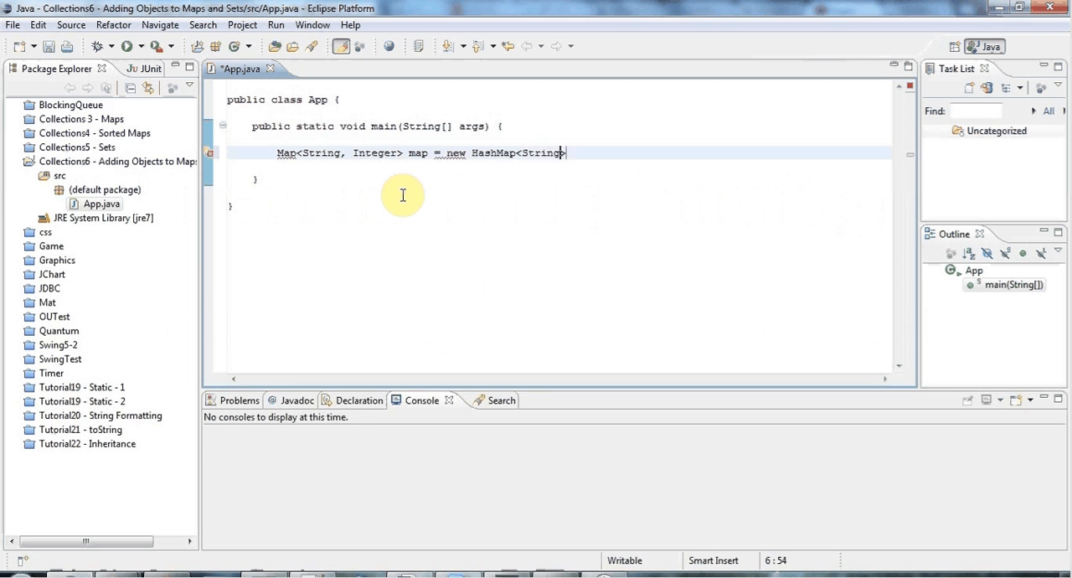
{"action": "type", "text": ", Integer>"}
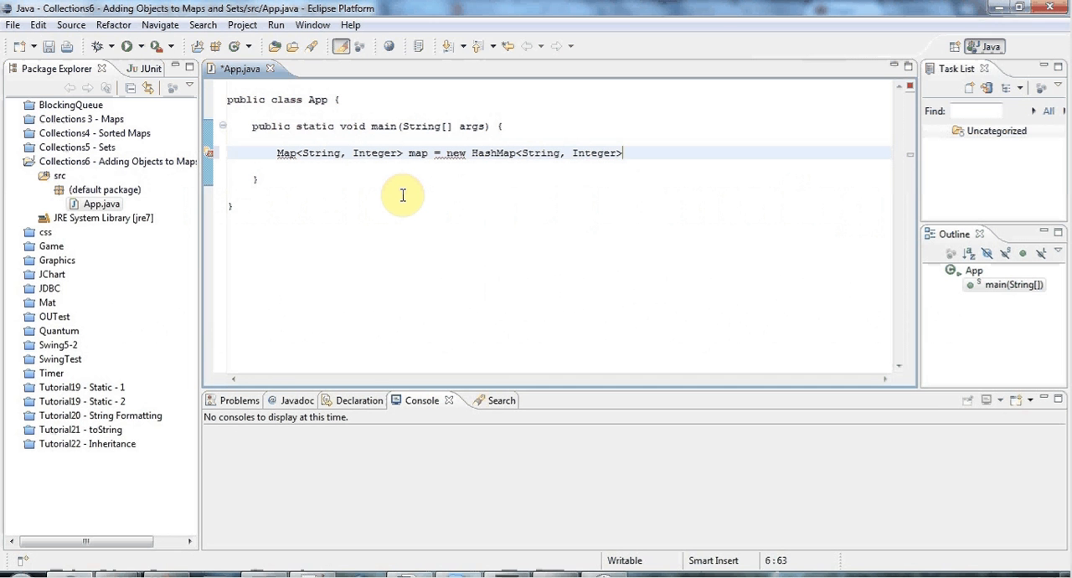
{"action": "type", "text": "(9"}
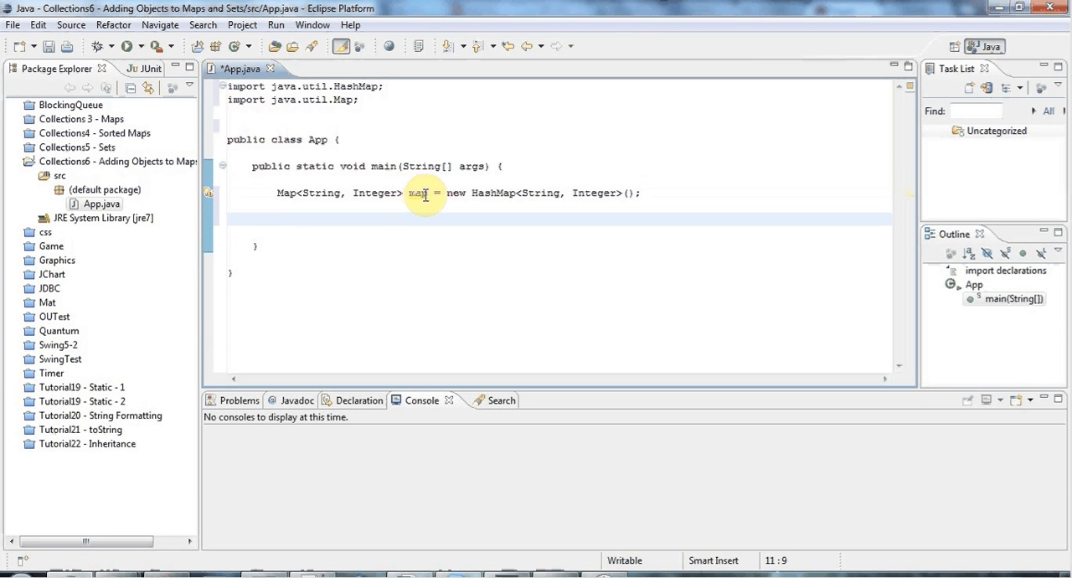
{"action": "mouse_move", "coordinate": [310, 218]}
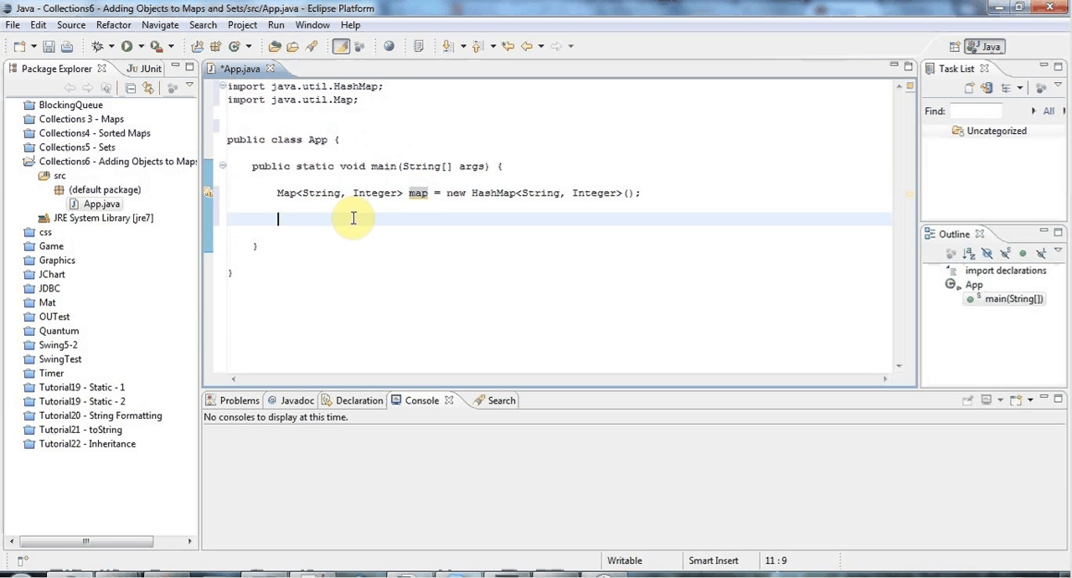
- Add four map.put calls for "one"→1, "two"→2, "three"→3 and "one"→1 again
{"action": "type", "text": "map."}
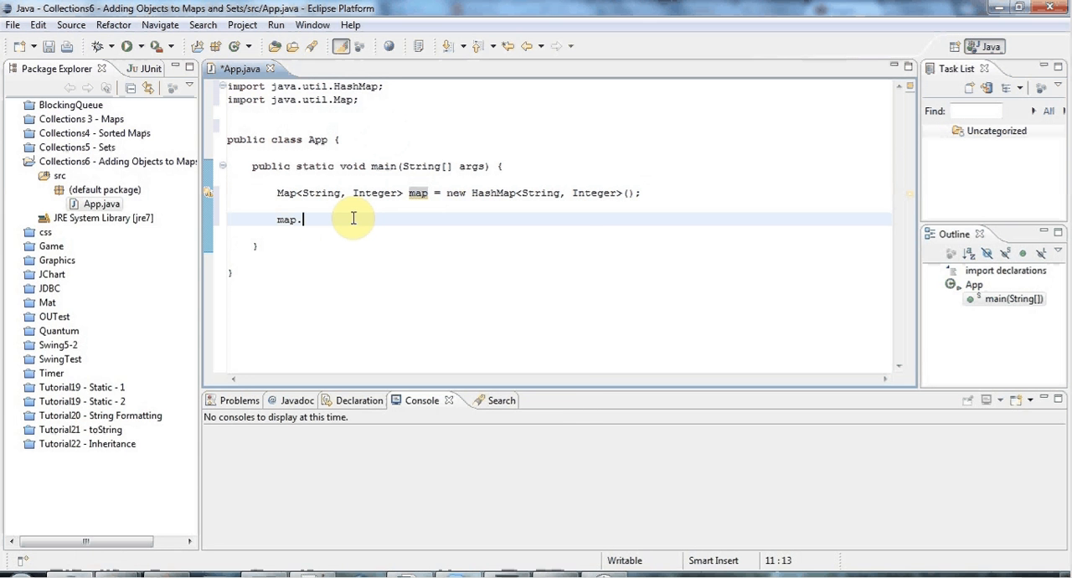
{"action": "type", "text": "put"}
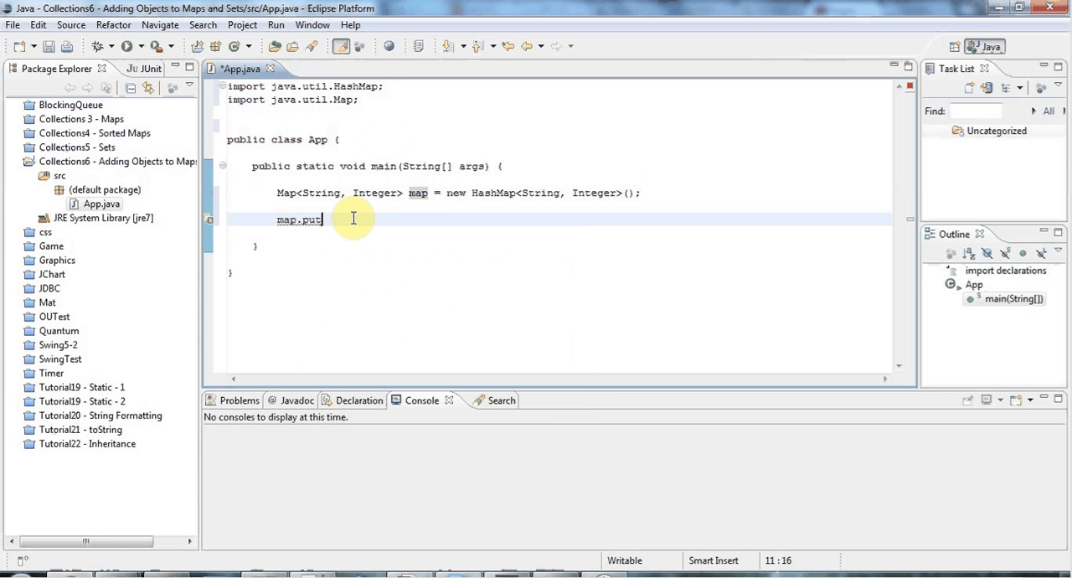
{"action": "type", "text": "(\"one\", arg1"}
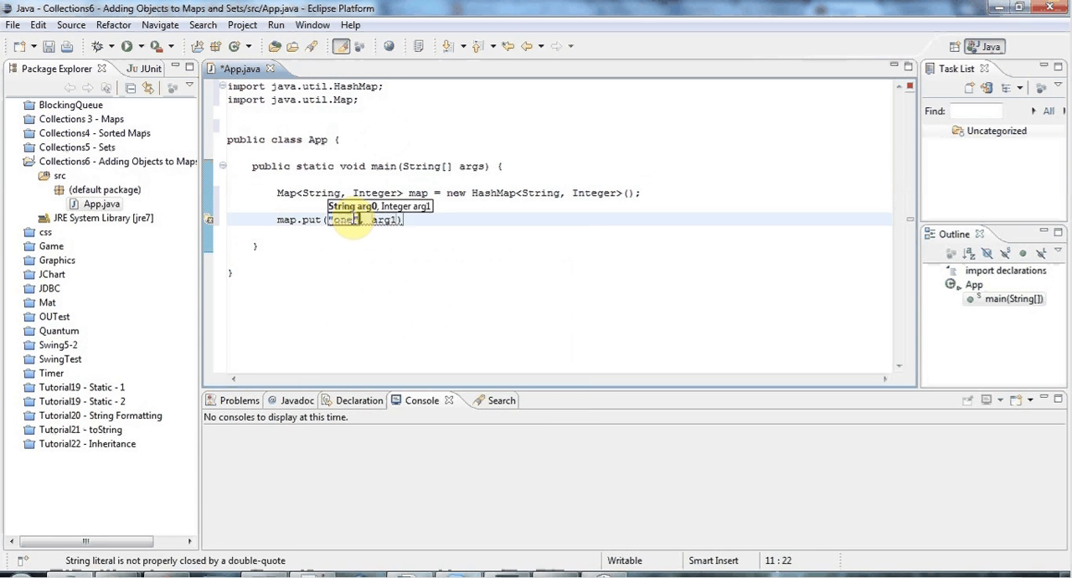
{"action": "type", "text": "\", \""}
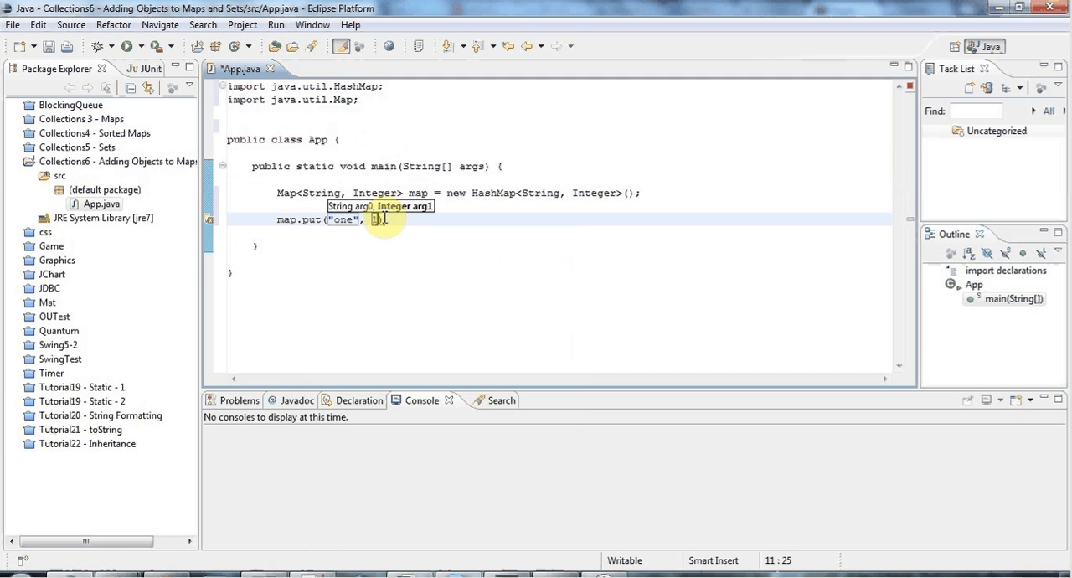
{"action": "type", "text": "1)"}
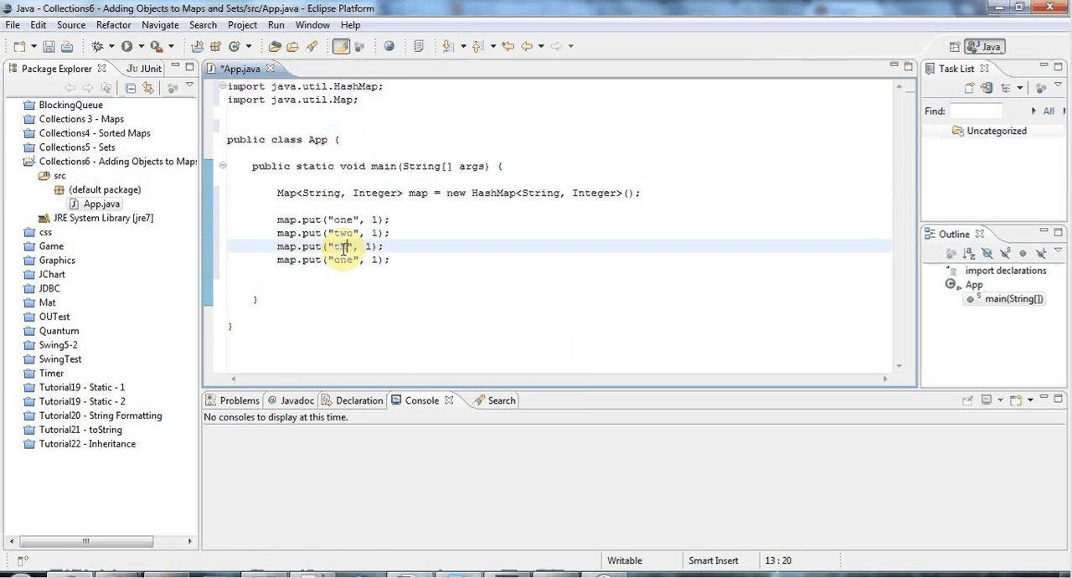
{"action": "type", "text": "hree"}
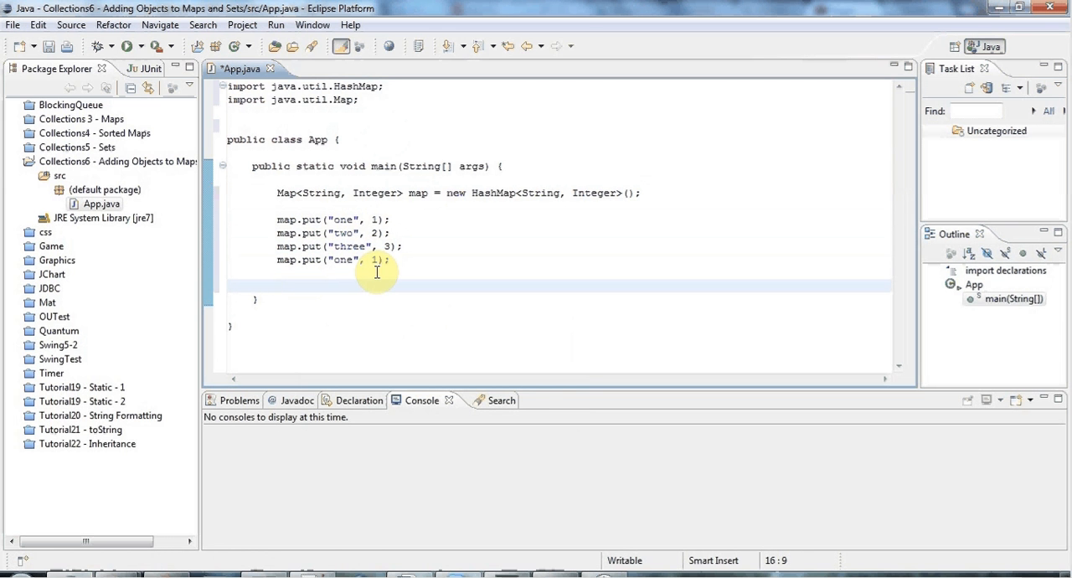
- Write a for loop over map.keySet() printing key + ": " + map.get(key)
{"action": "type", "text": "for("}
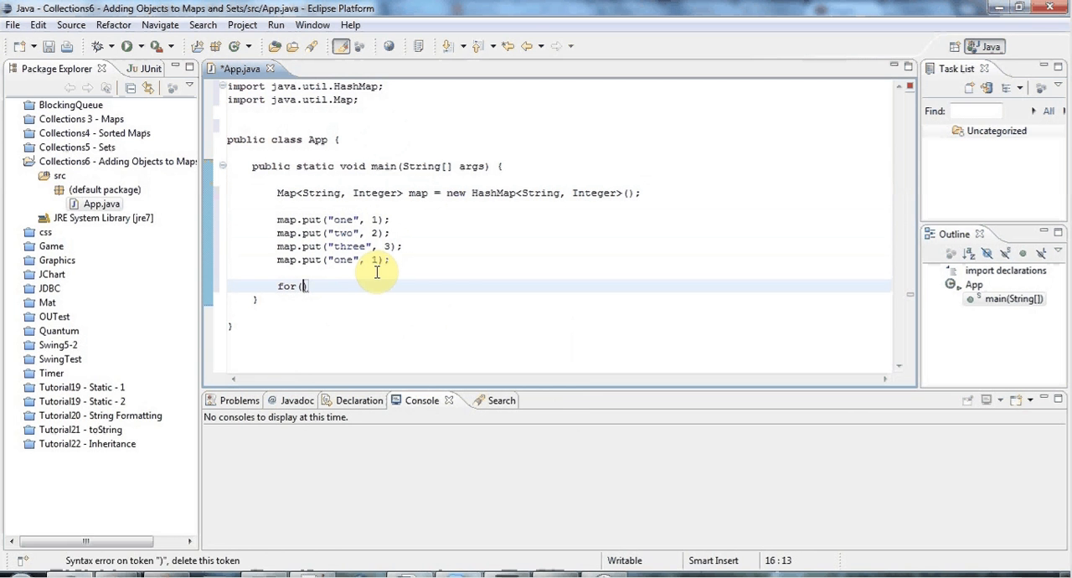
{"action": "type", "text": "String"}
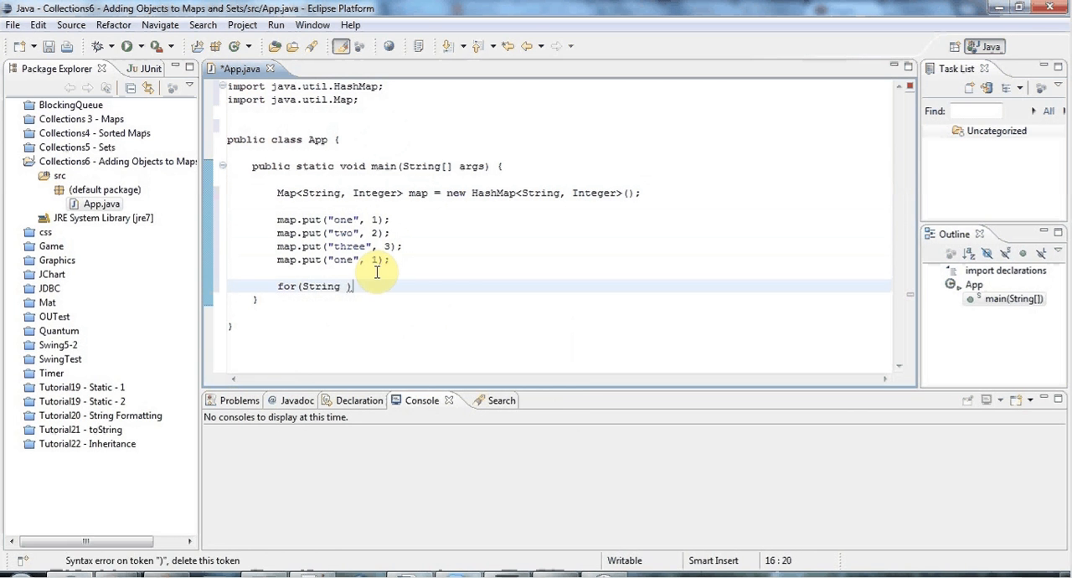
{"action": "type", "text": "key:"}
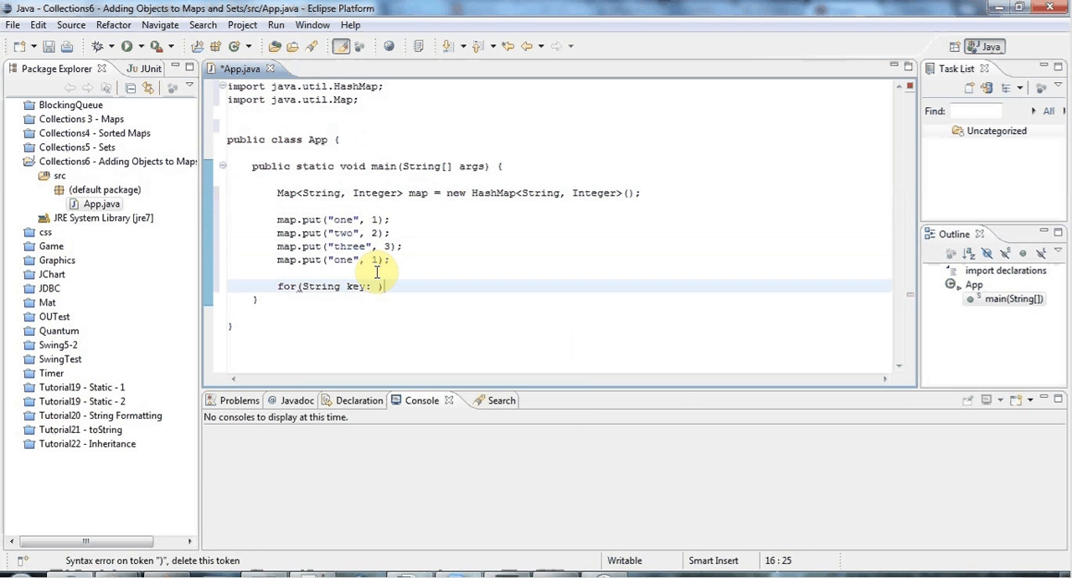
{"action": "type", "text": "map"}
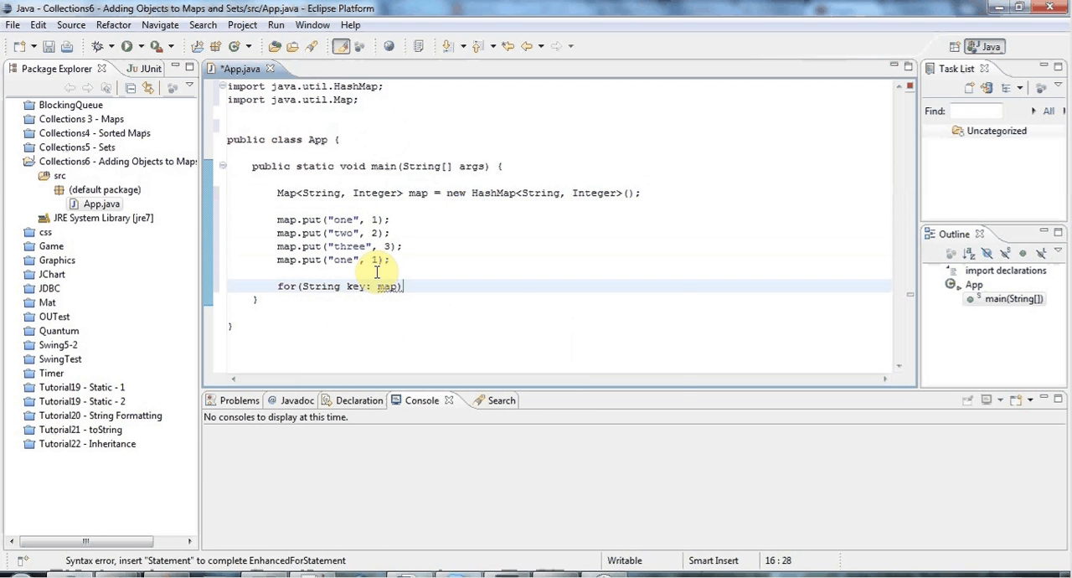
{"action": "type", "text": ".keySet()"}
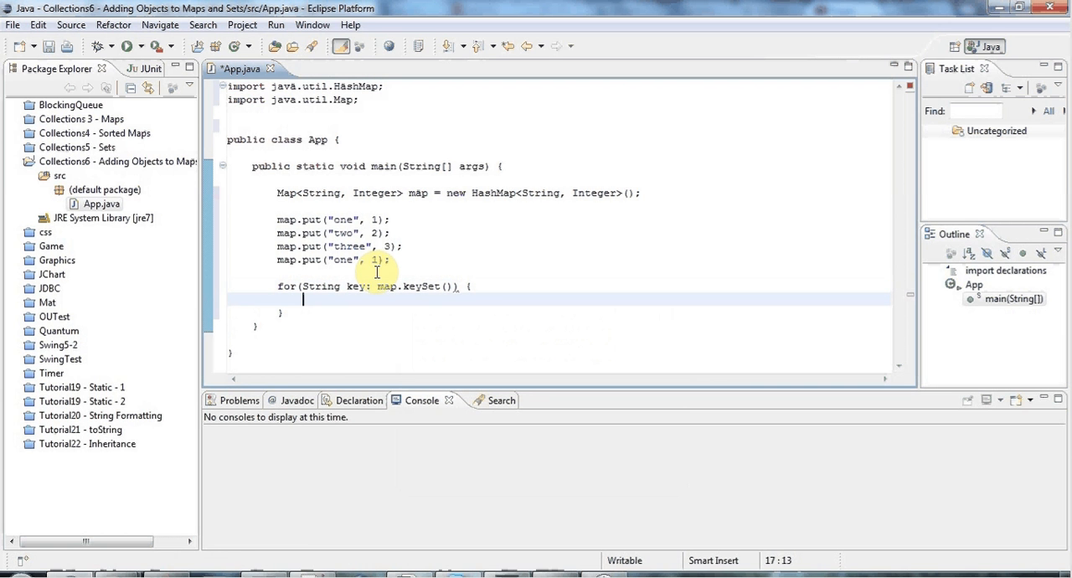
{"action": "type", "text": "sy"}
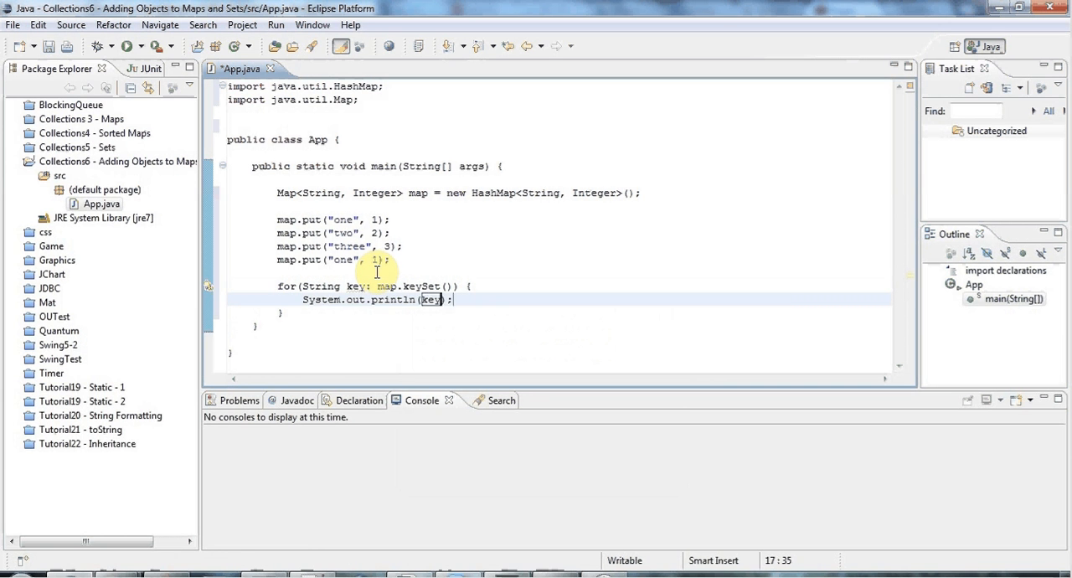
{"action": "type", "text": "+"}
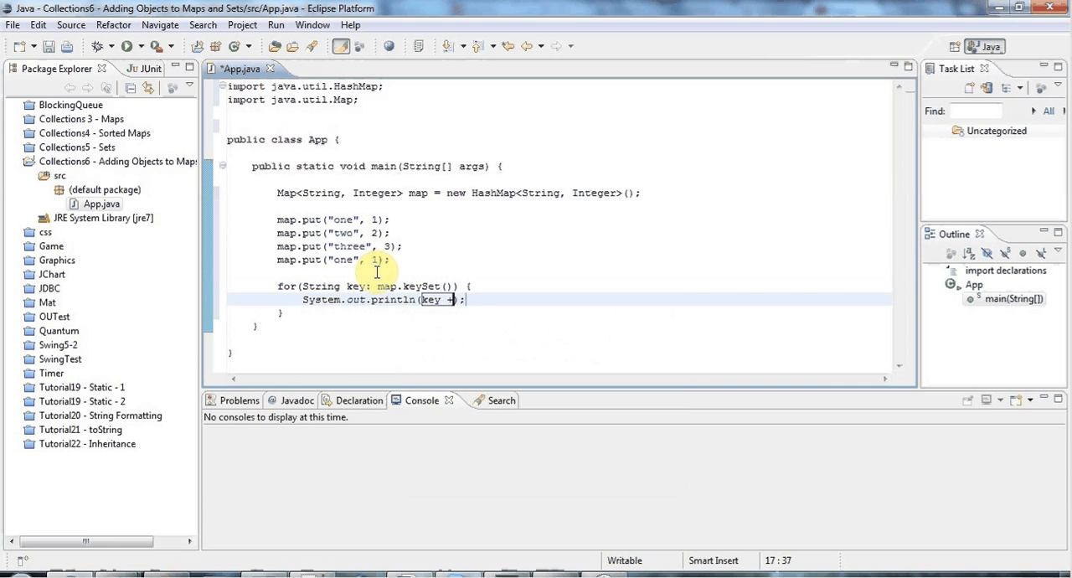
{"action": "type", "text": "+ \": \""}
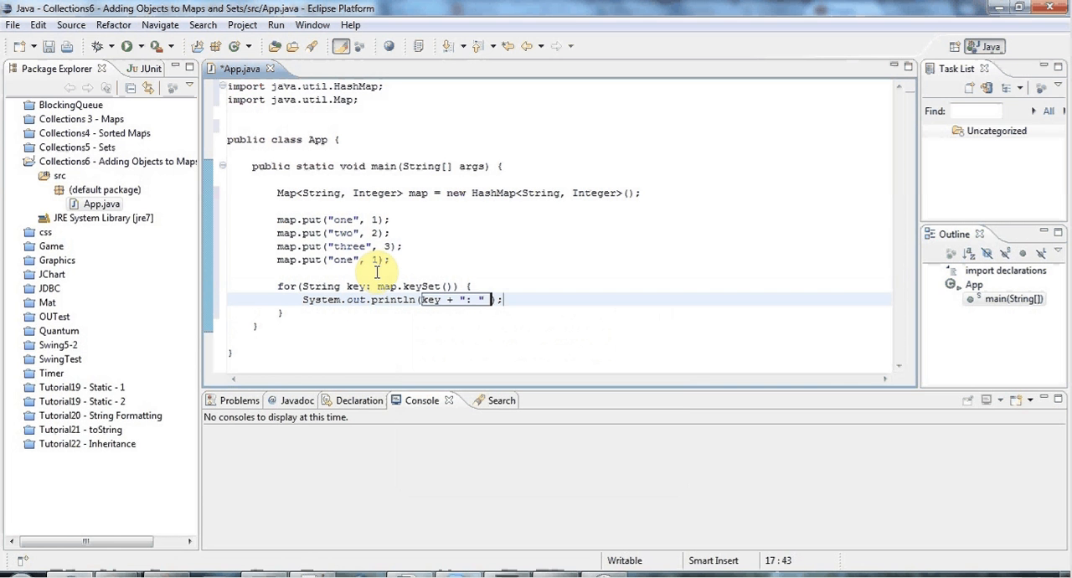
{"action": "type", "text": "+ map.get(key"}
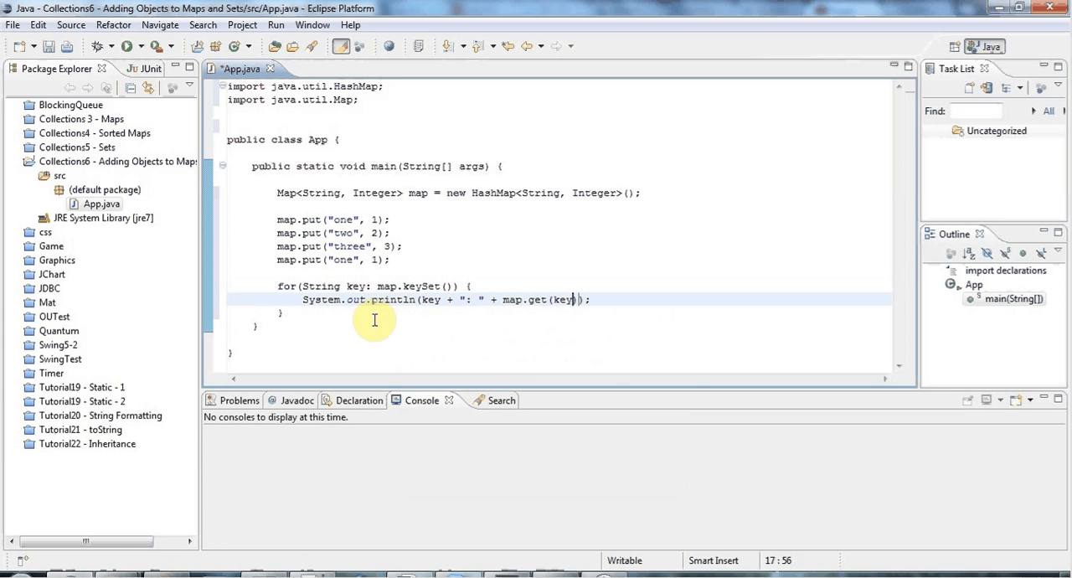
{"action": "mouse_move", "coordinate": [271, 282]}
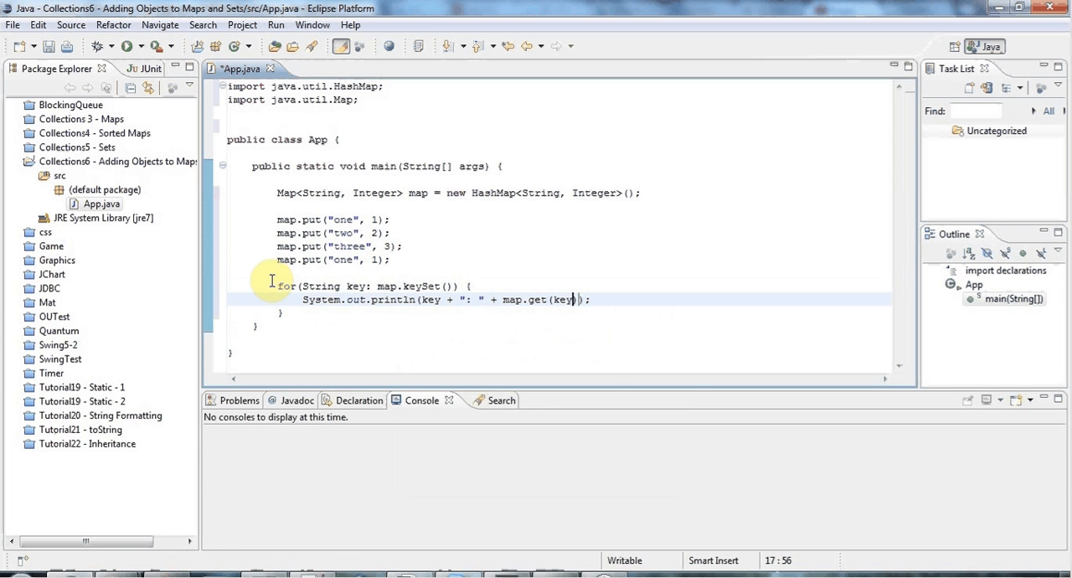
{"action": "mouse_move", "coordinate": [220, 139]}
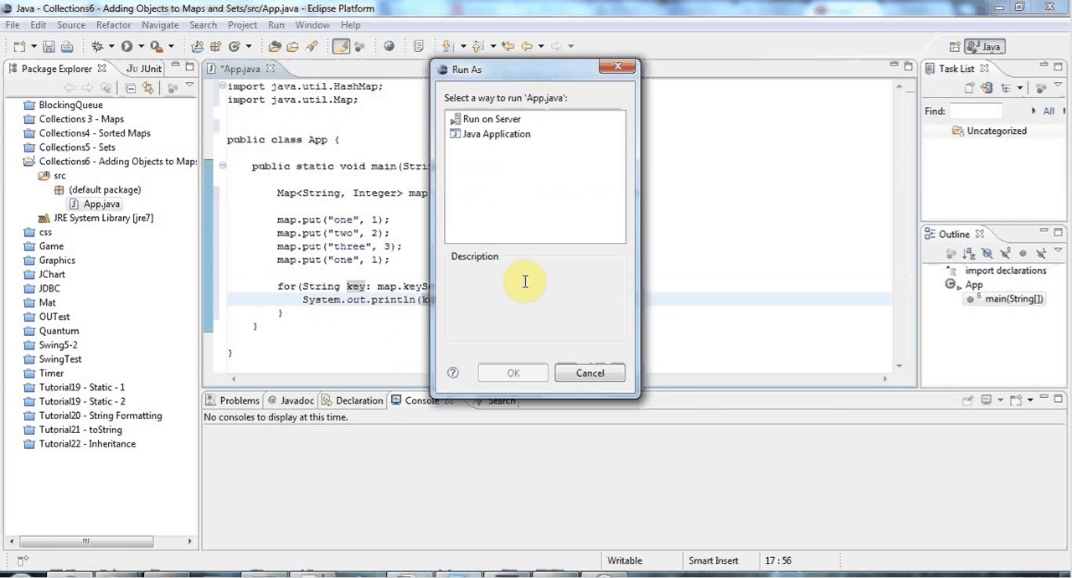
- Run App as a Java application so the console lists two: 2, one: 1, three: 3
{"action": "left_click", "coordinate": [513, 372]}
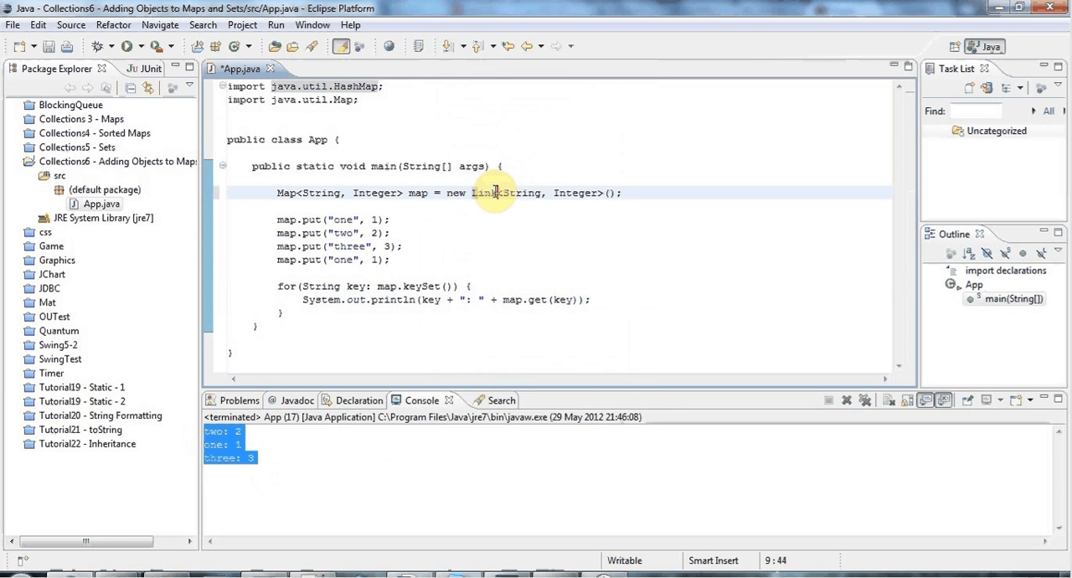
- Switch the map to a LinkedHashMap and rerun, printing one: 1, two: 2, three: 3 in insertion order
{"action": "type", "text": "edHashMap"}
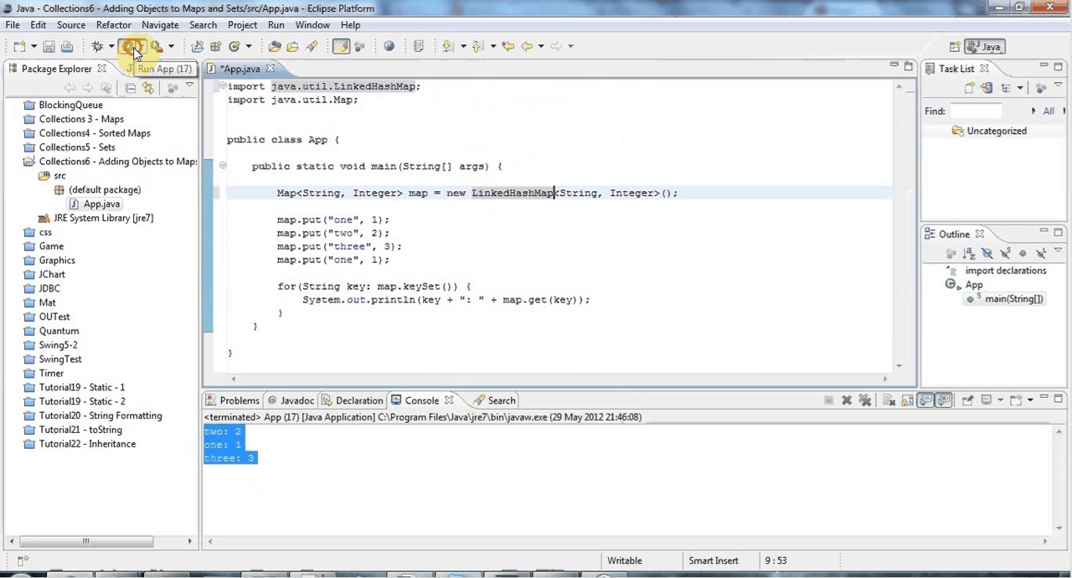
{"action": "left_click", "coordinate": [134, 46]}
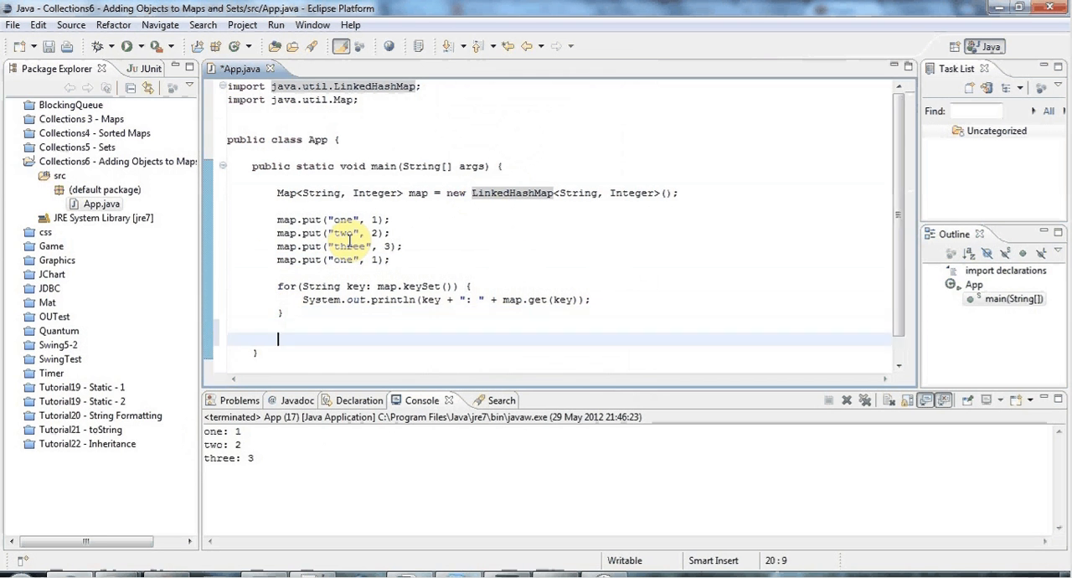
- Declare Set<String> set = new LinkedHashSet<String>(); below the for loop
{"action": "type", "text": "Set<>"}
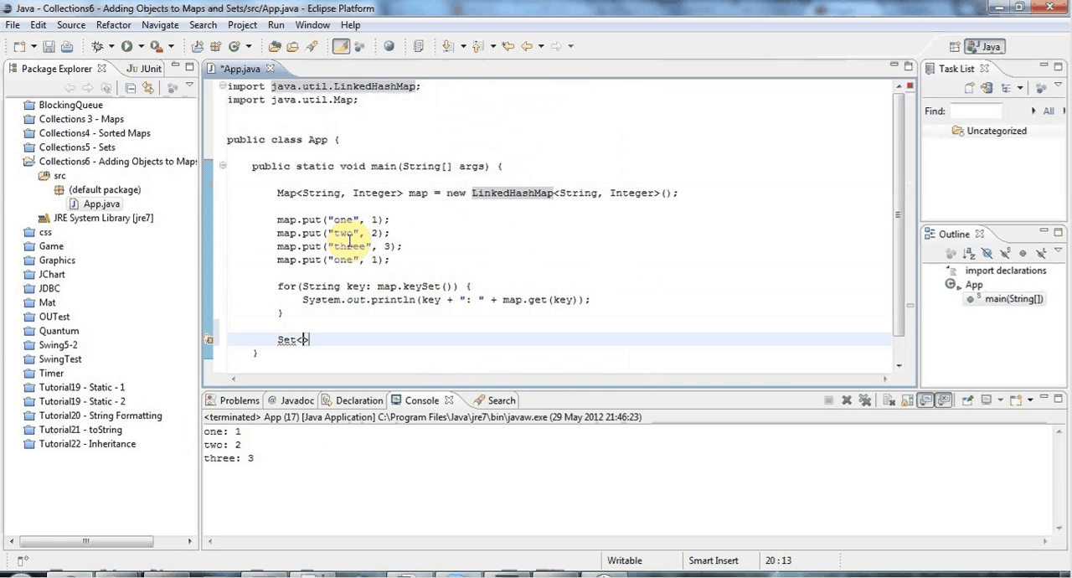
{"action": "type", "text": "String"}
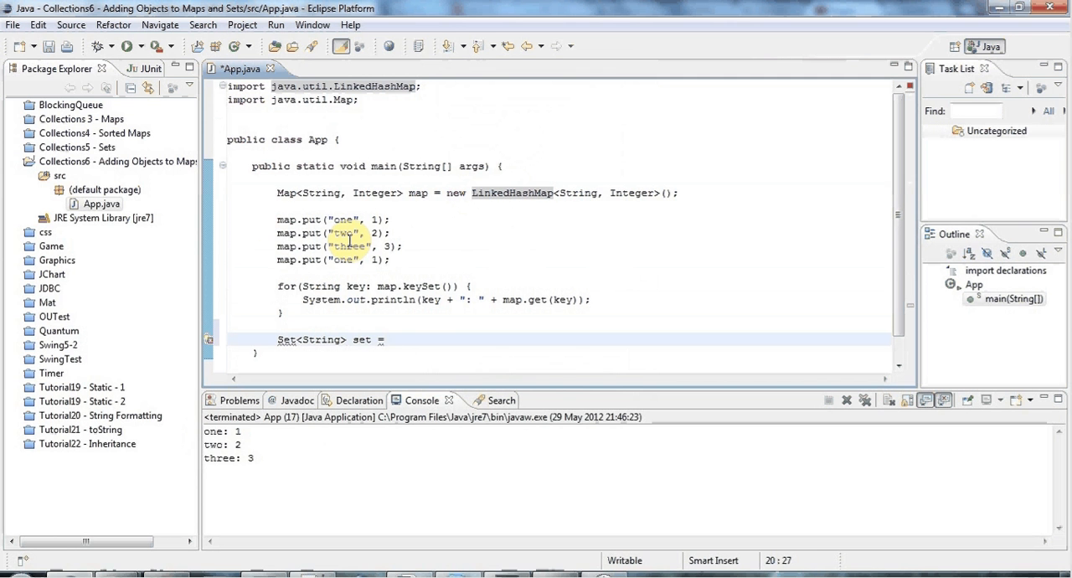
{"action": "type", "text": "new Linked"}
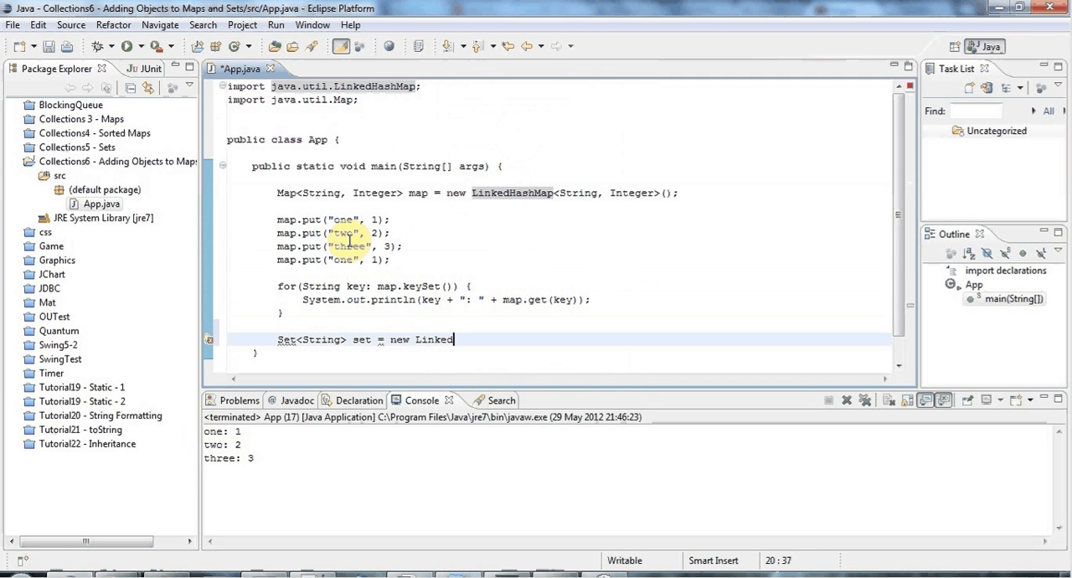
{"action": "type", "text": "HashS"}
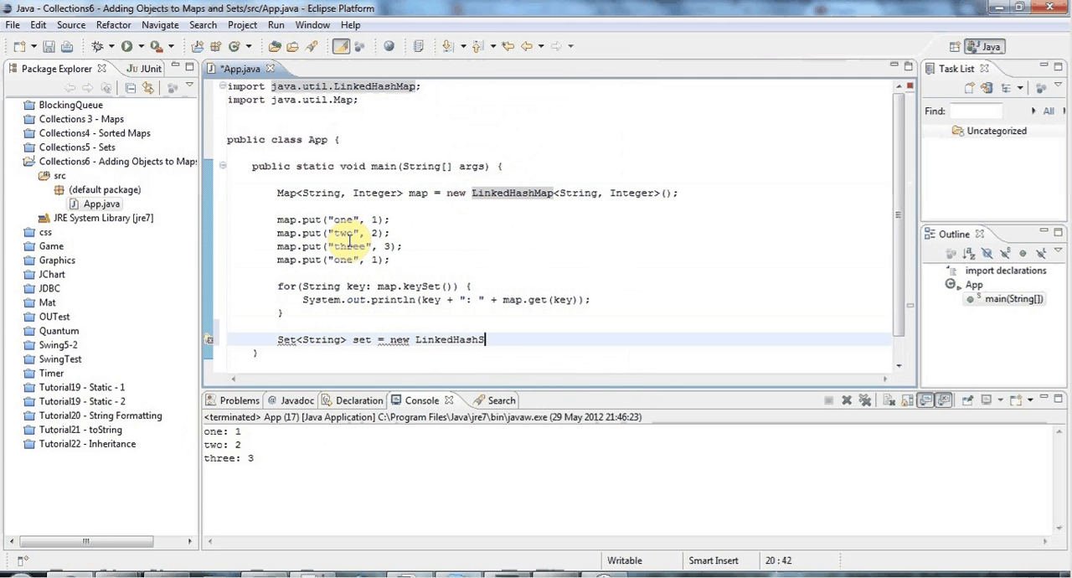
{"action": "type", "text": "et"}
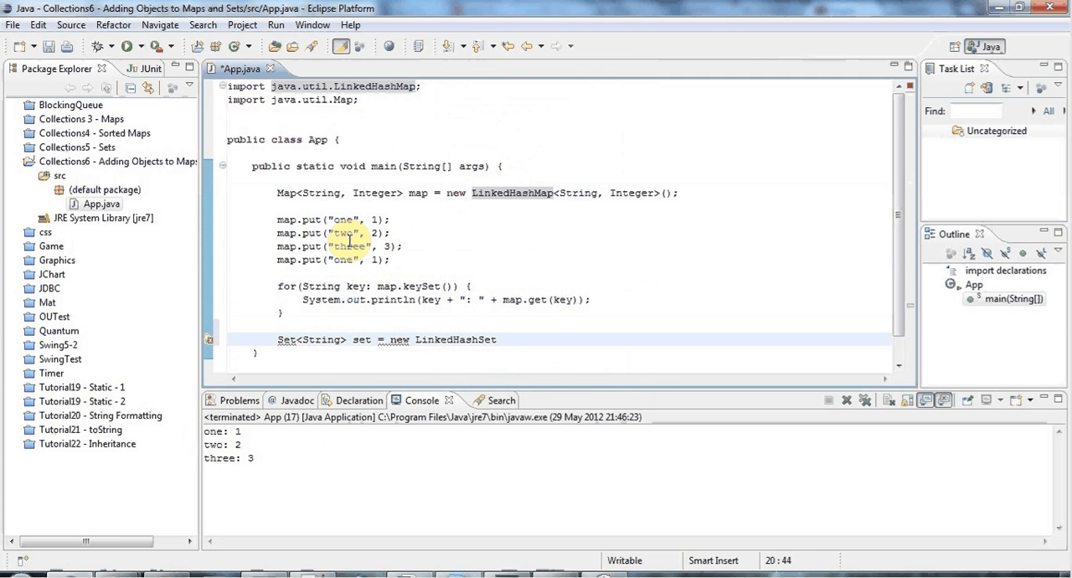
{"action": "type", "text": "<S>"}
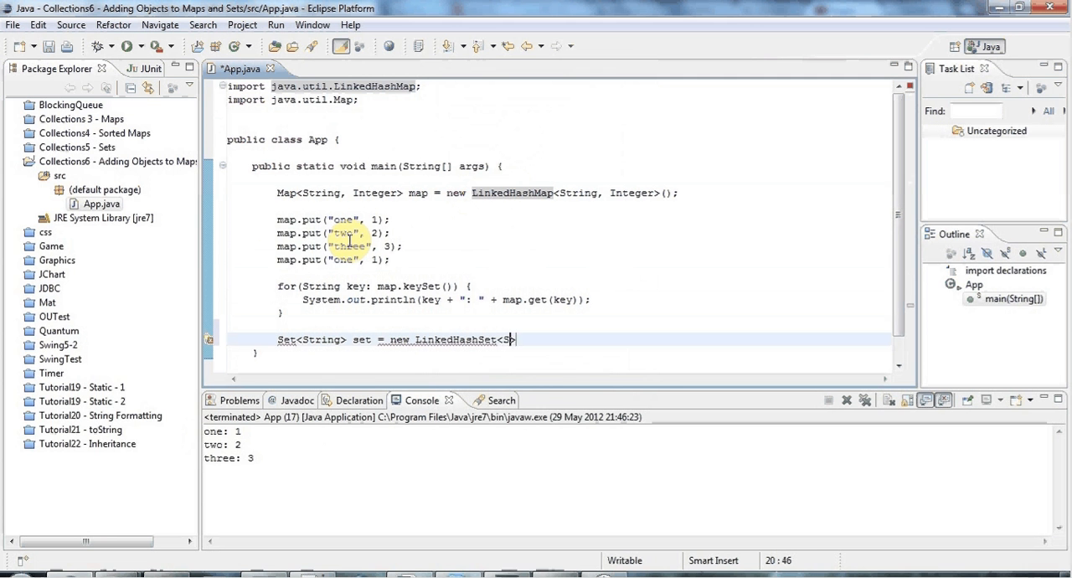
{"action": "type", "text": "tring>"}
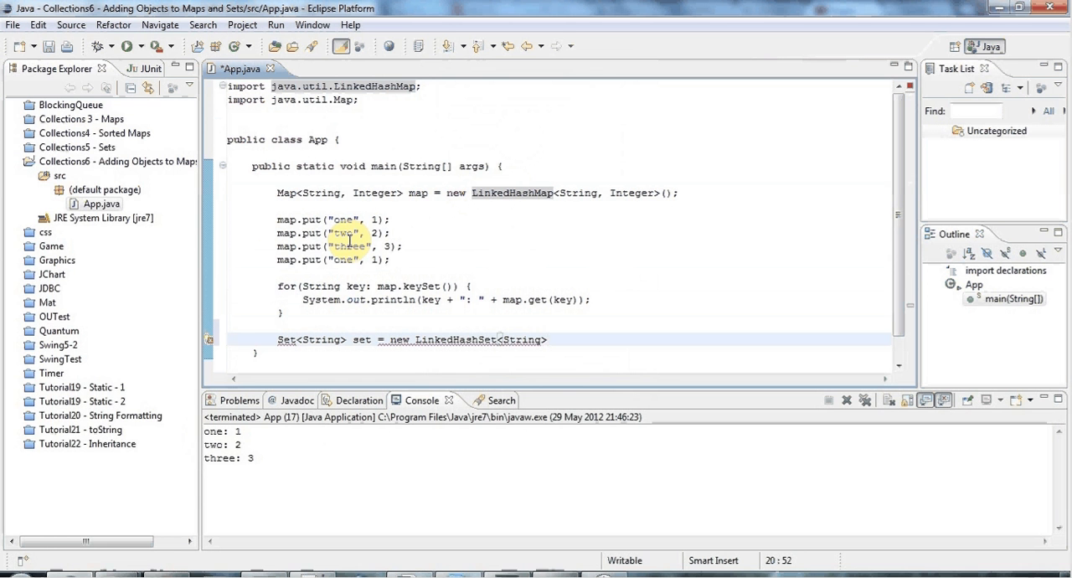
{"action": "type", "text": "();"}
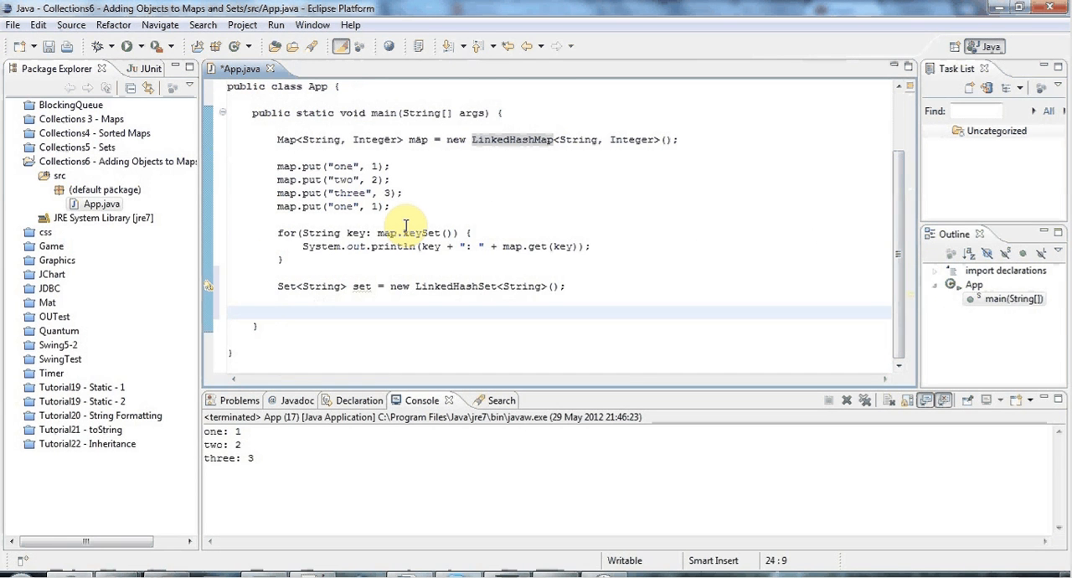
- Add set.add calls for dog, cat, mouse and cat again
{"action": "type", "text": "set.add"}
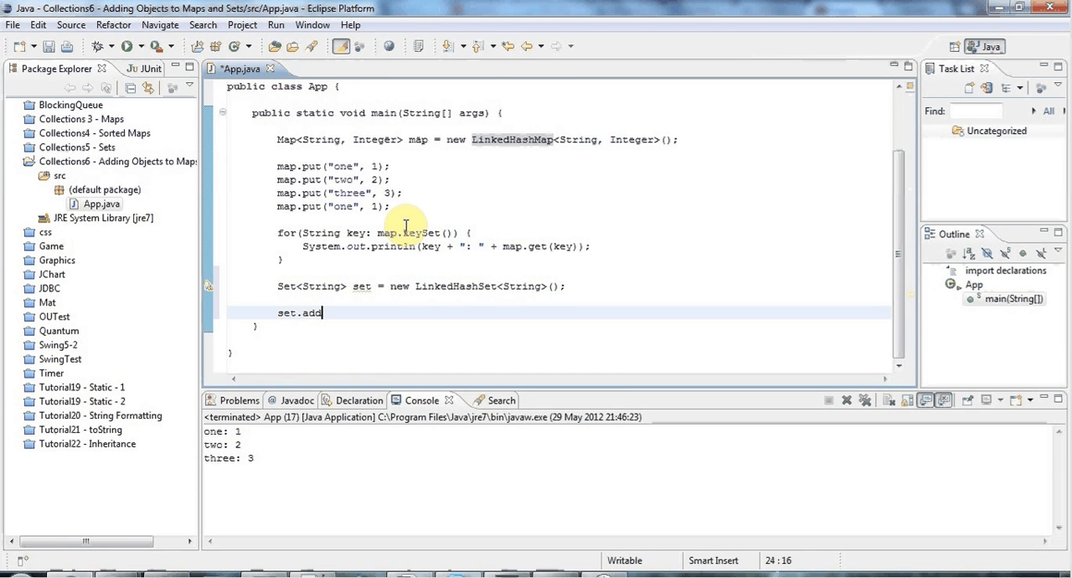
{"action": "type", "text": "("}
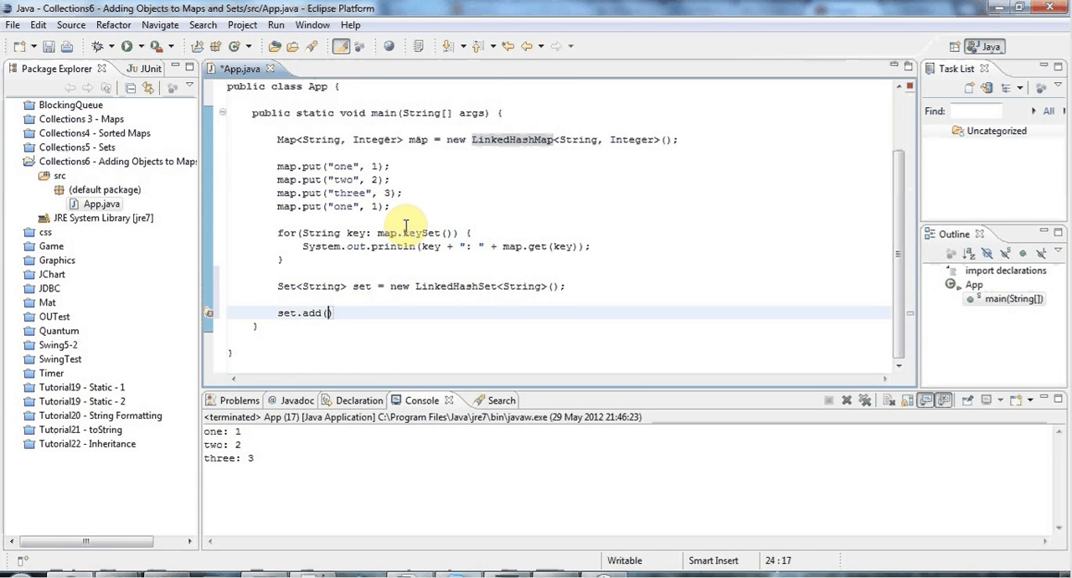
{"action": "type", "text": "\"one\""}
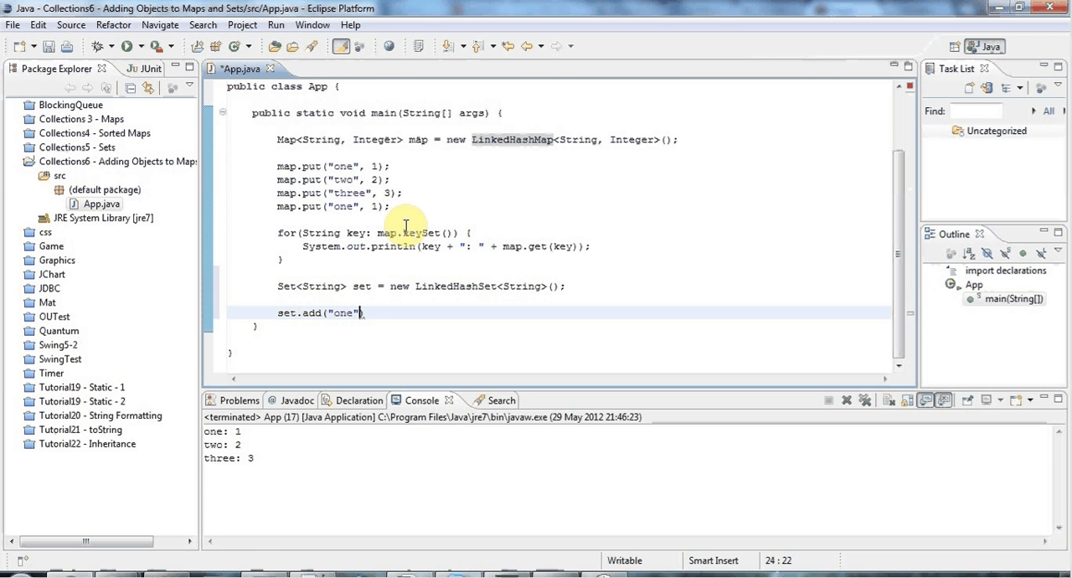
{"action": "type", "text": ";"}
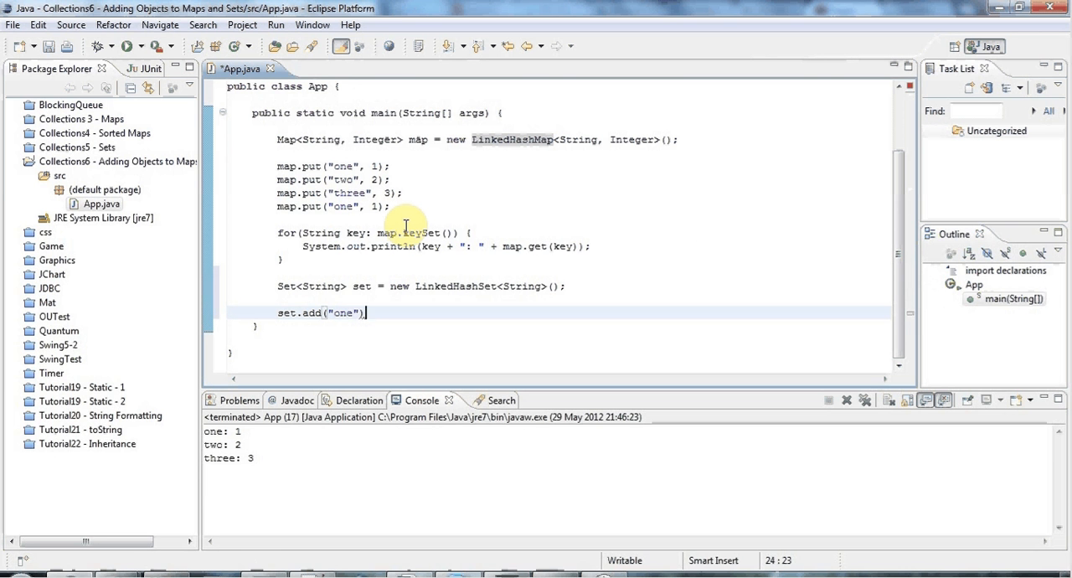
{"action": "type", "text": ";"}
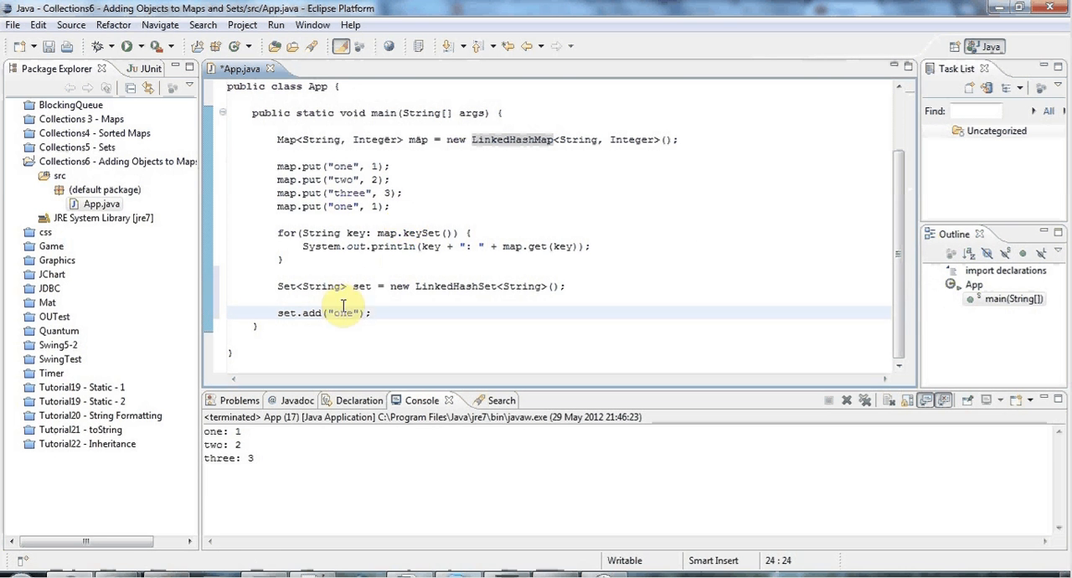
{"action": "type", "text": "dog"}
{"action": "type", "text": "set.add(\"cat"}
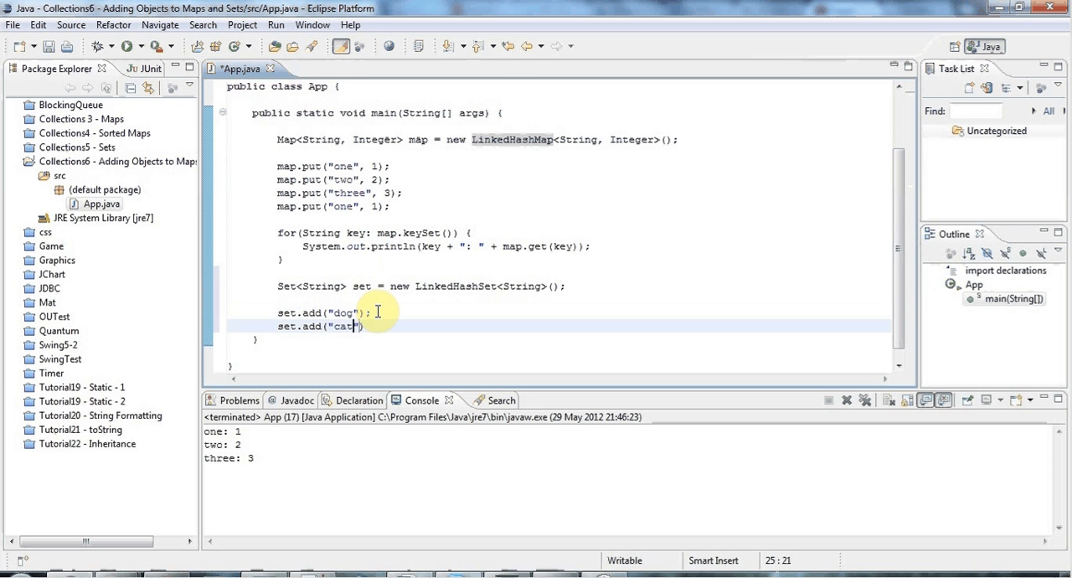
{"action": "type", "text": ");"}
{"action": "type", "text": "set.add(\"mouse\");"}
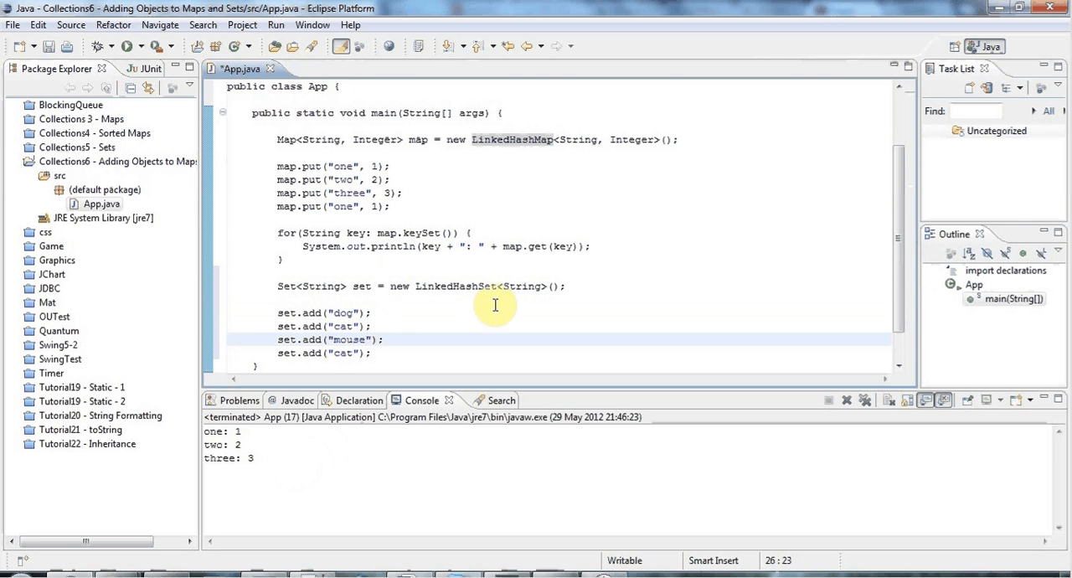
- Print the set and run App, showing [dog, cat, mouse] with the duplicate cat dropped
{"action": "type", "text": "sy"}
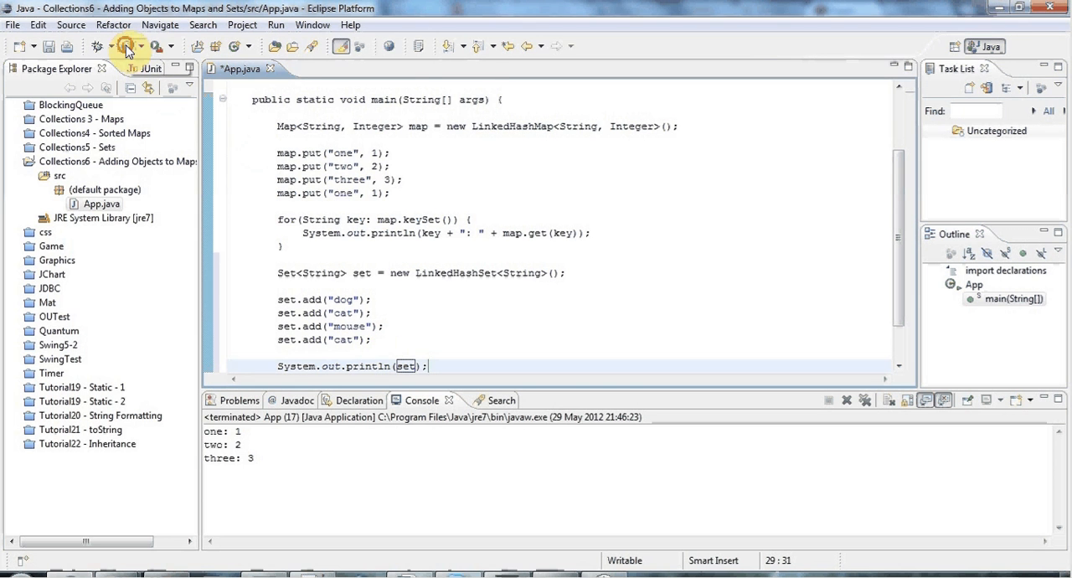
{"action": "left_click", "coordinate": [128, 46]}
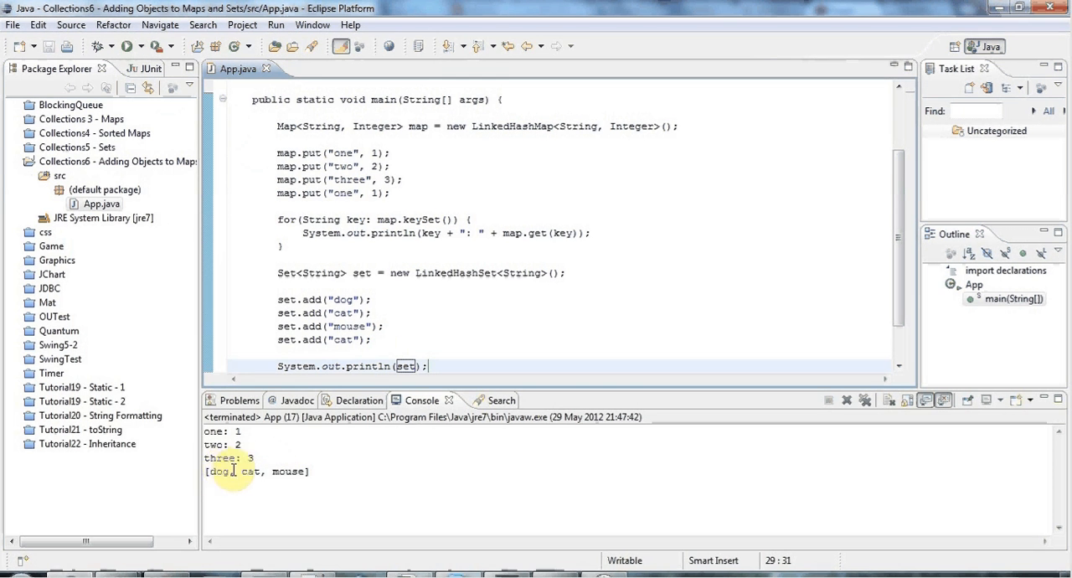
{"action": "double_click", "coordinate": [343, 340]}
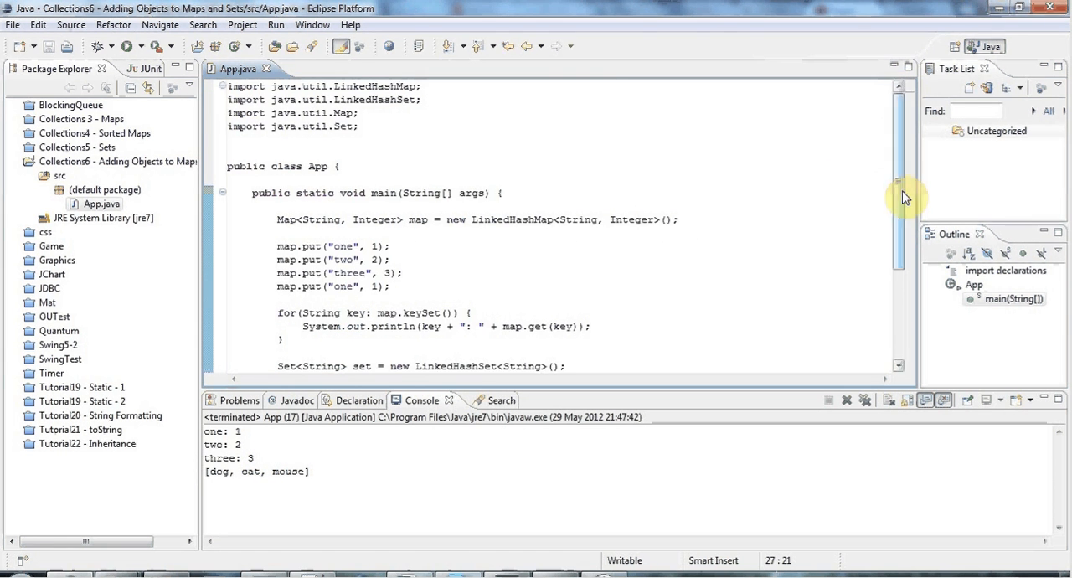
- Create a Person class with private int id and private String name fields
{"action": "scroll", "scroll_direction": "down", "scroll_amount": 3}
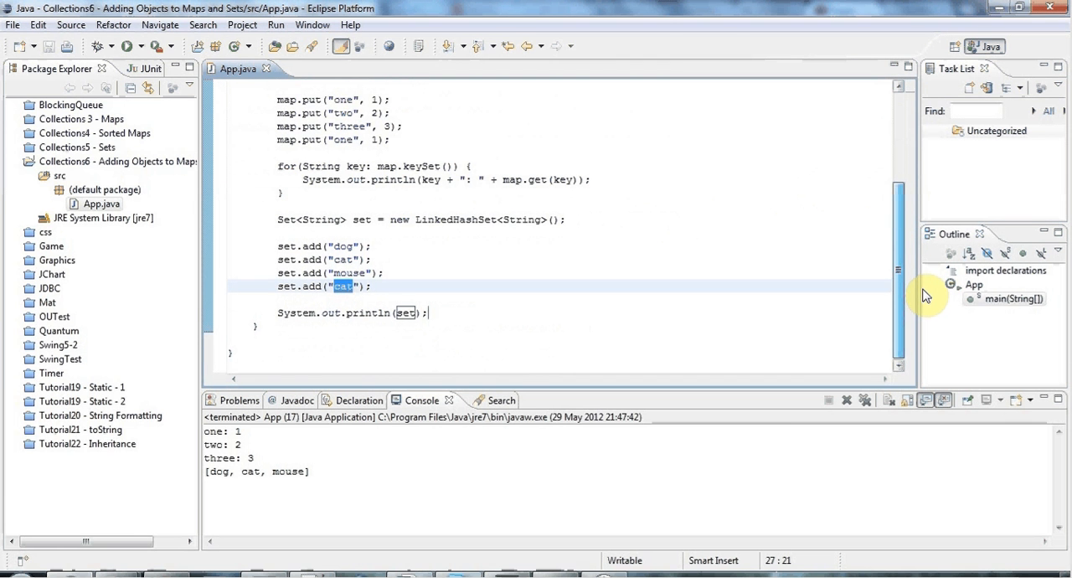
{"action": "scroll", "scroll_direction": "up", "scroll_amount": 3}
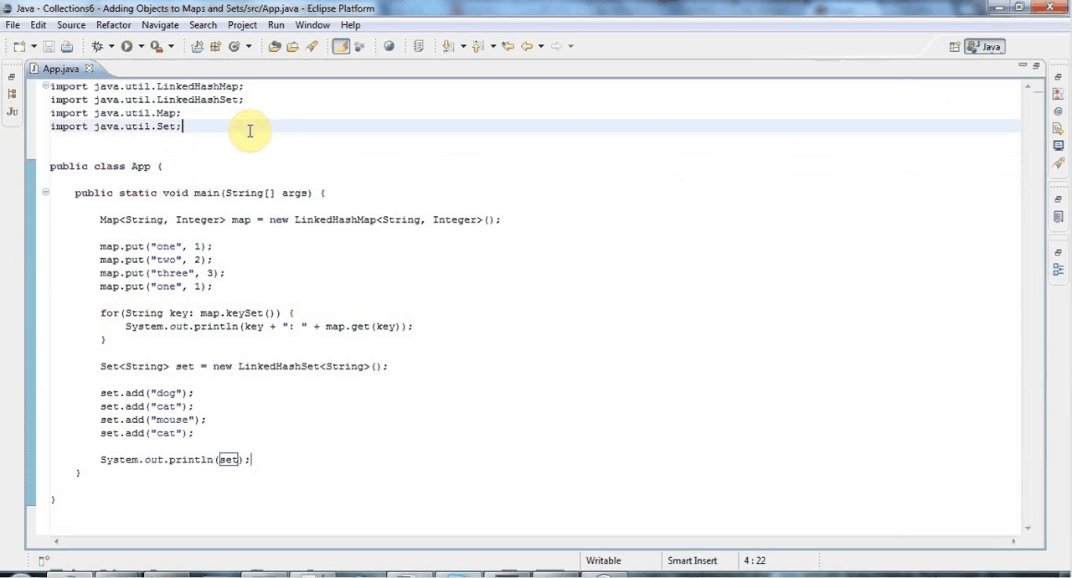
{"action": "type", "text": "class"}
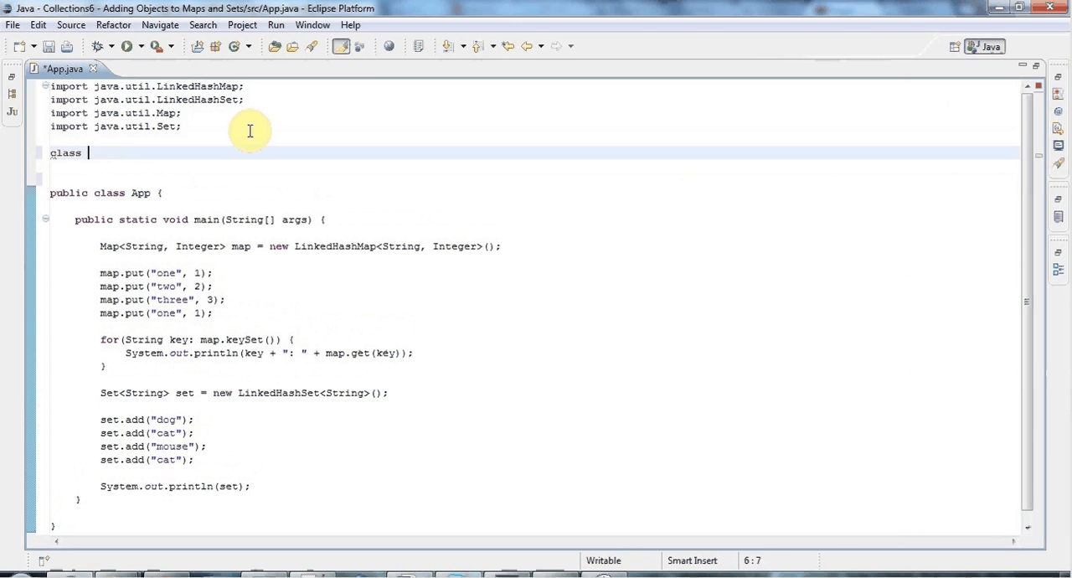
{"action": "type", "text": "Person {"}
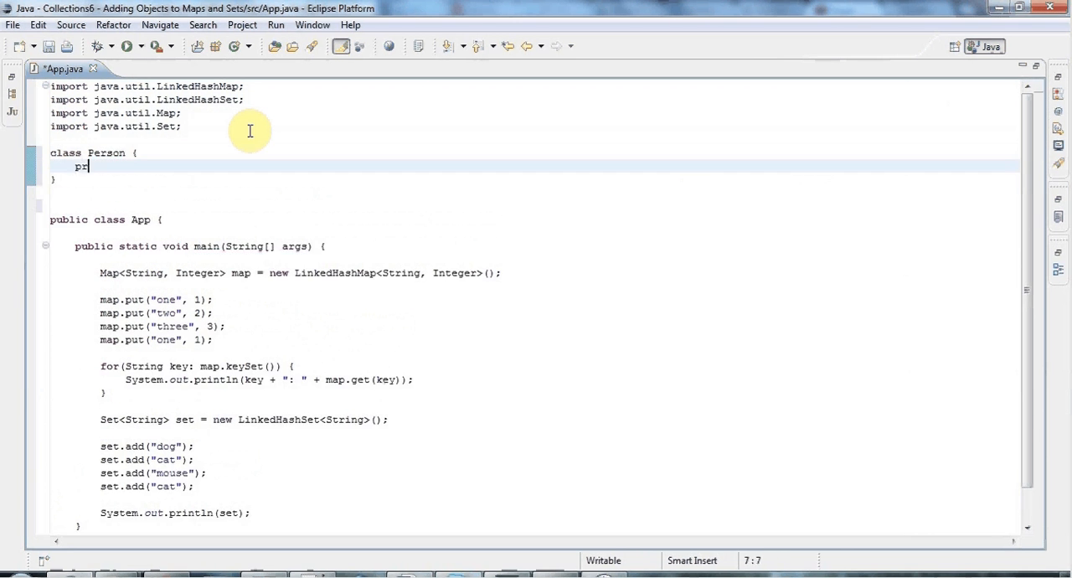
{"action": "type", "text": "rivate i"}
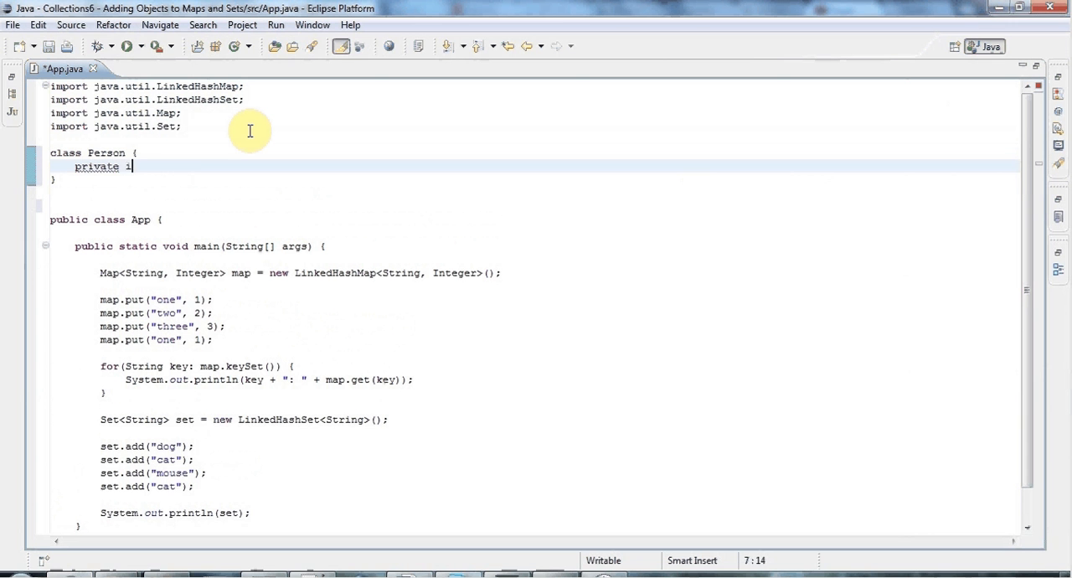
{"action": "type", "text": "nt i"}
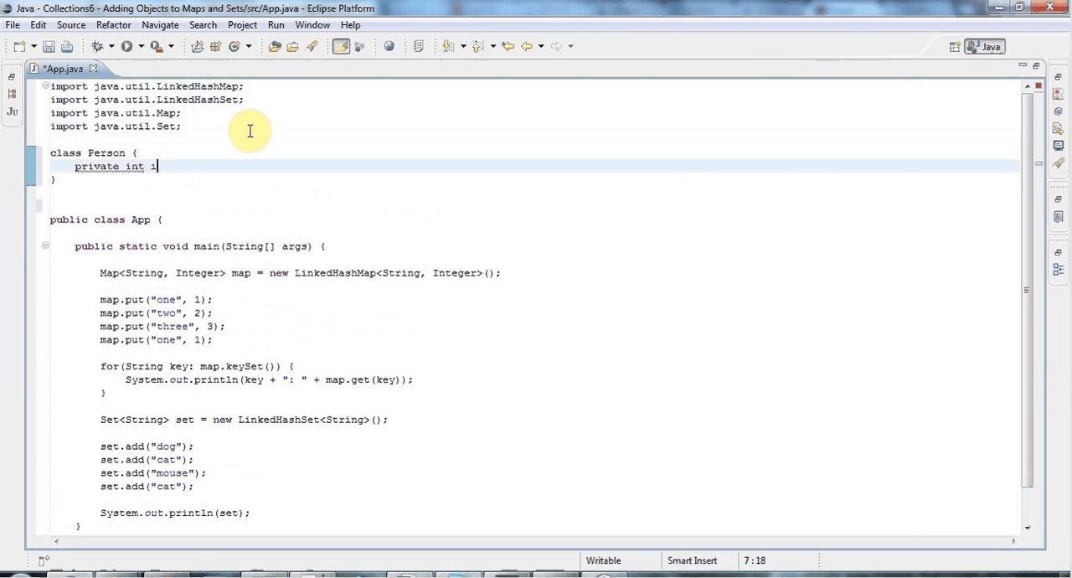
{"action": "type", "text": "id;"}
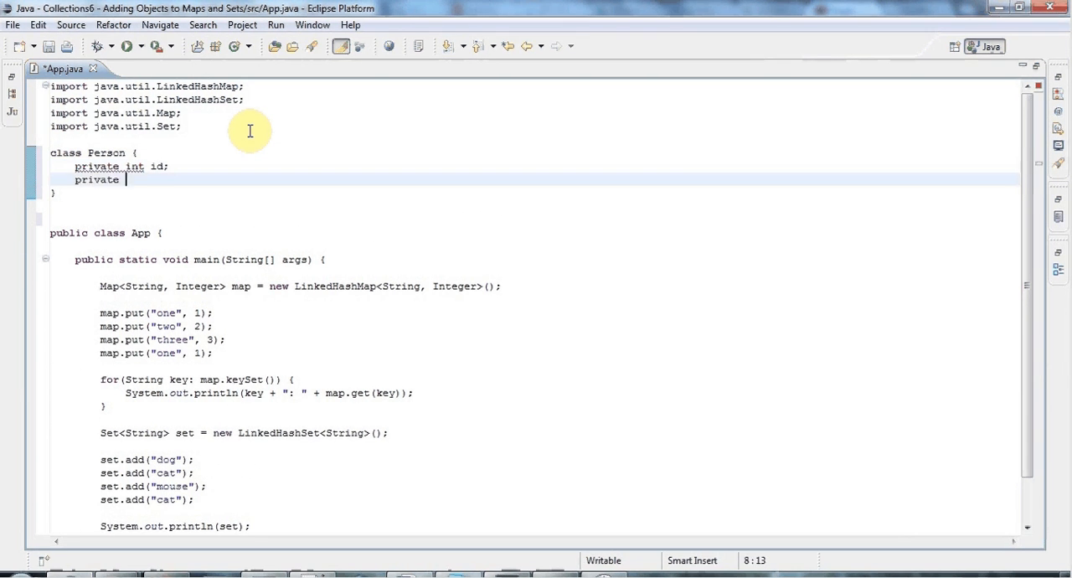
{"action": "type", "text": "String name;"}
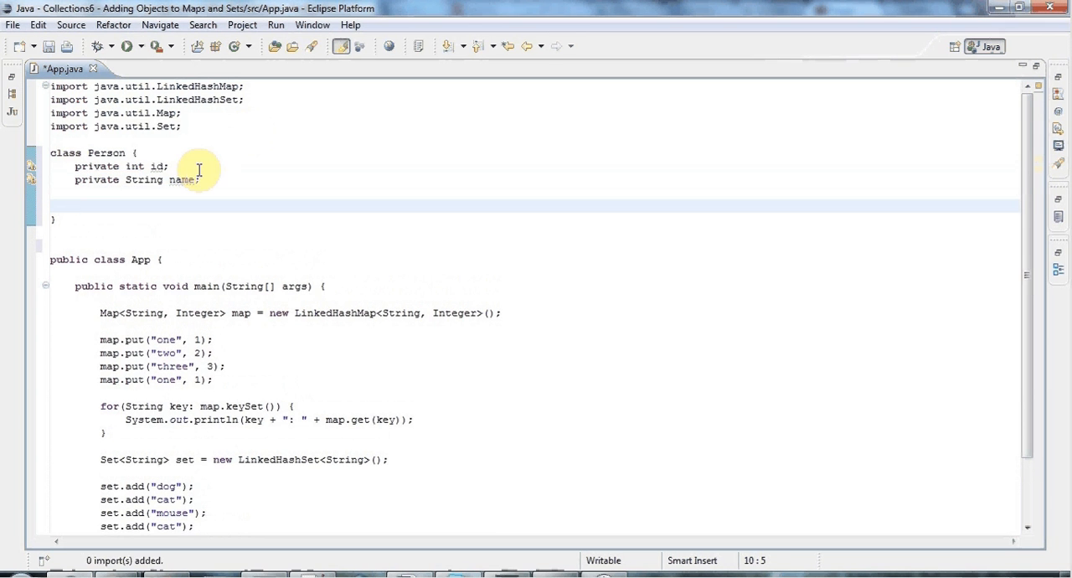
- Add a public Person(int id, String name) constructor assigning this.id and this.name
{"action": "type", "text": "public Person"}
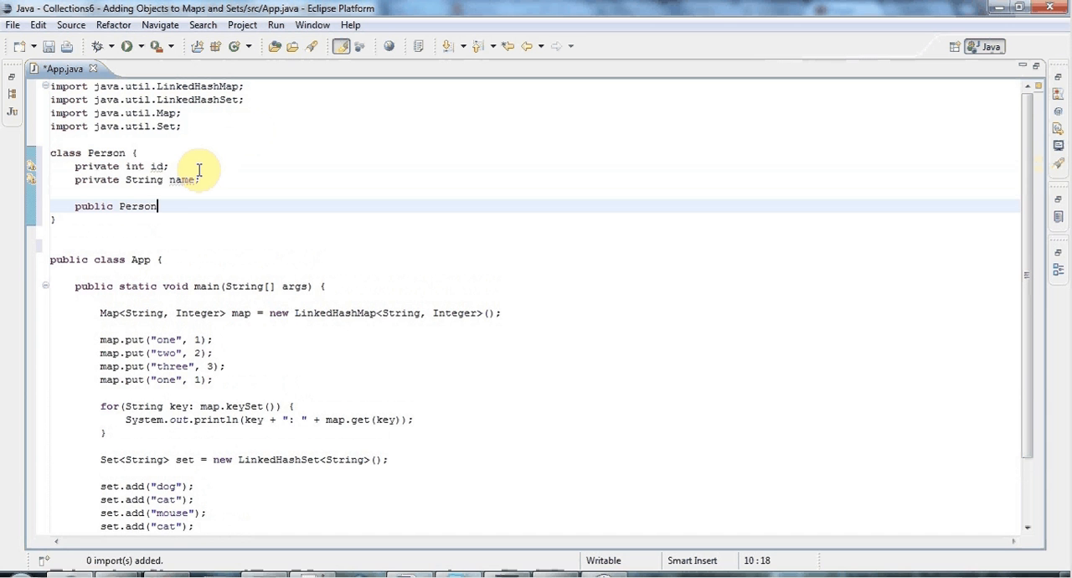
{"action": "type", "text": "(int id"}
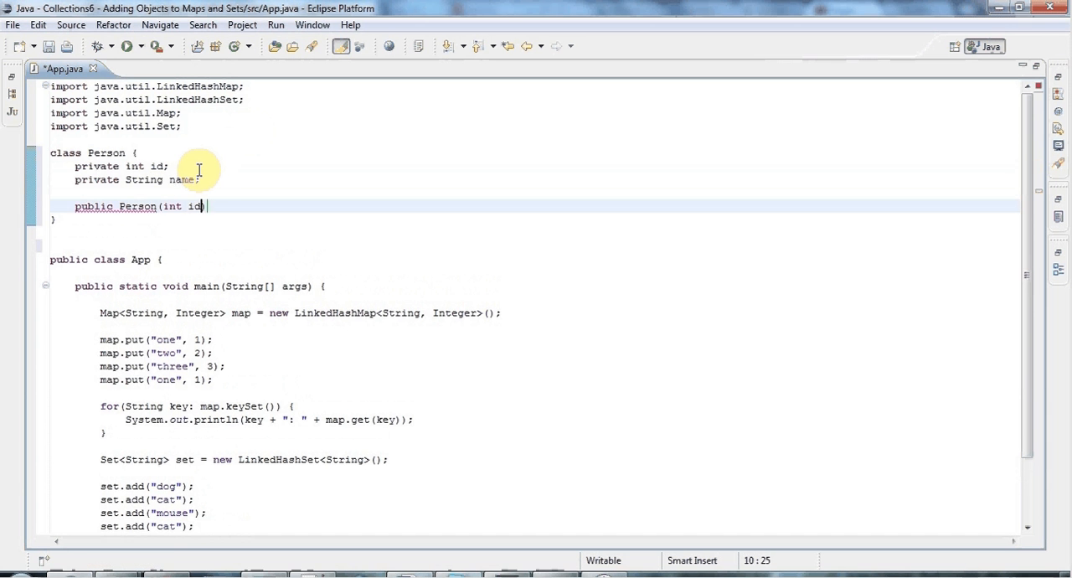
{"action": "type", "text": ", String name)"}
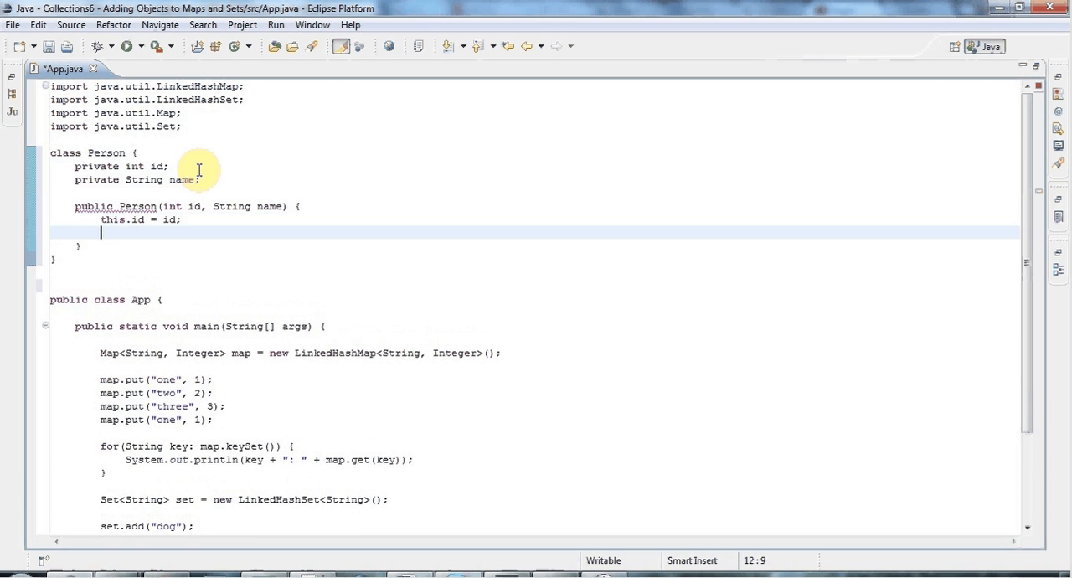
{"action": "type", "text": "this.name ="}
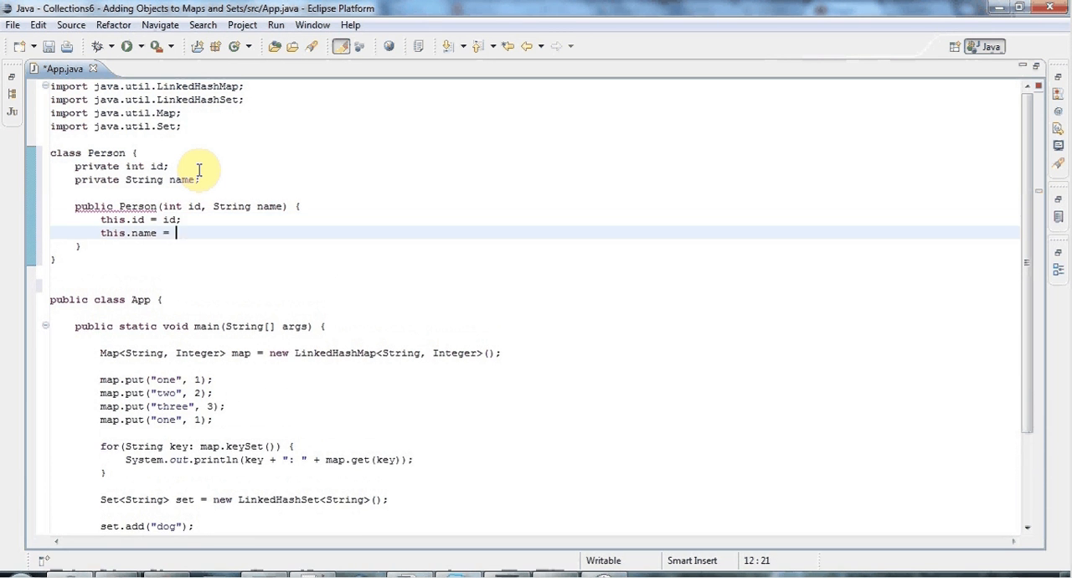
- Add public String toString() to Person returning id + ": " + name
{"action": "type", "text": "name;"}
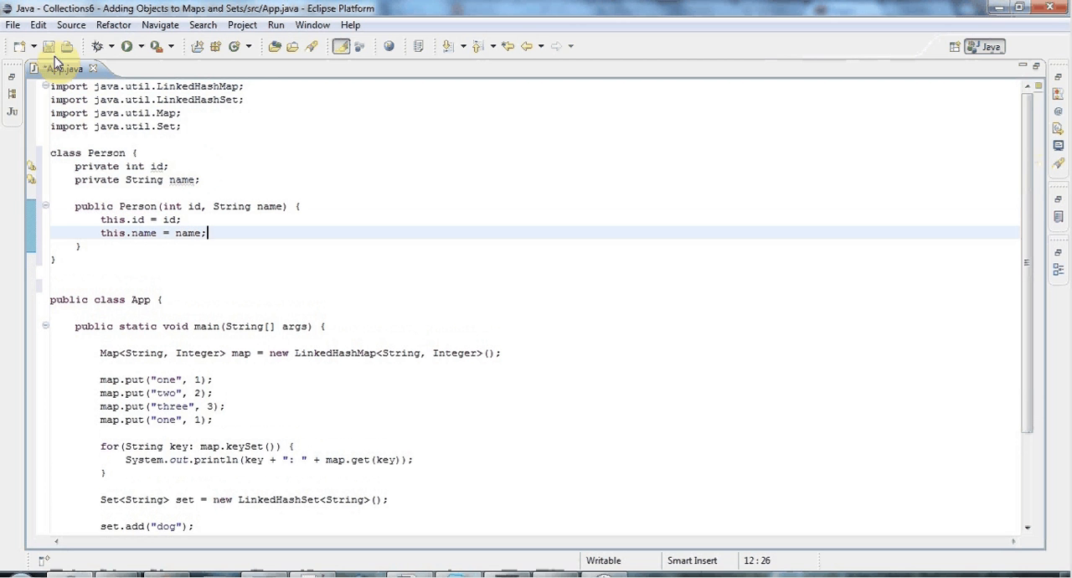
{"action": "key", "text": "Return"}
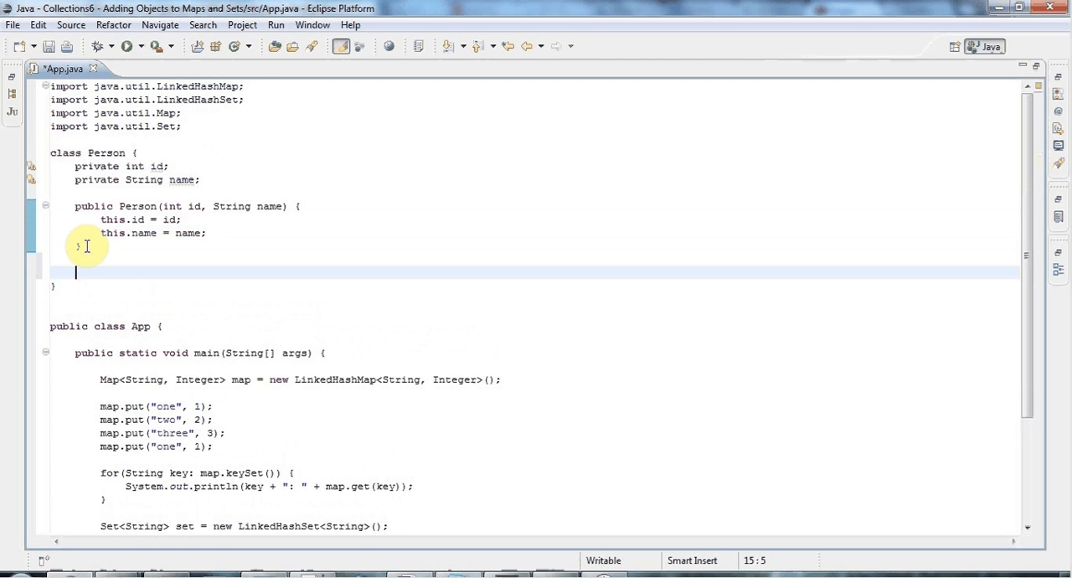
{"action": "type", "text": "p"}
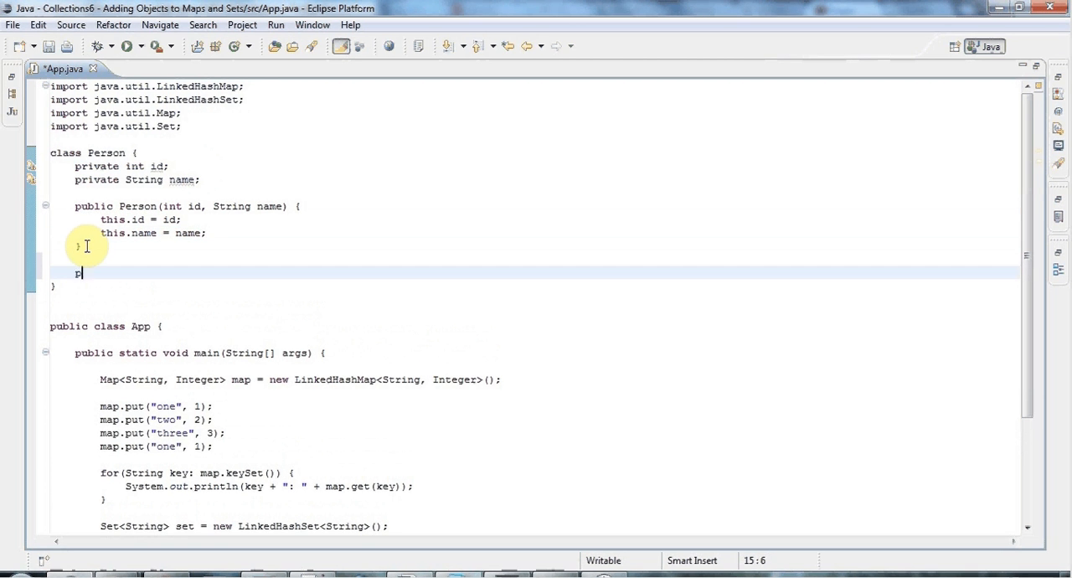
{"action": "type", "text": "ublic Stri"}
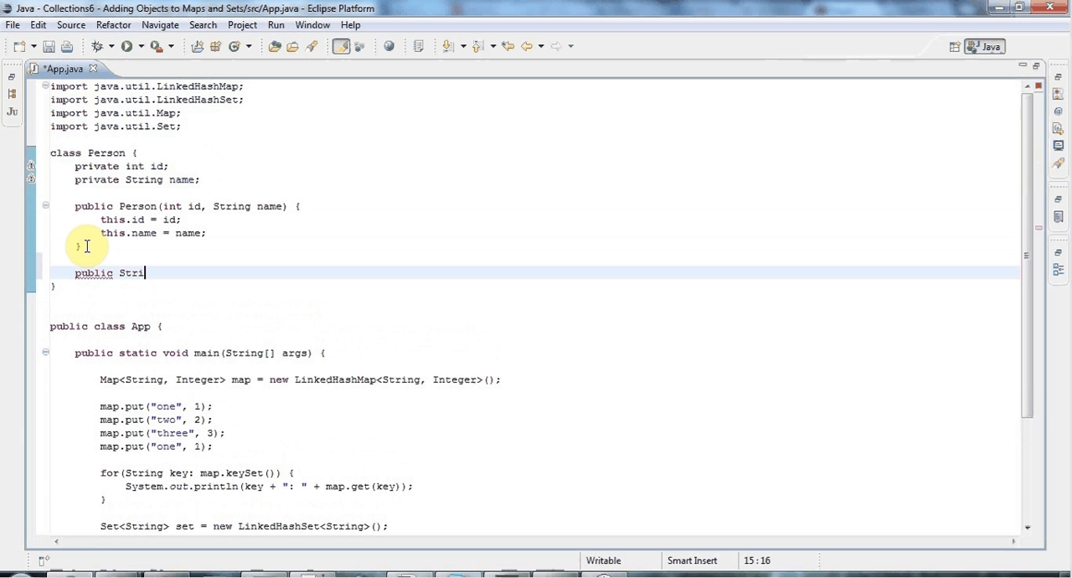
{"action": "type", "text": "ng toString() {"}
{"action": "type", "text": "return id +"}
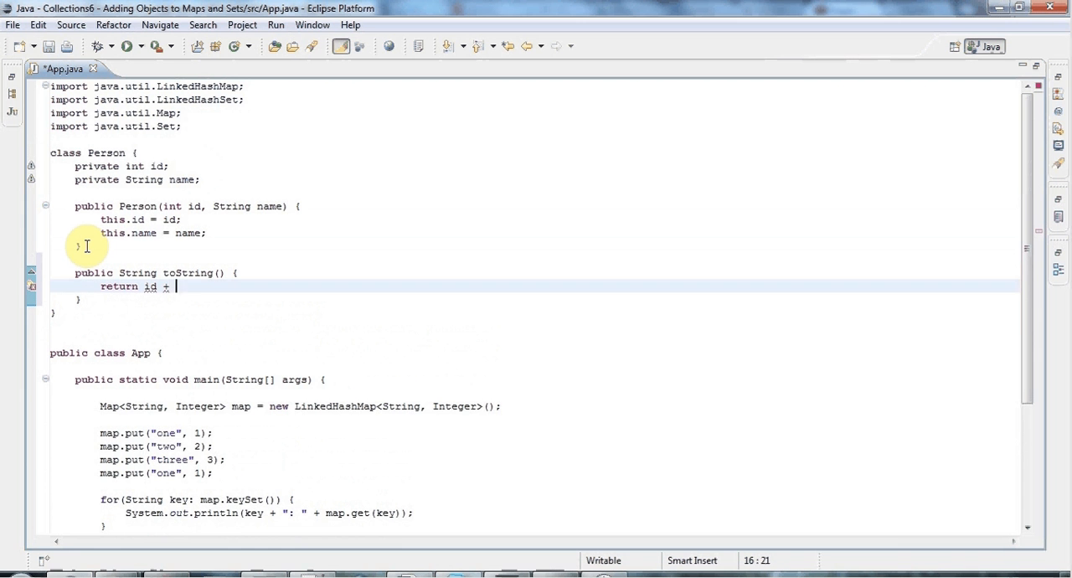
{"action": "type", "text": "\": \""}
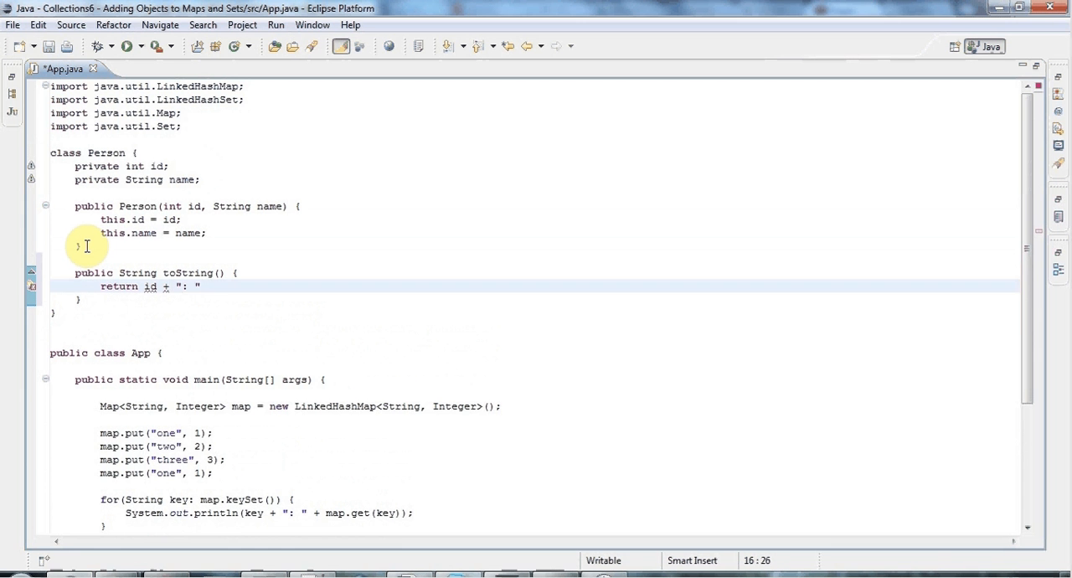
{"action": "type", "text": "+ name;"}
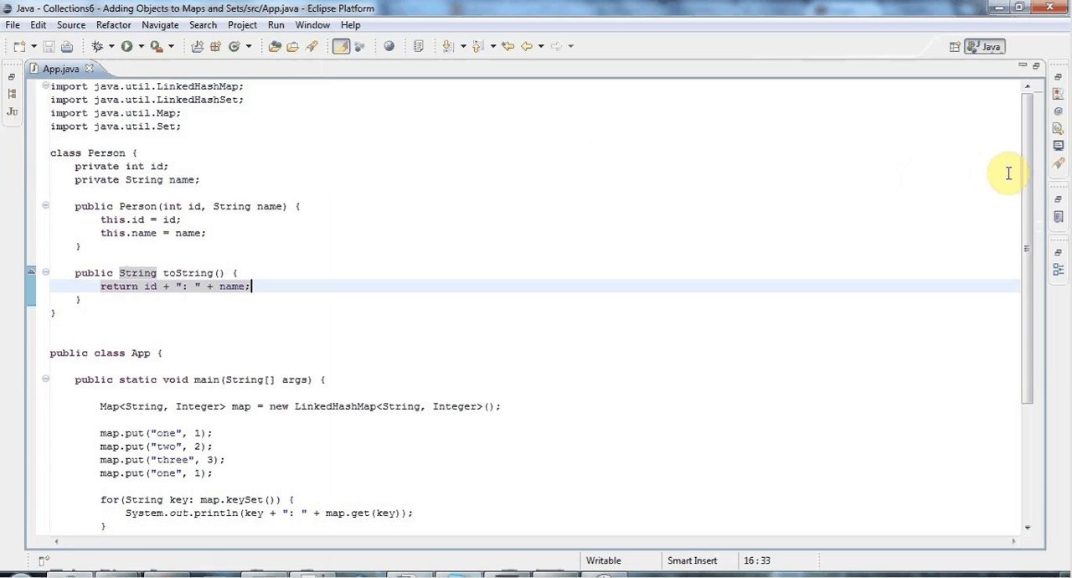
- Declare Person p1 = new Person(0, "Bob"); at the top of main
{"action": "scroll", "scroll_direction": "down", "scroll_amount": 3}
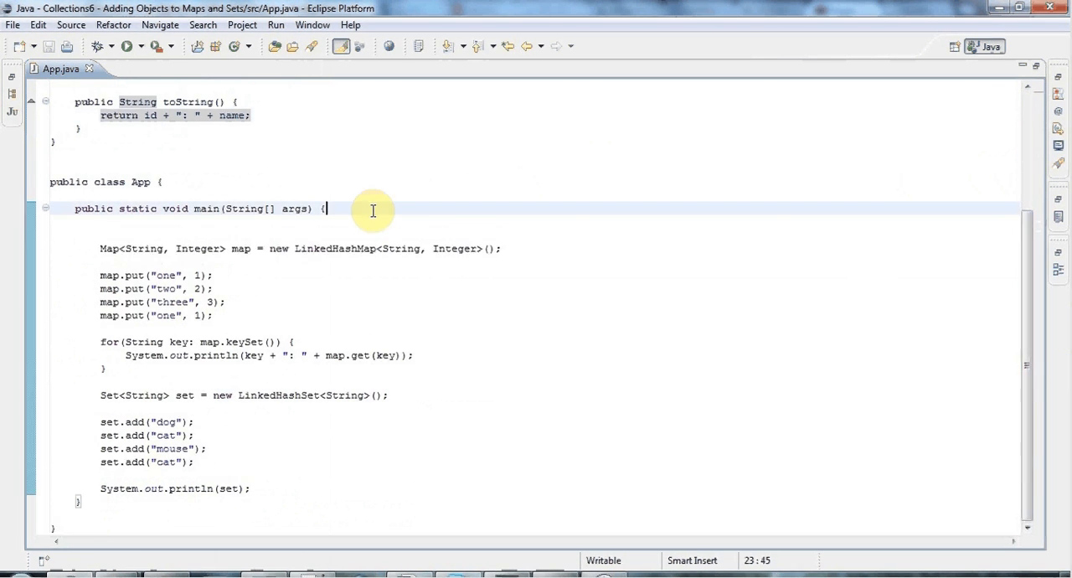
{"action": "type", "text": "Pers"}
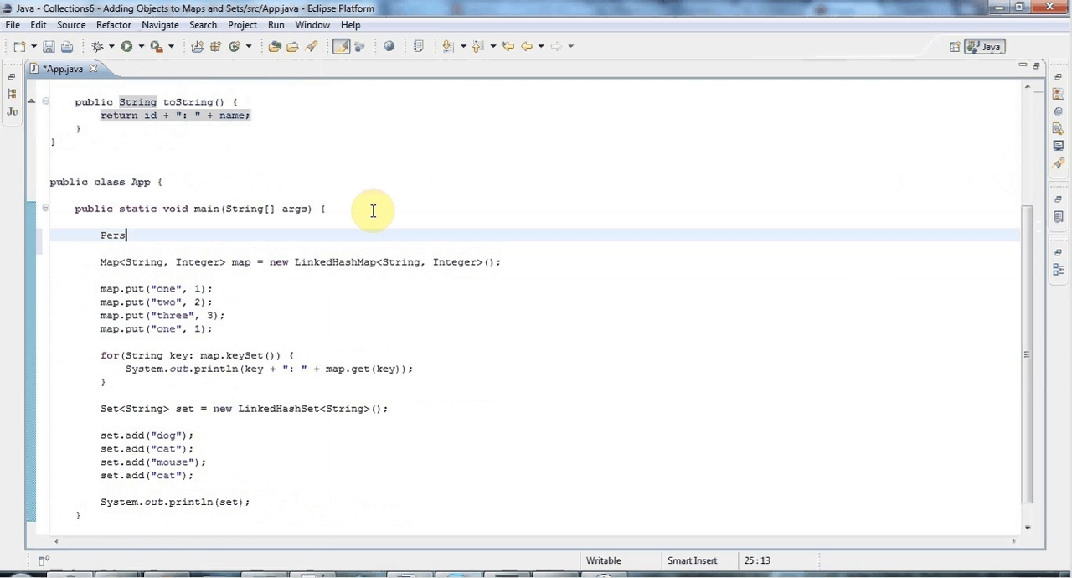
{"action": "type", "text": "on per"}
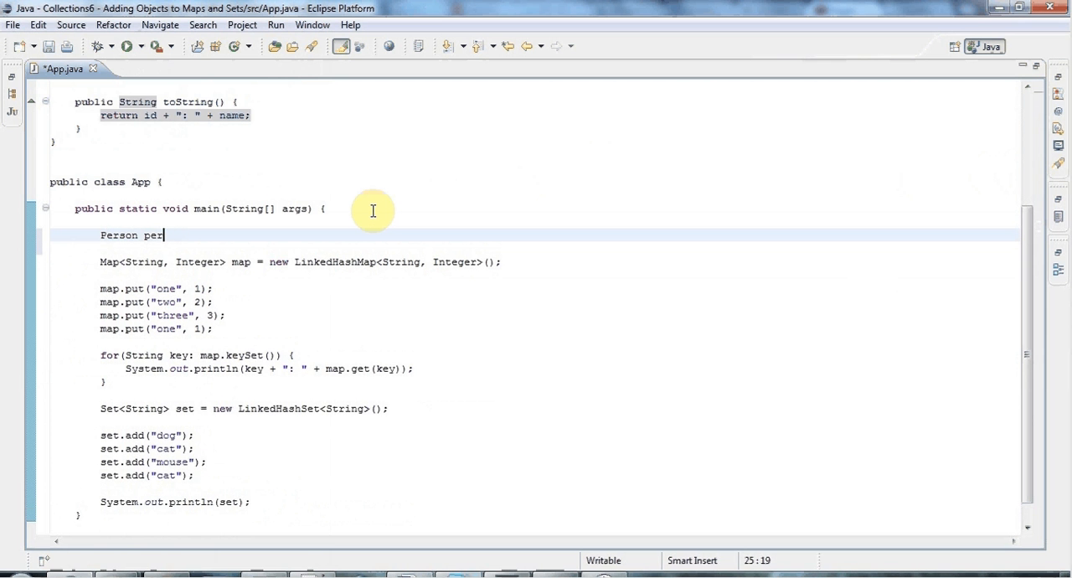
{"action": "type", "text": "1 = new Person(0"}
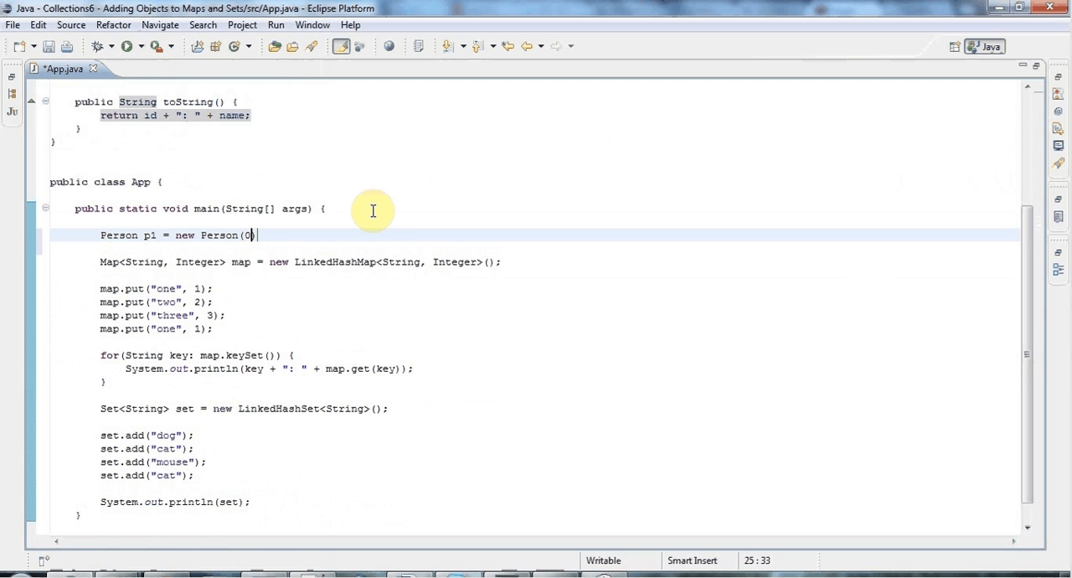
{"action": "type", "text": ", \"\""}
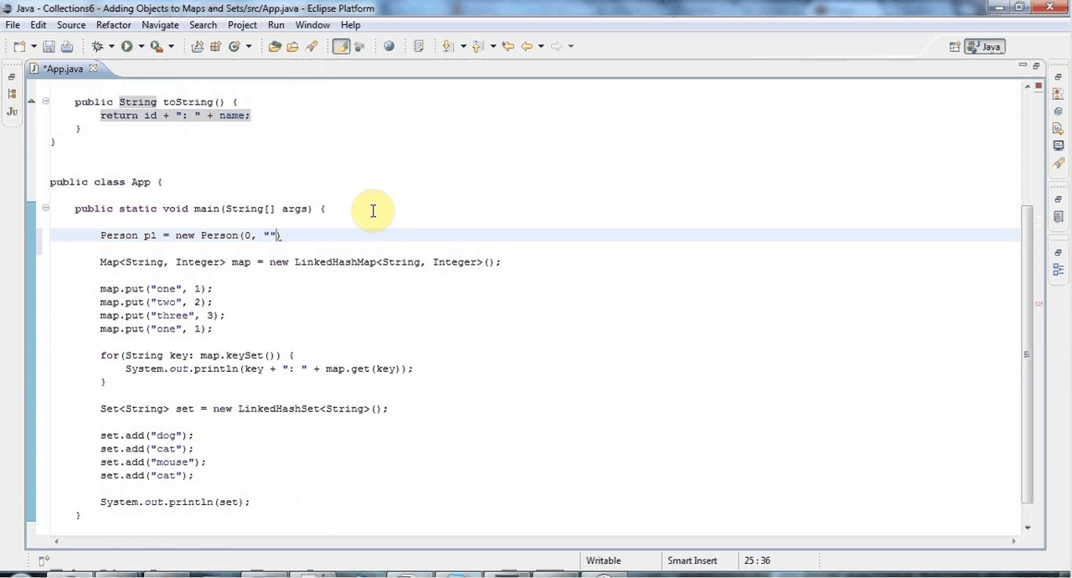
{"action": "type", "text": "B"}
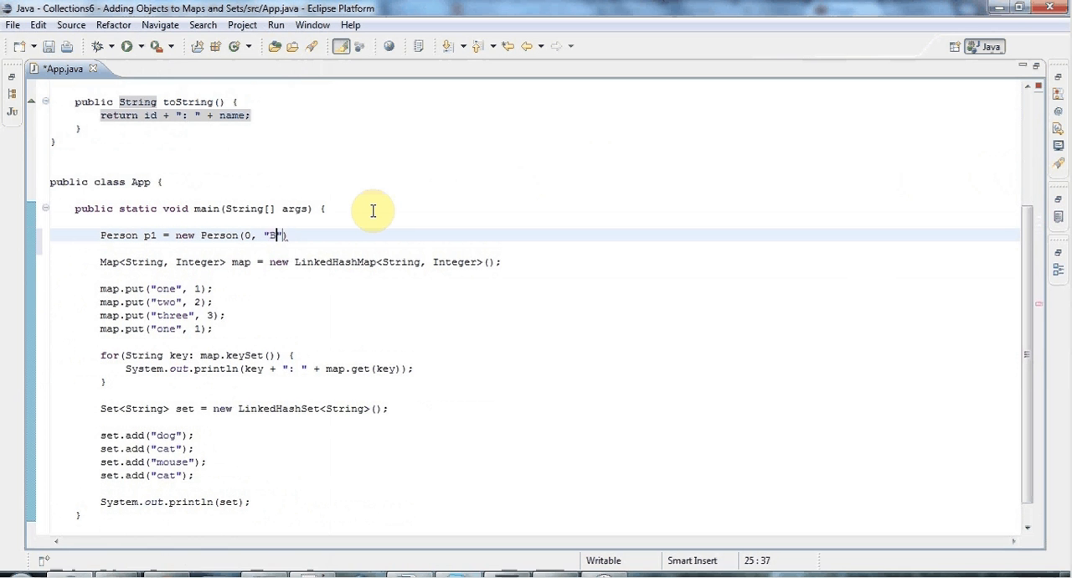
{"action": "type", "text": "ob"}
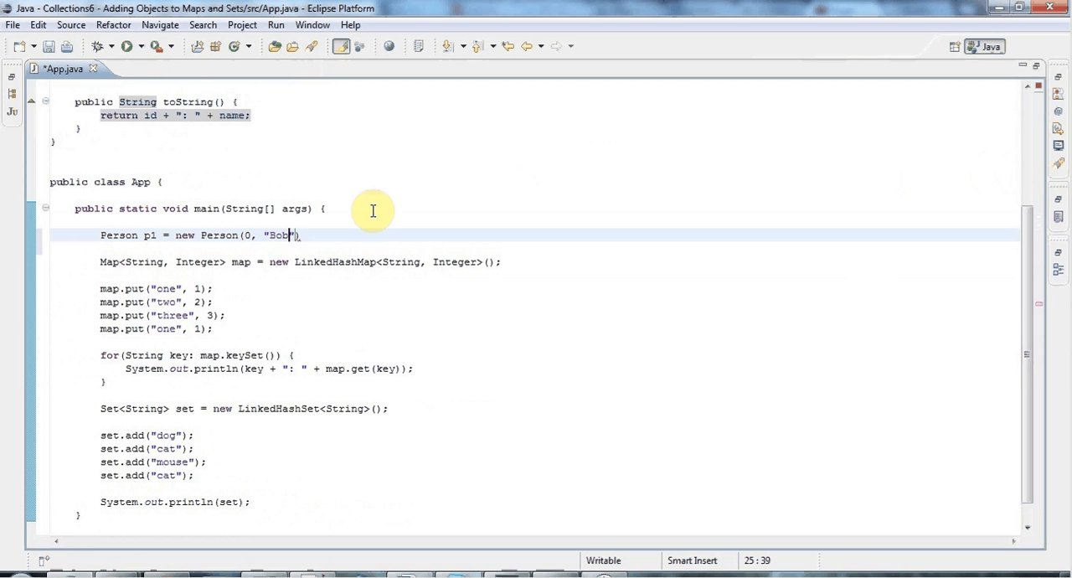
{"action": "type", "text": "\");"}
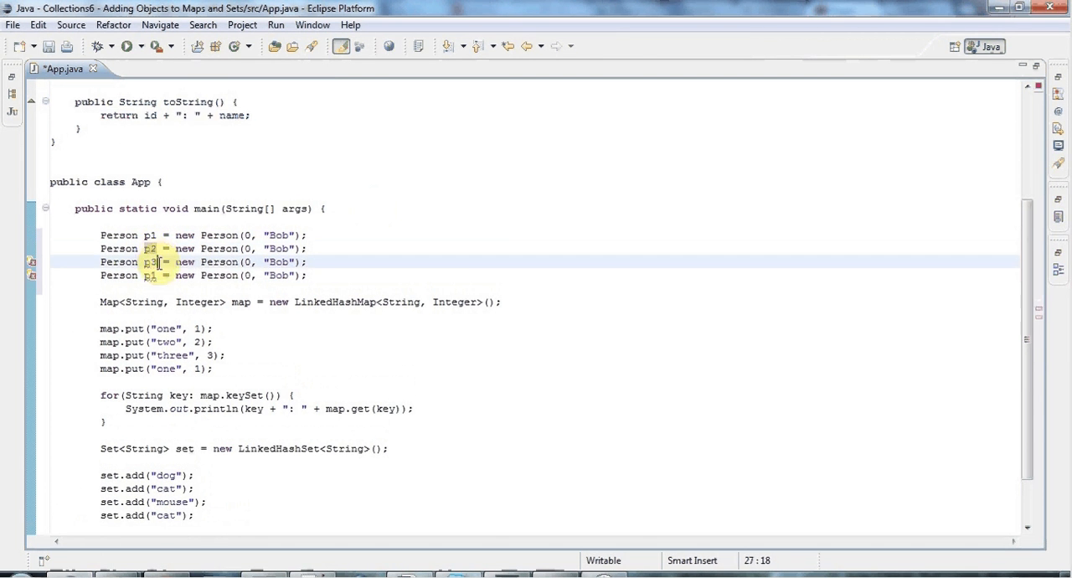
- Edit the copied lines into p2 (1, Sue), p3 (2, Mike) and p4 (1, Sue)
{"action": "left_click", "coordinate": [154, 275]}
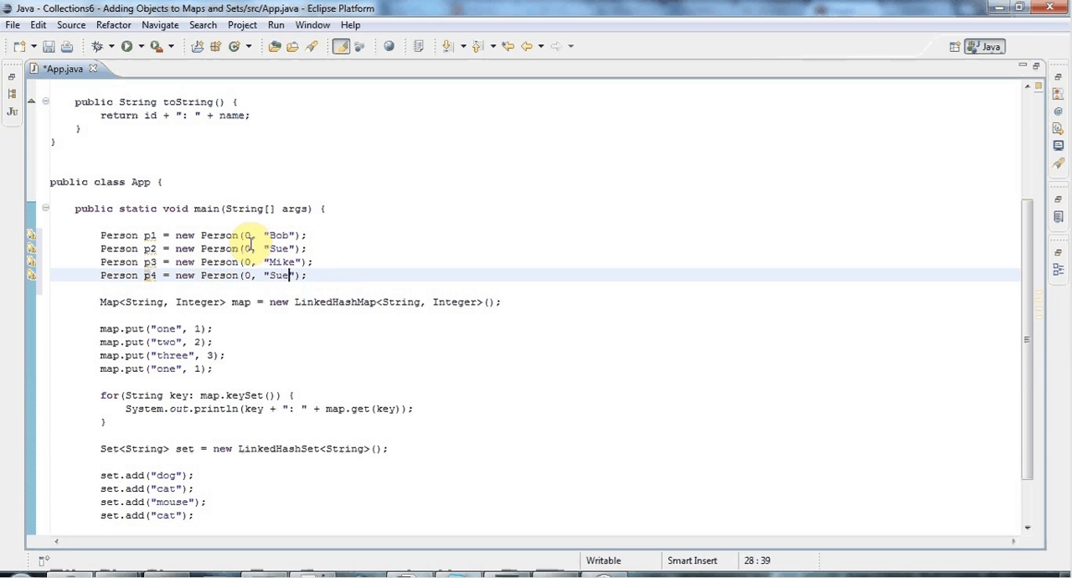
{"action": "left_click", "coordinate": [259, 261]}
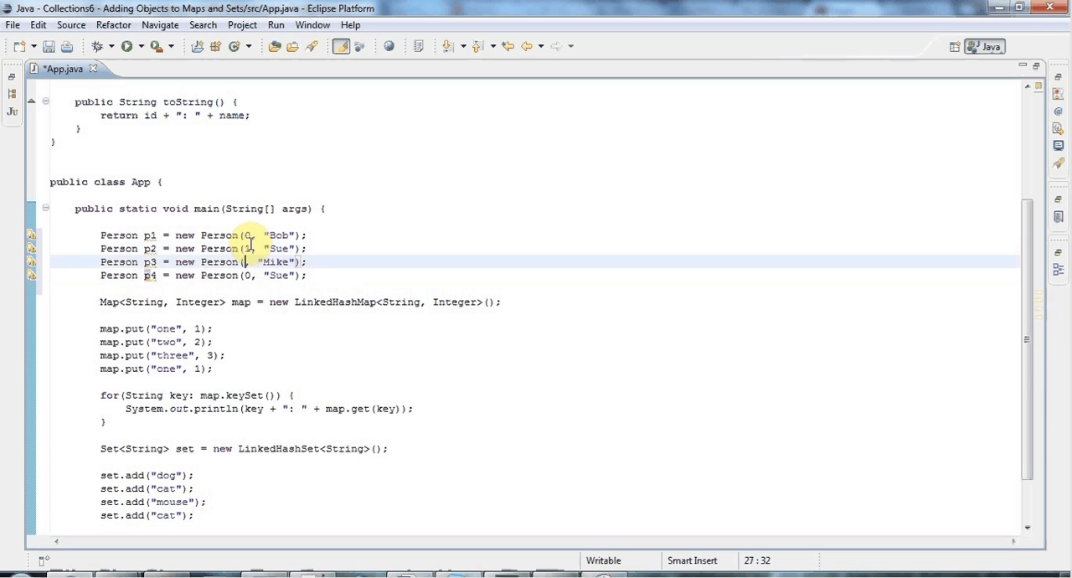
{"action": "type", "text": "2"}
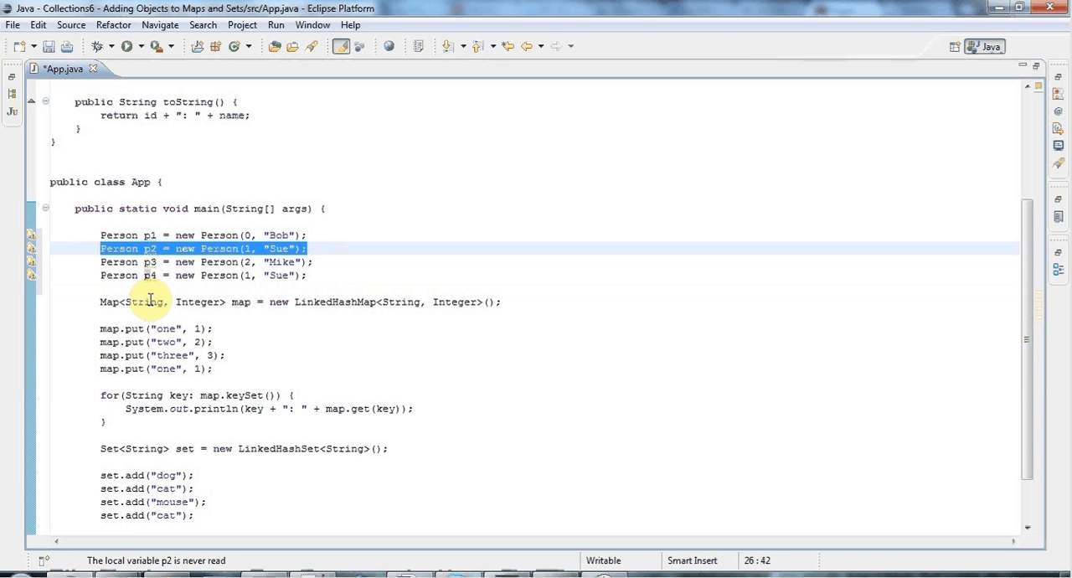
- Change the map and set key types from String to Person
{"action": "left_click", "coordinate": [151, 301]}
{"action": "type", "text": "Perso"}
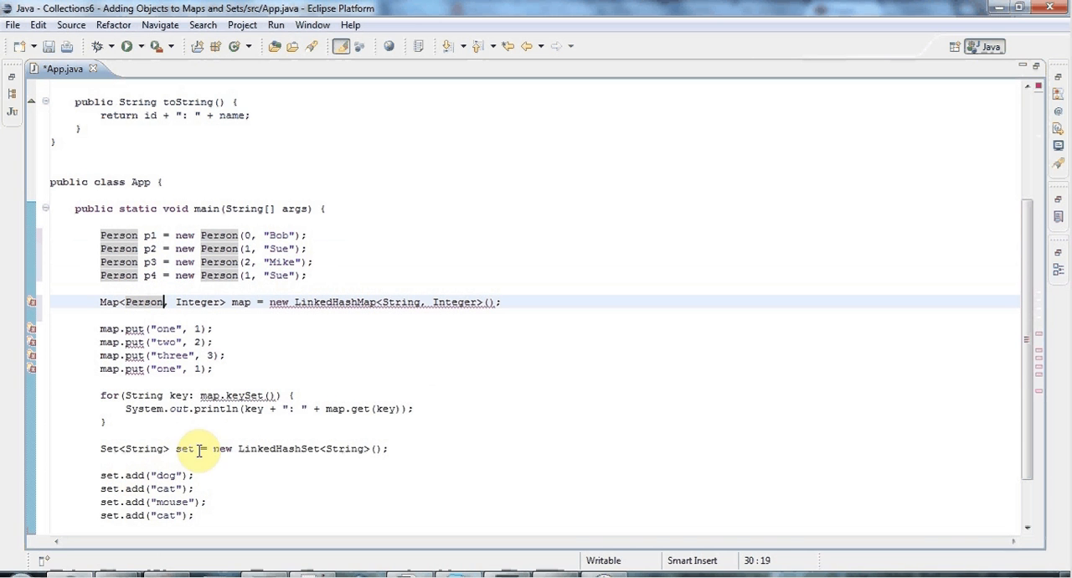
{"action": "mouse_move", "coordinate": [398, 302]}
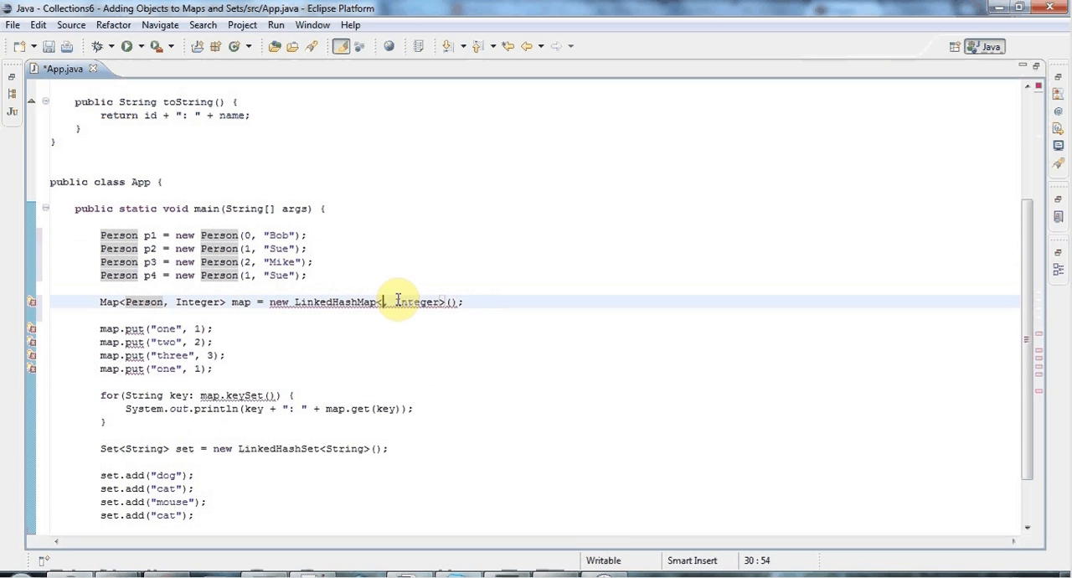
{"action": "type", "text": "Person"}
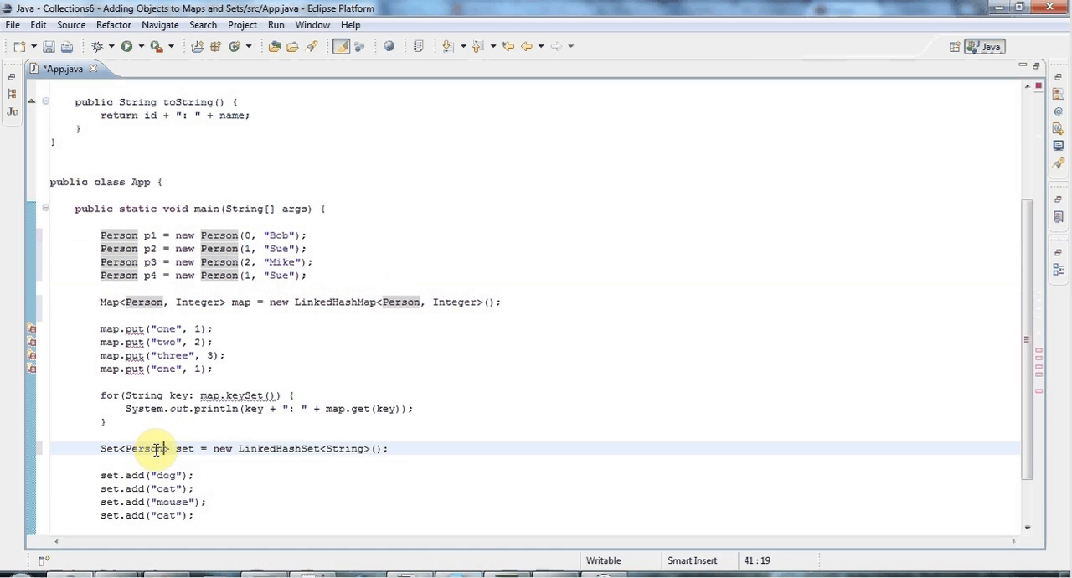
{"action": "type", "text": "Person"}
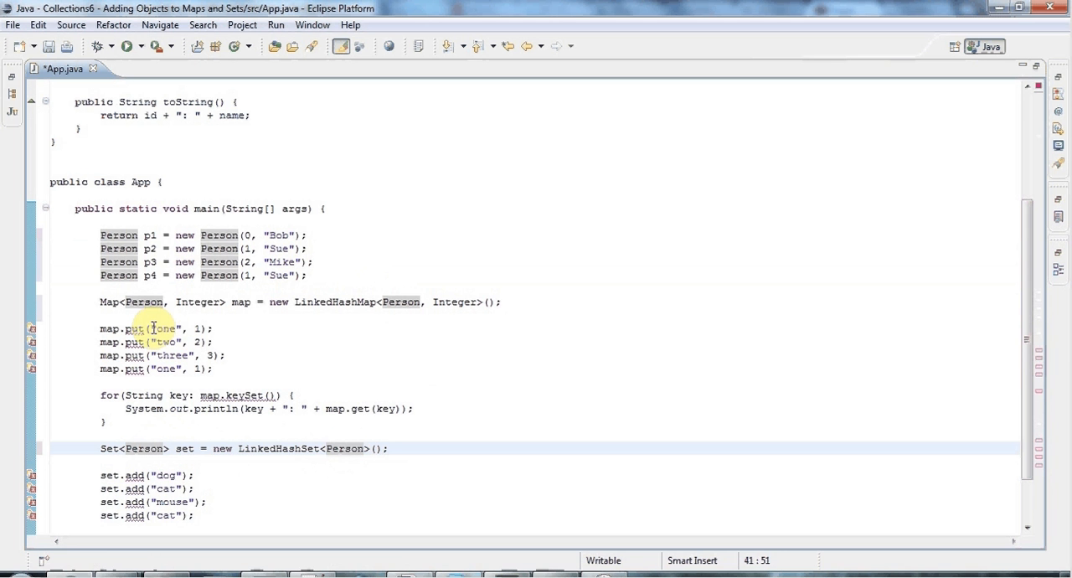
- Replace the string keys in map.put and set.add with p1 to p4
{"action": "double_click", "coordinate": [165, 328]}
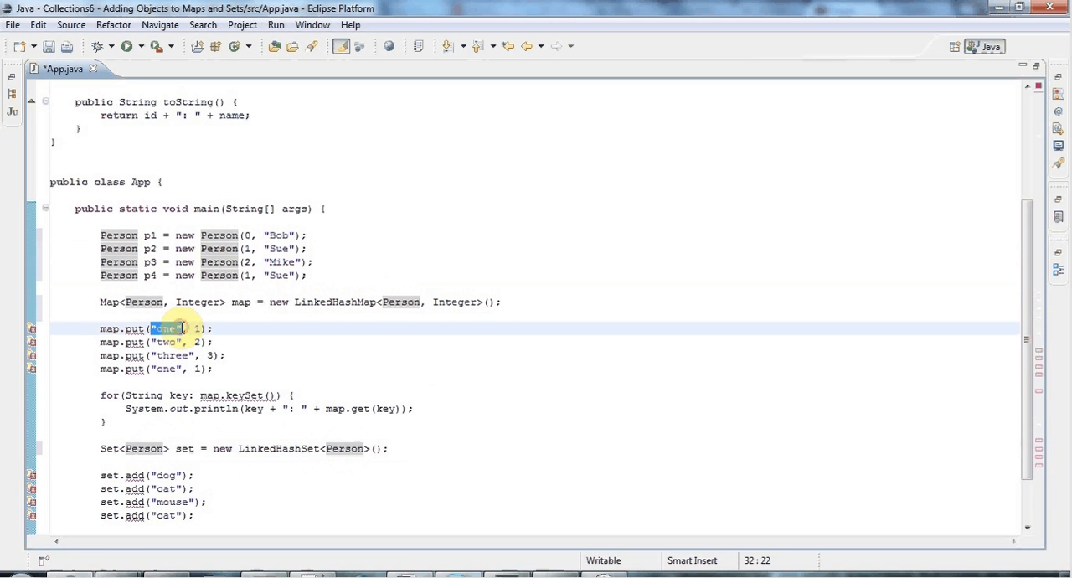
{"action": "type", "text": "p1"}
{"action": "left_click", "coordinate": [159, 342]}
{"action": "type", "text": "p2"}
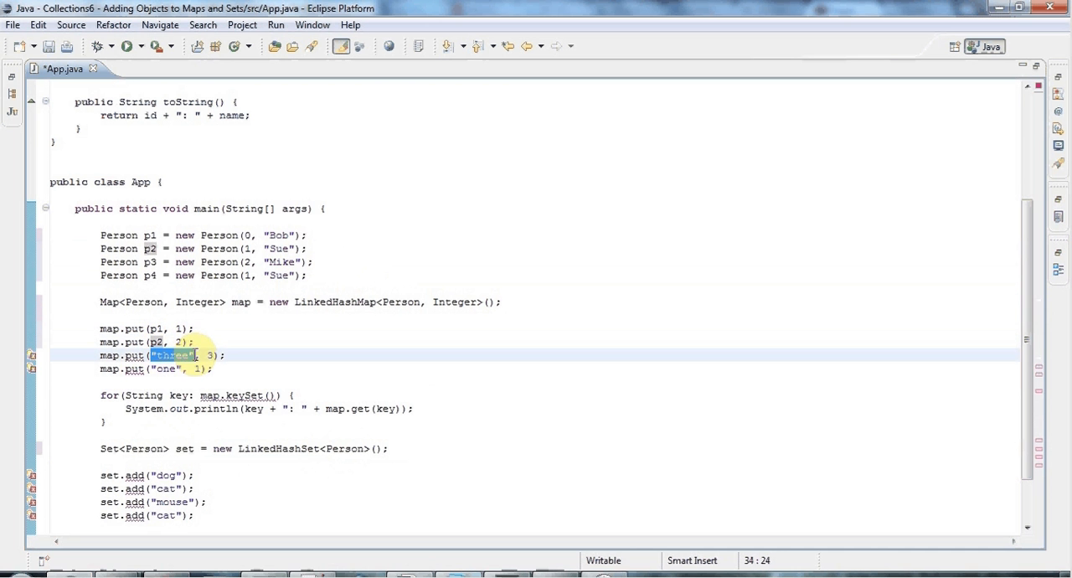
{"action": "type", "text": "p3"}
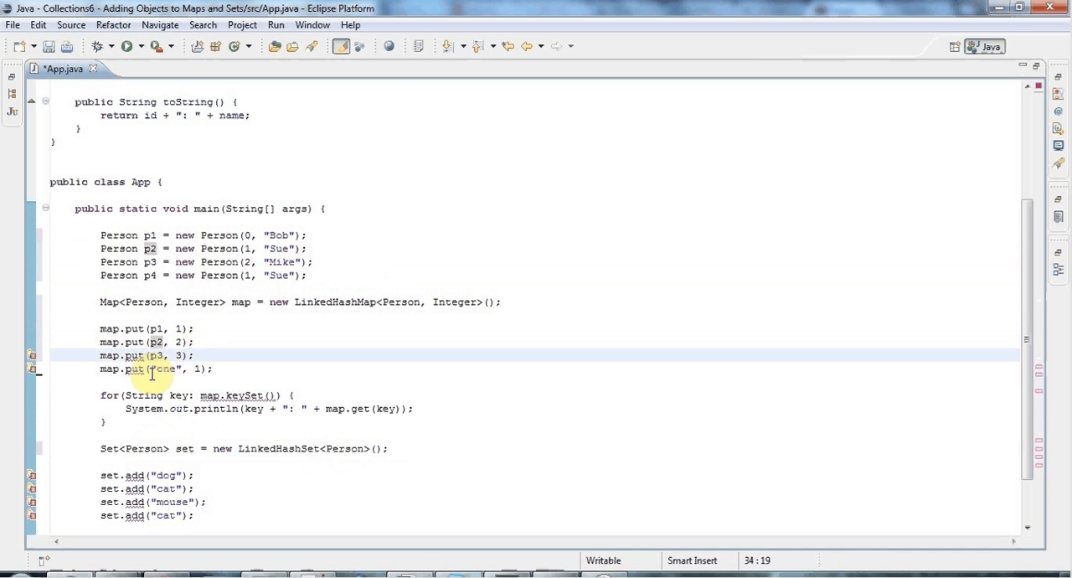
{"action": "double_click", "coordinate": [159, 369]}
{"action": "type", "text": "p4"}
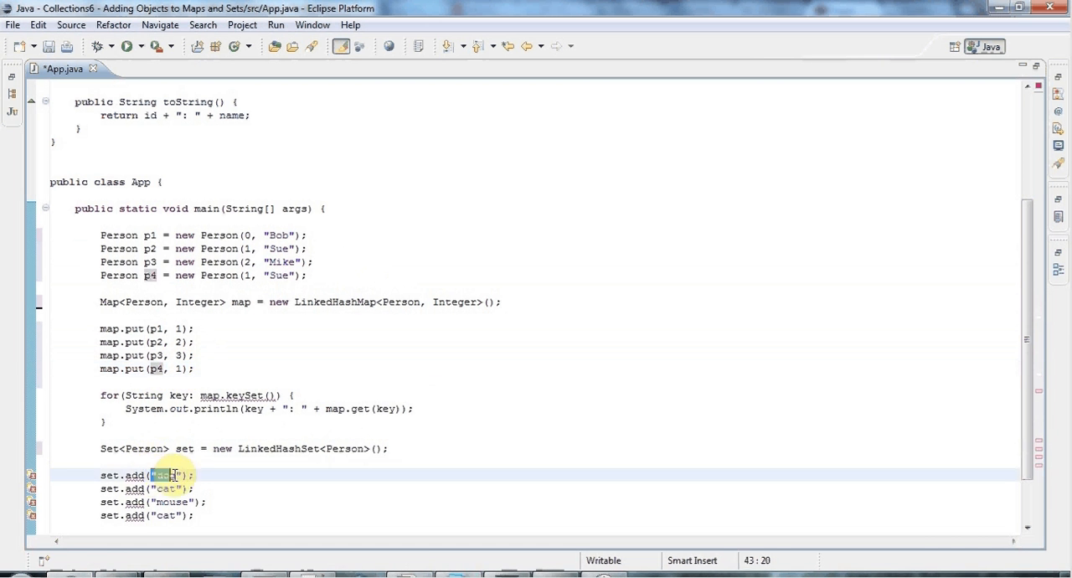
{"action": "type", "text": "p1"}
{"action": "left_click", "coordinate": [147, 489]}
{"action": "type", "text": "p2"}
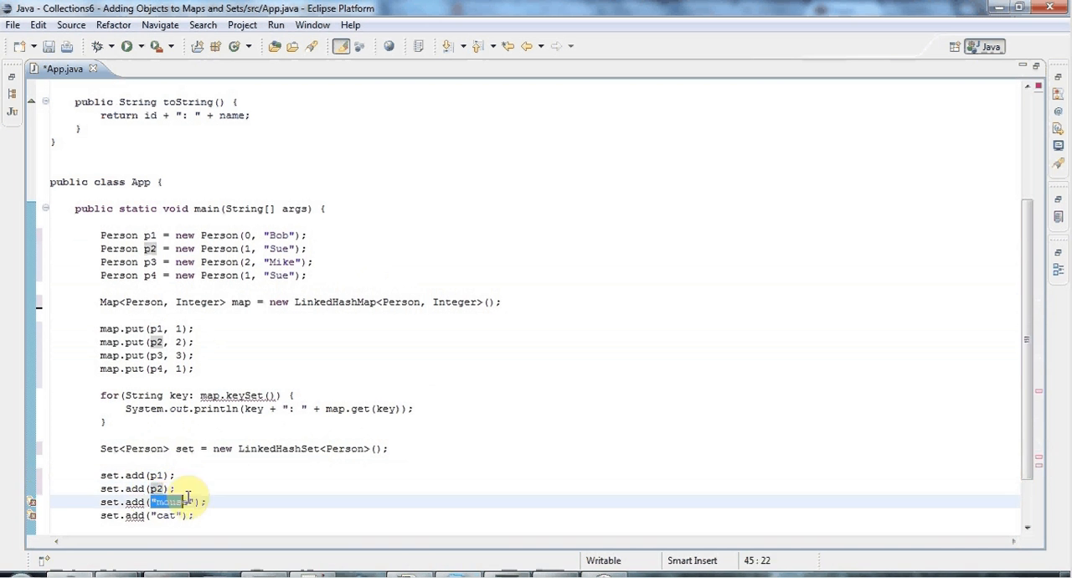
{"action": "type", "text": "p3"}
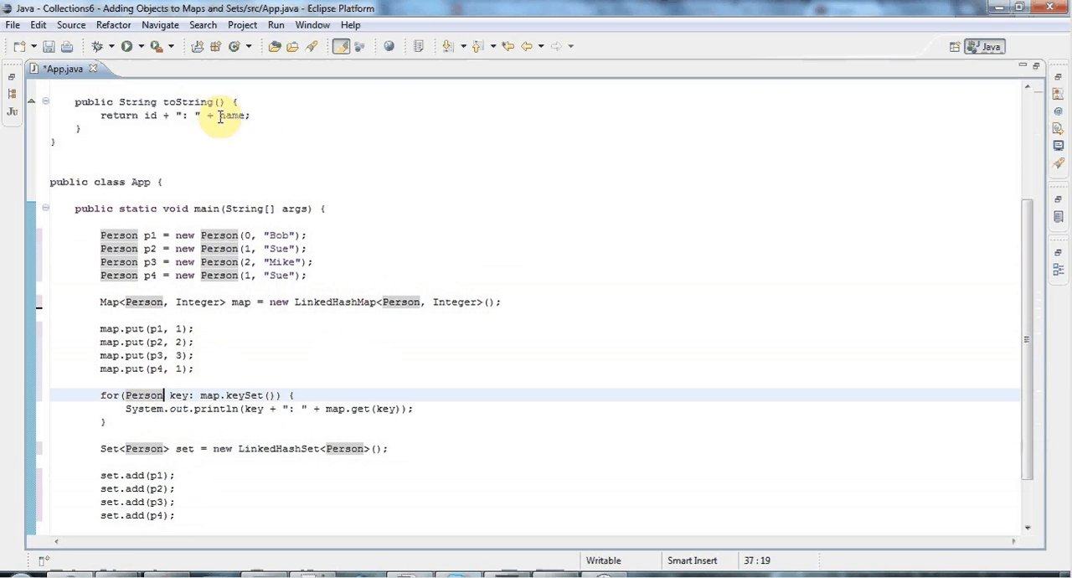
- Run App and check the console shows Sue twice in both the map and the set
{"action": "left_click", "coordinate": [126, 45]}
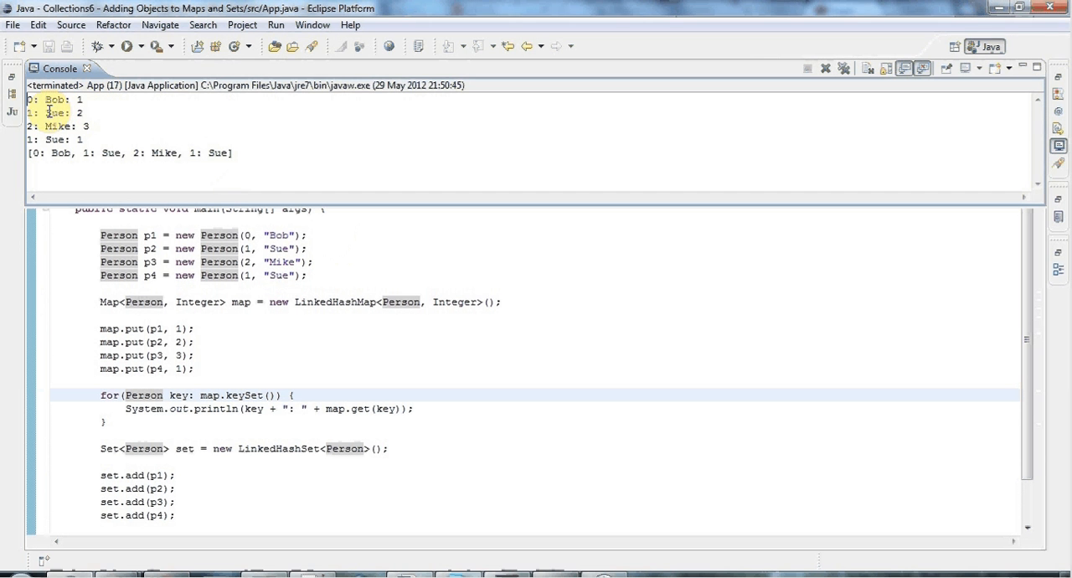
{"action": "double_click", "coordinate": [54, 112]}
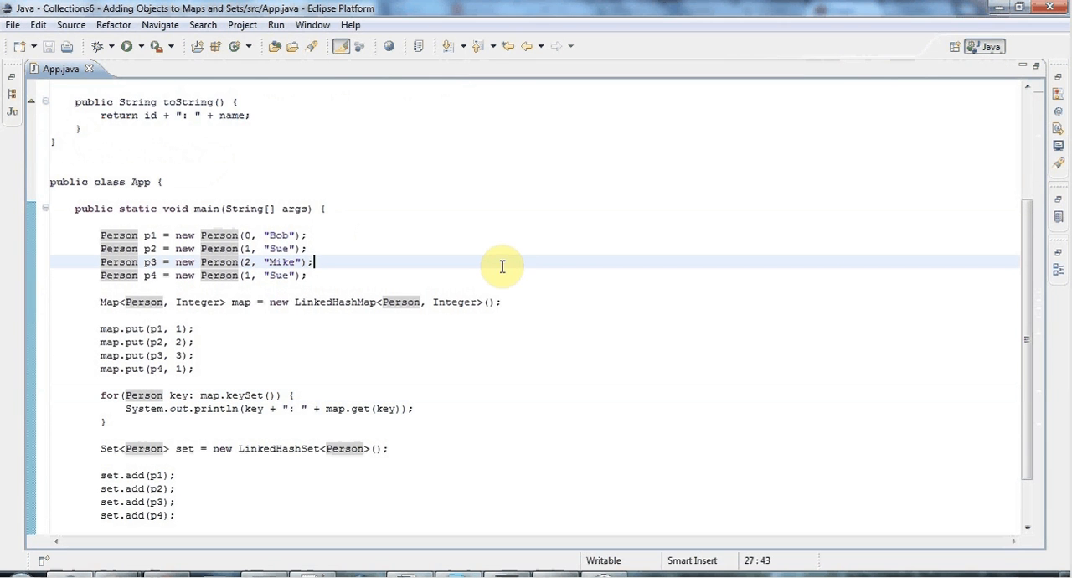
{"action": "mouse_move", "coordinate": [142, 114]}
{"action": "type", "text": "\""}
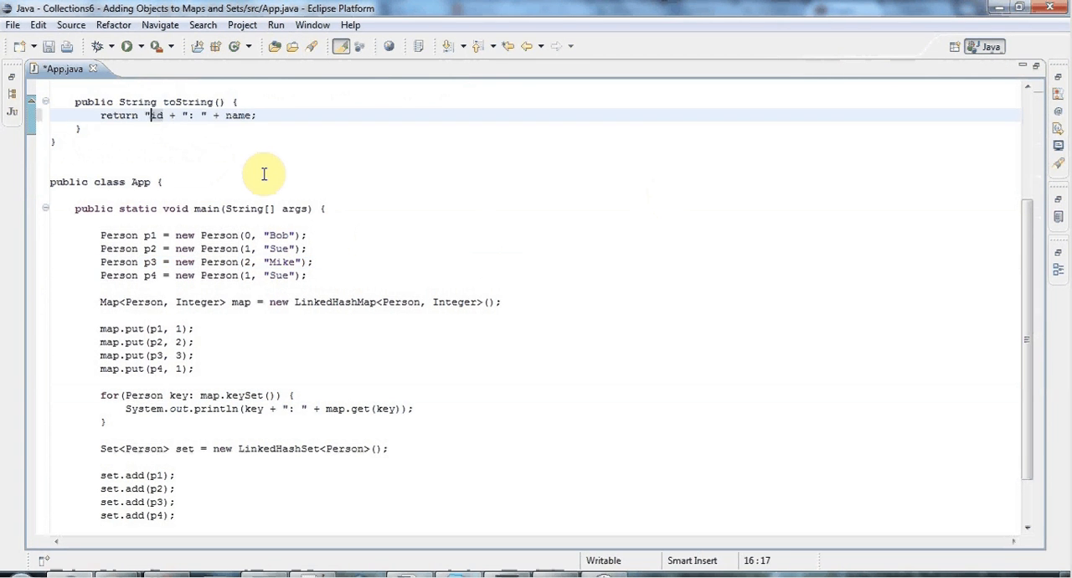
- Make toString return "{ID is: " + id + "; name is: " + name + "}"
{"action": "type", "text": "ID is: \" +"}
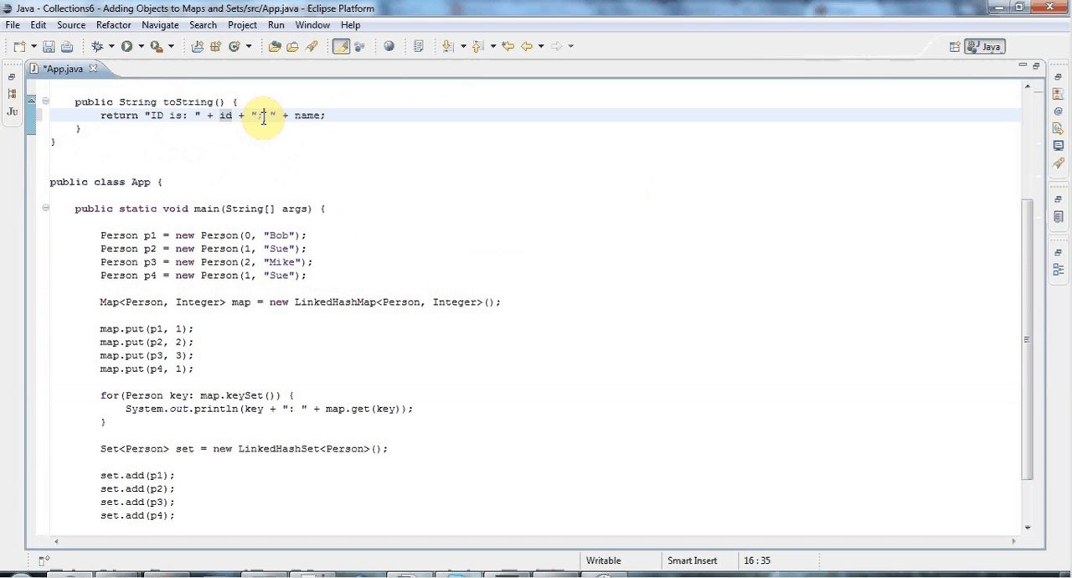
{"action": "type", "text": "name is:"}
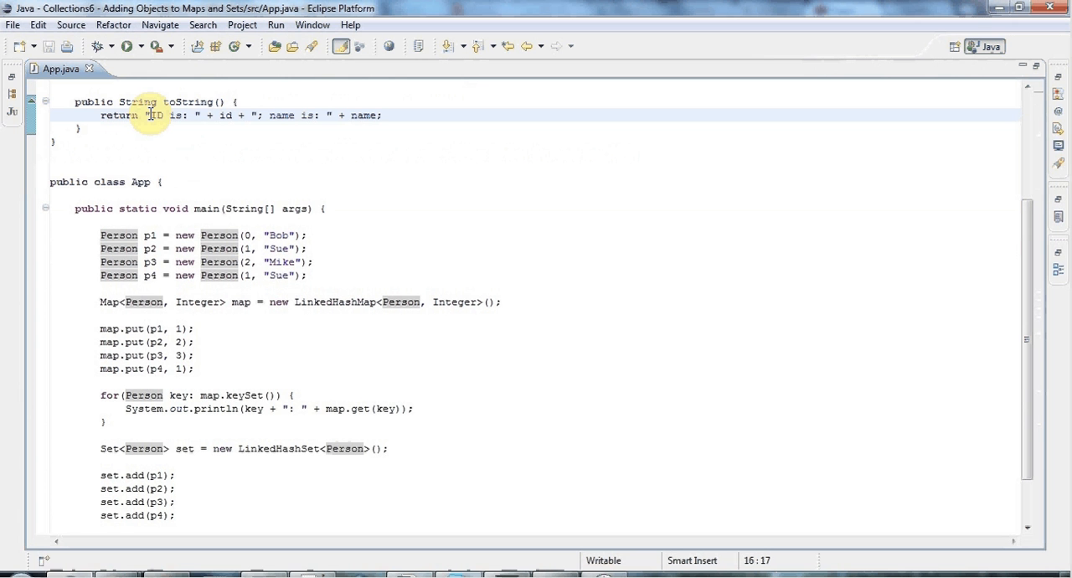
{"action": "type", "text": "{"}
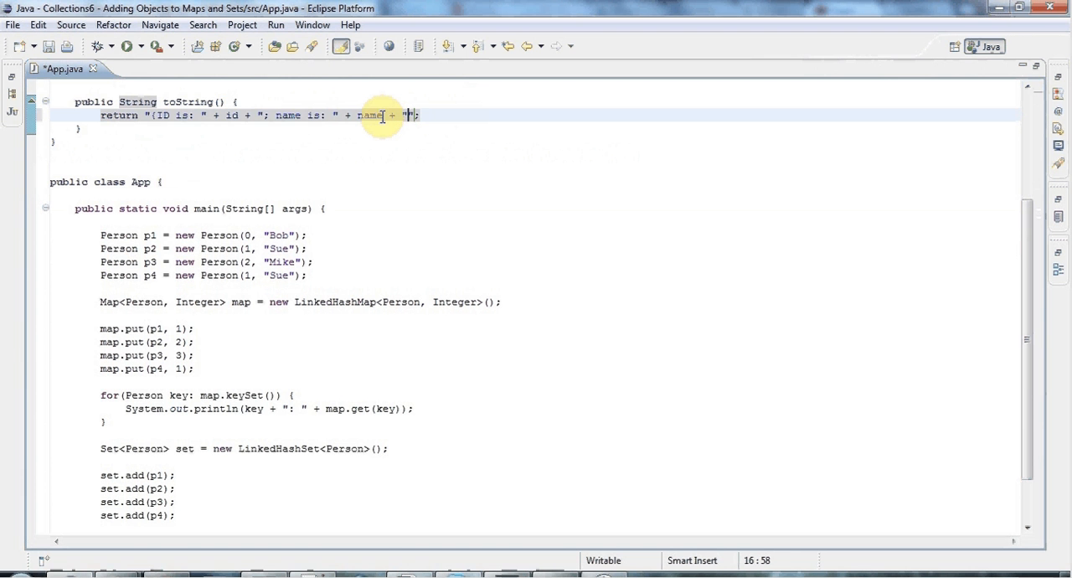
{"action": "type", "text": "}"}
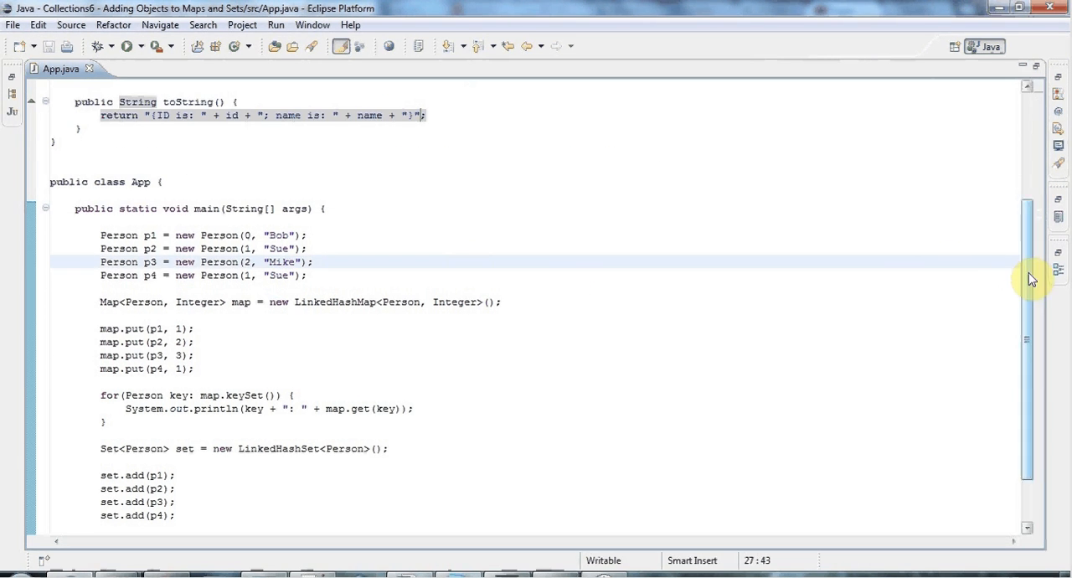
{"action": "mouse_move", "coordinate": [667, 208]}
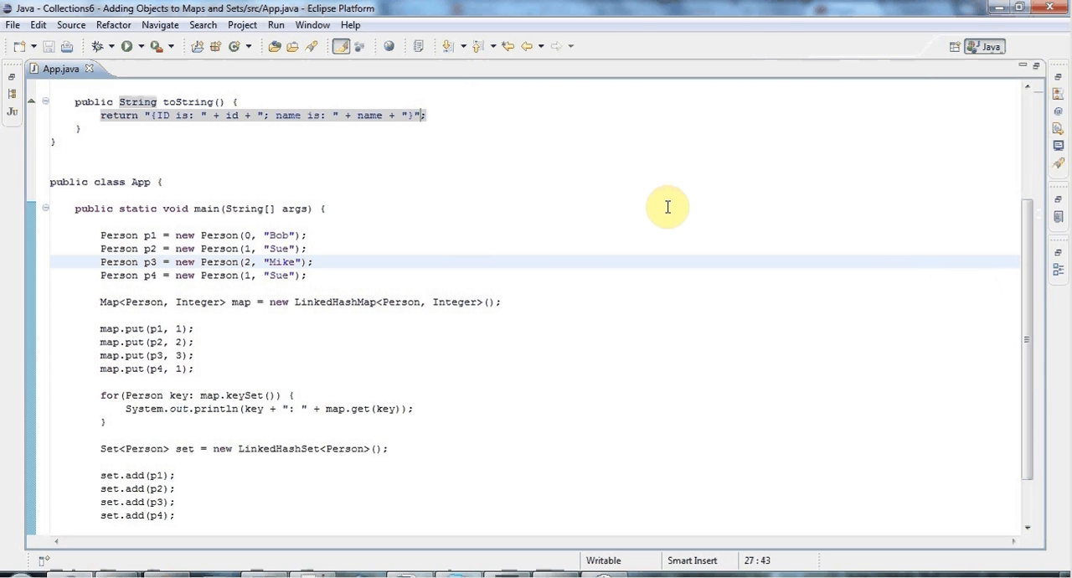
- Scroll up to the Person class and add a blank line after toString's closing brace
{"action": "left_click", "coordinate": [314, 261]}
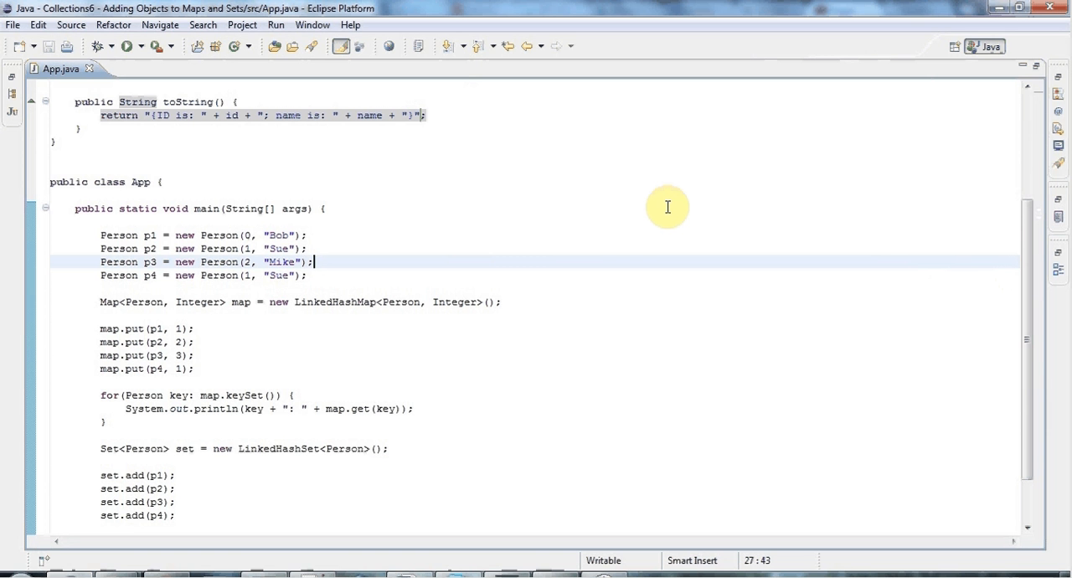
{"action": "mouse_move", "coordinate": [1028, 241]}
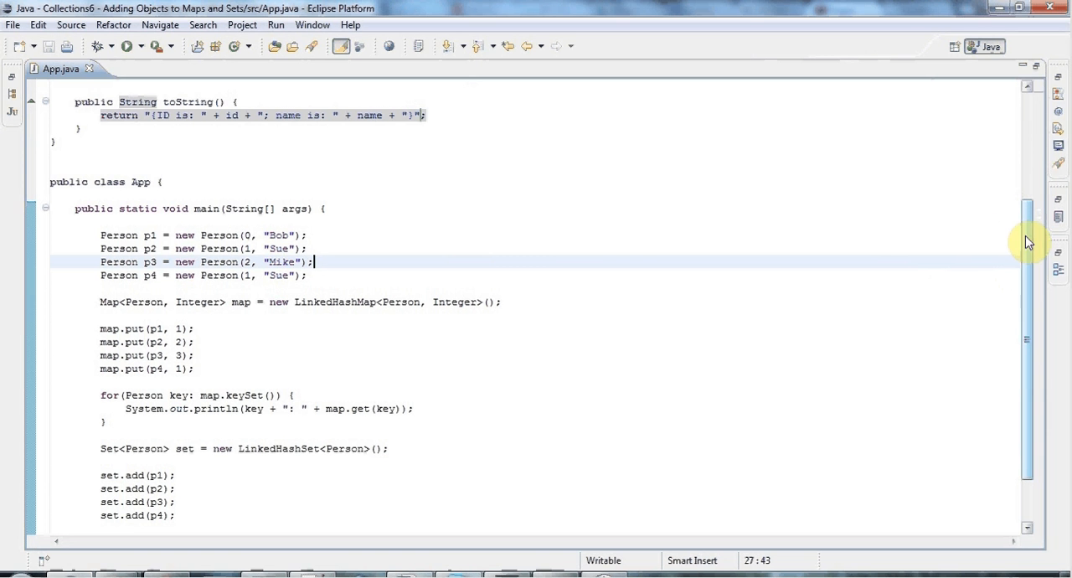
{"action": "scroll", "scroll_direction": "up", "scroll_amount": 3}
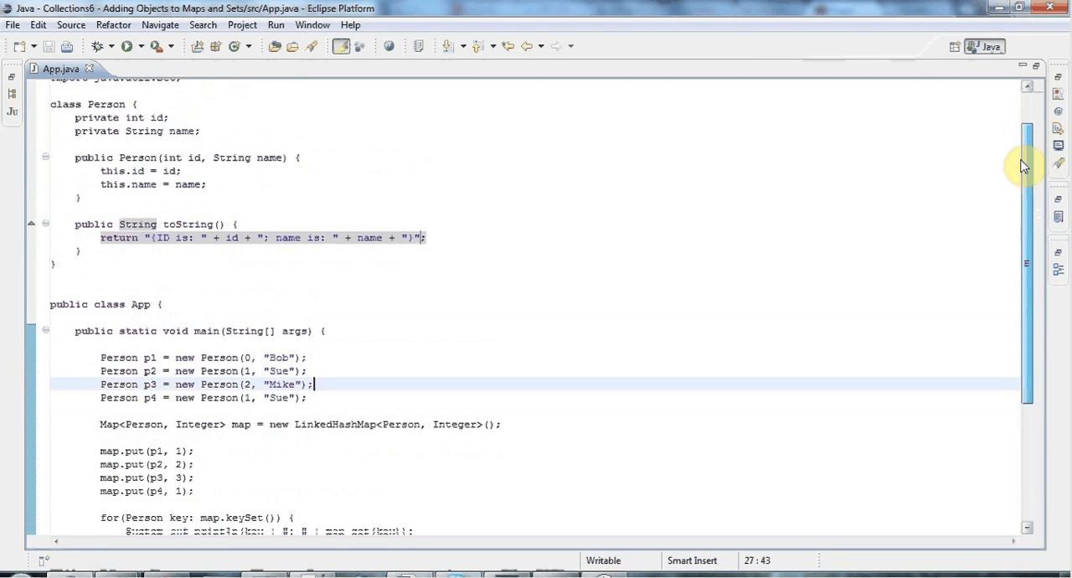
{"action": "scroll", "scroll_direction": "up", "scroll_amount": 3}
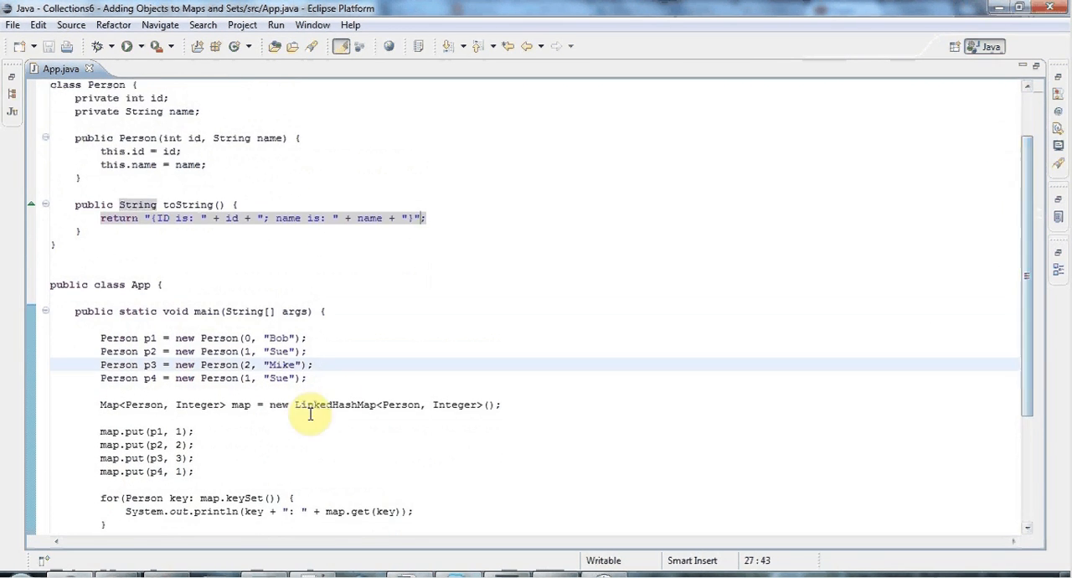
{"action": "mouse_move", "coordinate": [126, 171]}
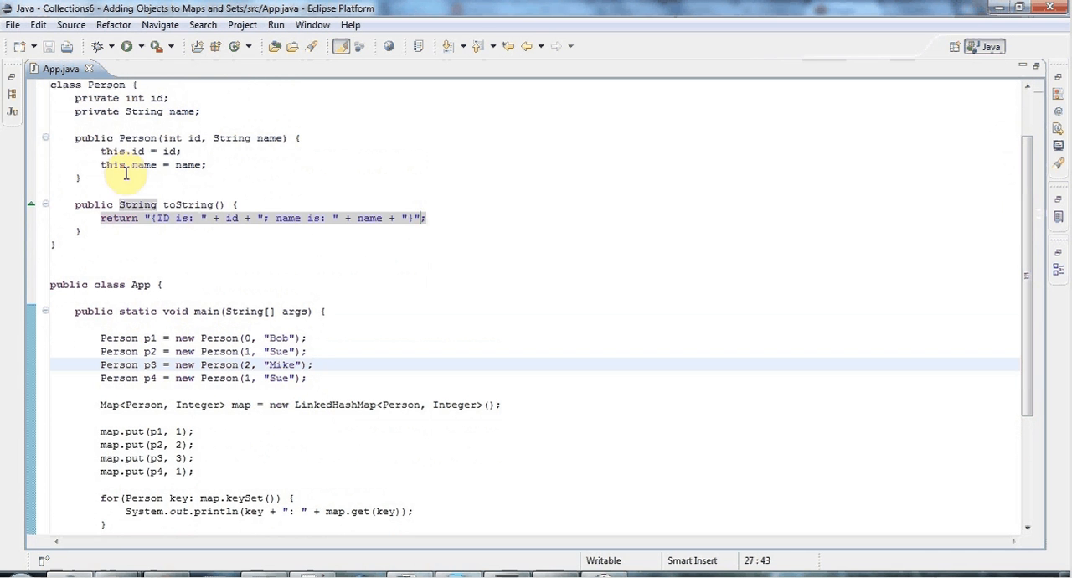
{"action": "mouse_move", "coordinate": [231, 335]}
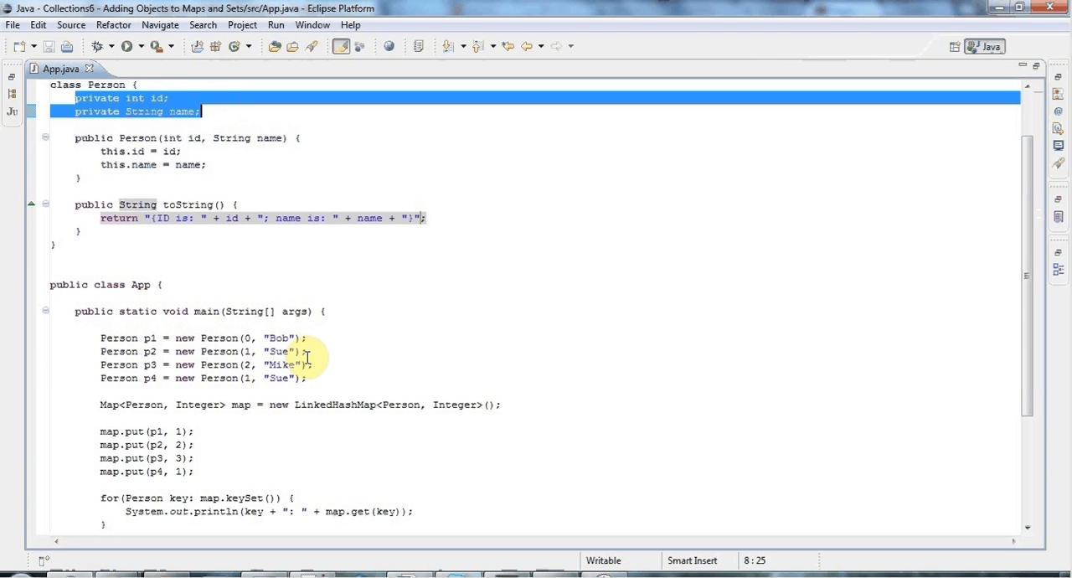
{"action": "left_click", "coordinate": [133, 231]}
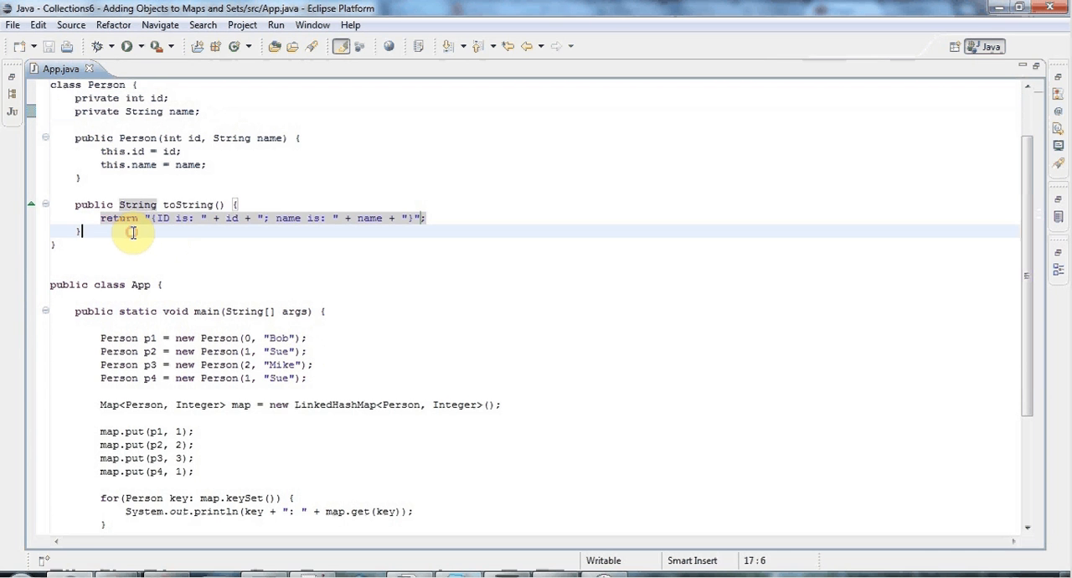
{"action": "key", "text": "enter"}
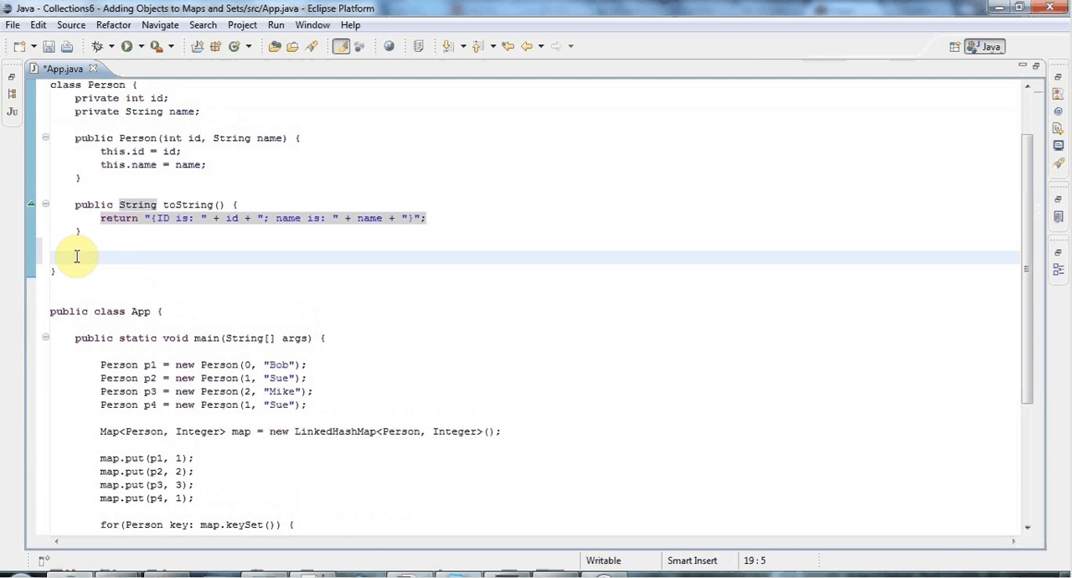
- Start Source > Generate hashCode() and equals() with both id and name ticked
{"action": "right_click", "coordinate": [77, 256]}
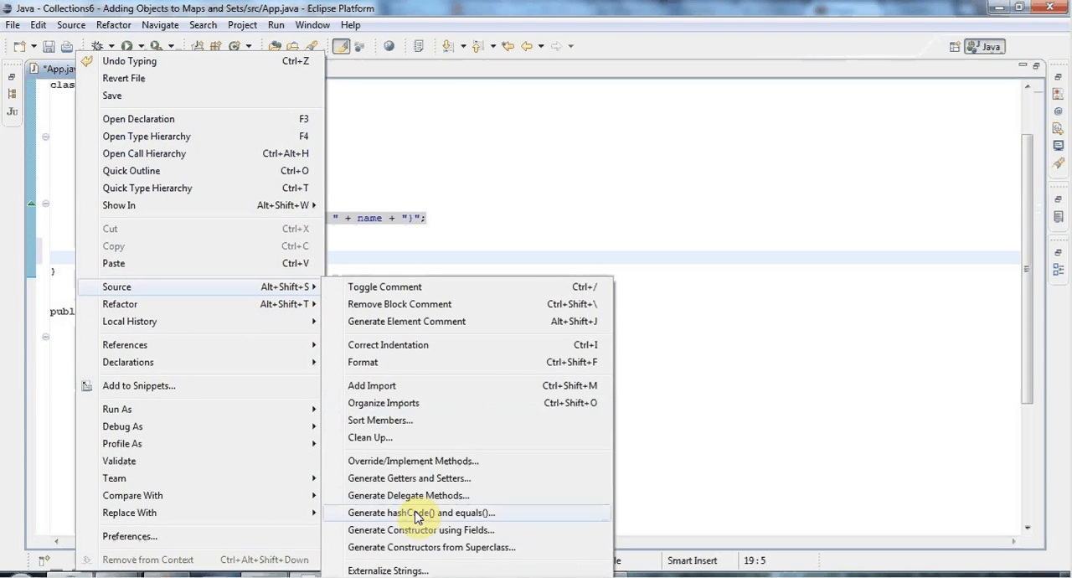
{"action": "left_click", "coordinate": [419, 513]}
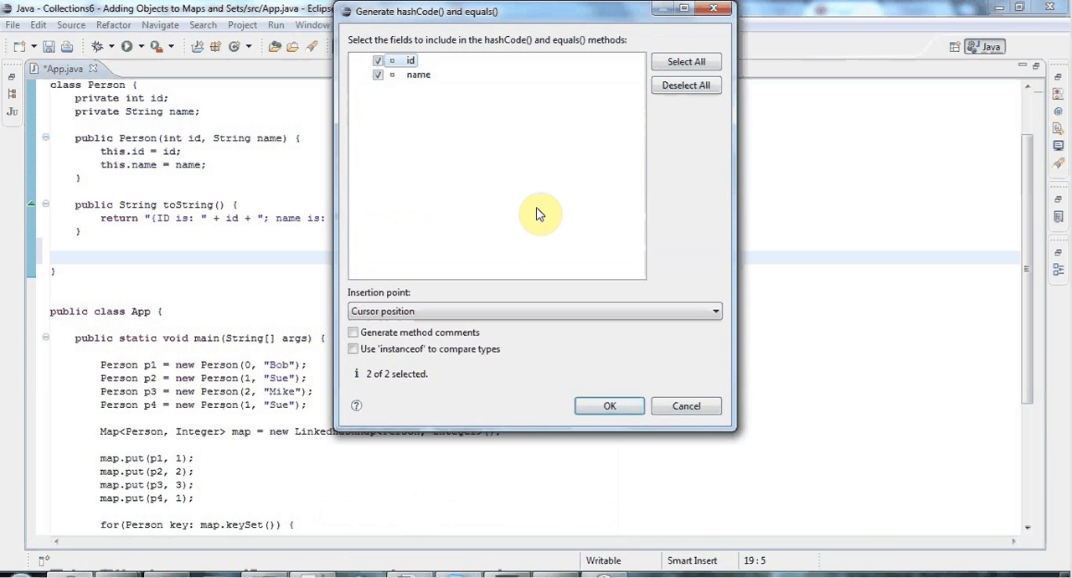
{"action": "mouse_move", "coordinate": [502, 175]}
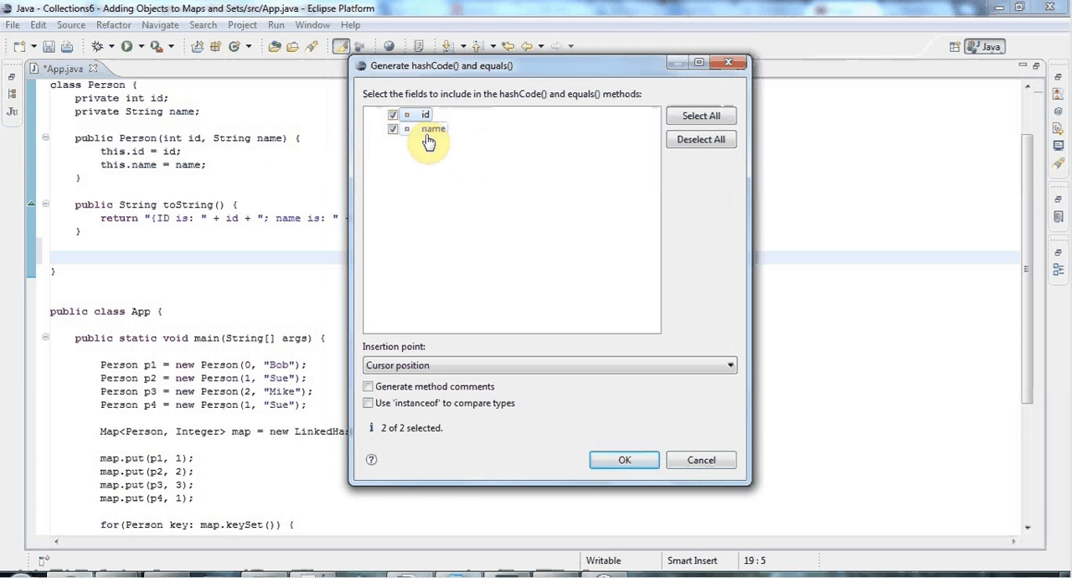
{"action": "mouse_move", "coordinate": [485, 157]}
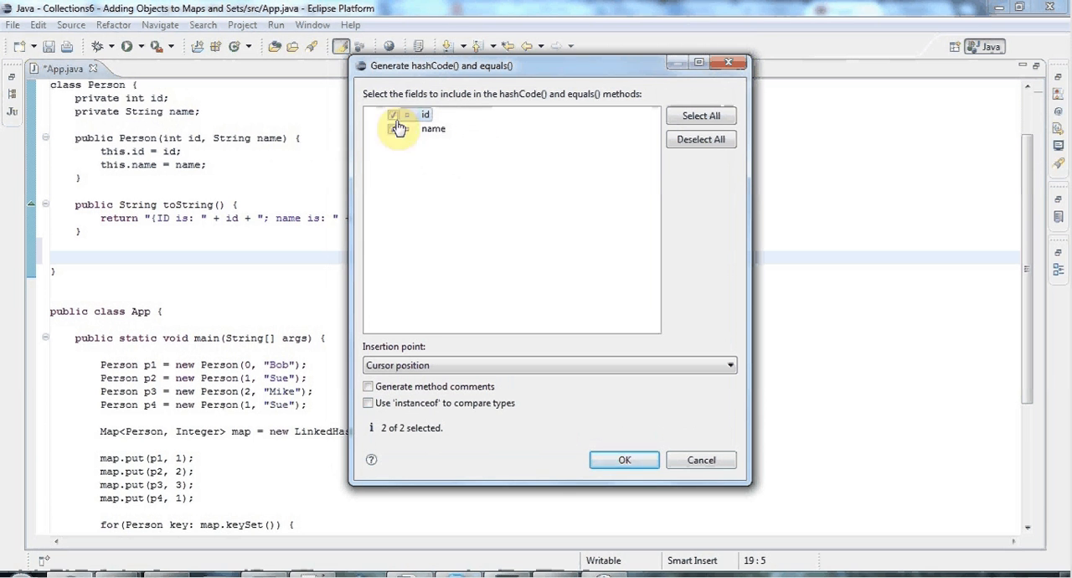
{"action": "left_click", "coordinate": [392, 128]}
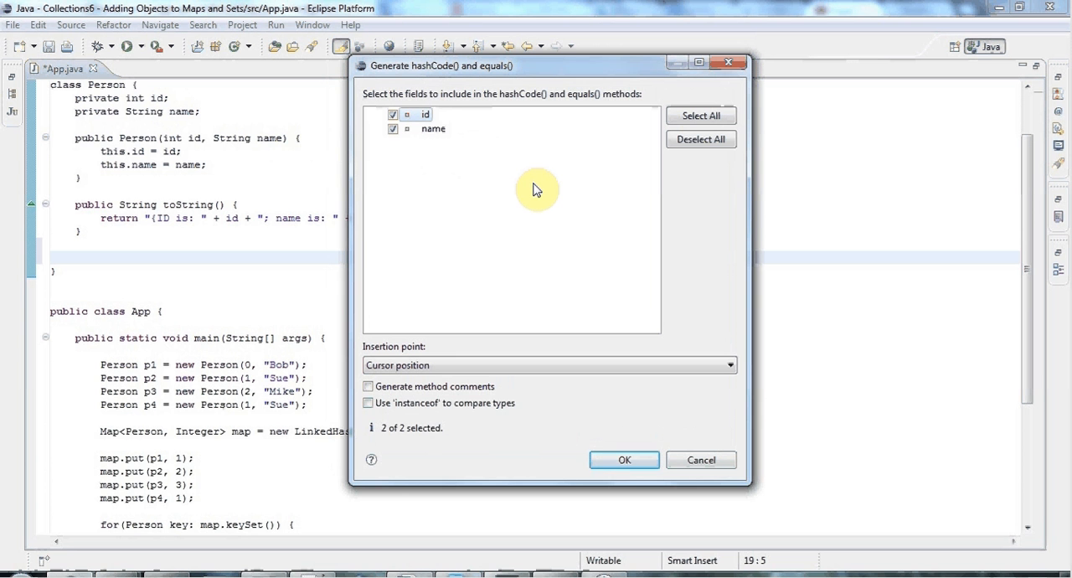
{"action": "mouse_move", "coordinate": [530, 184]}
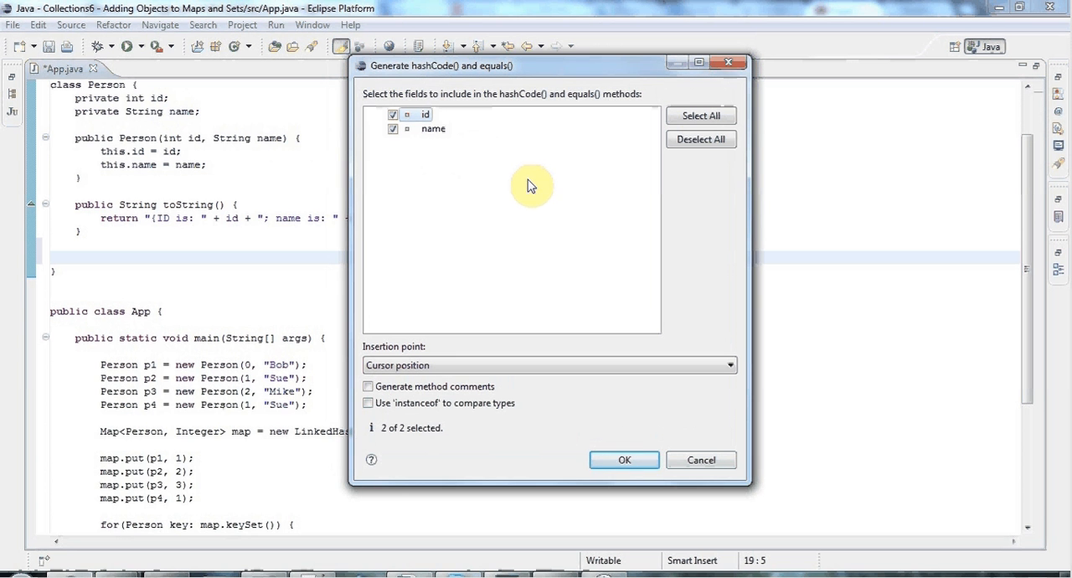
{"action": "mouse_move", "coordinate": [434, 127]}
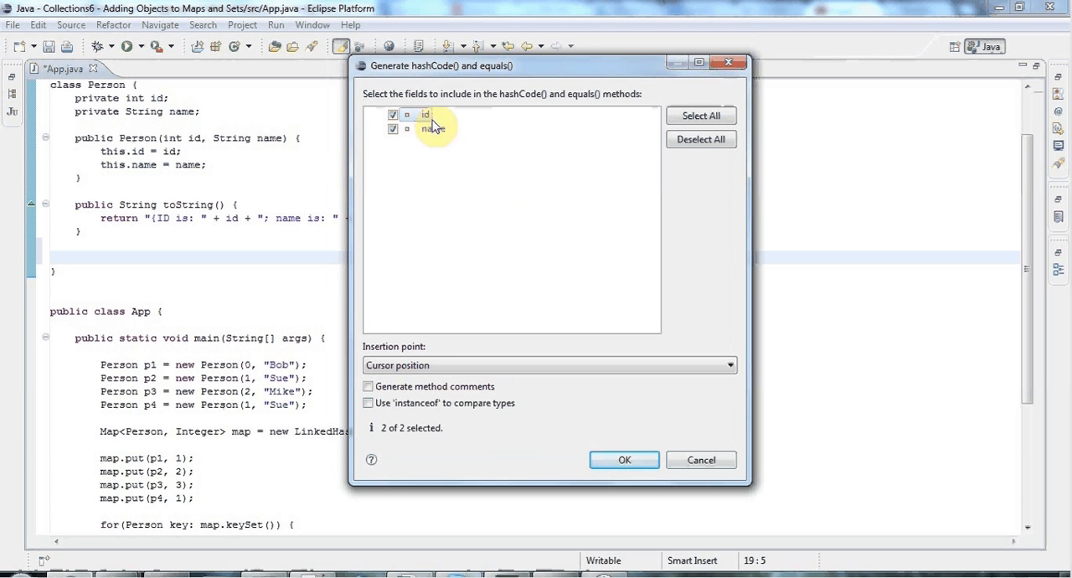
{"action": "mouse_move", "coordinate": [630, 318]}
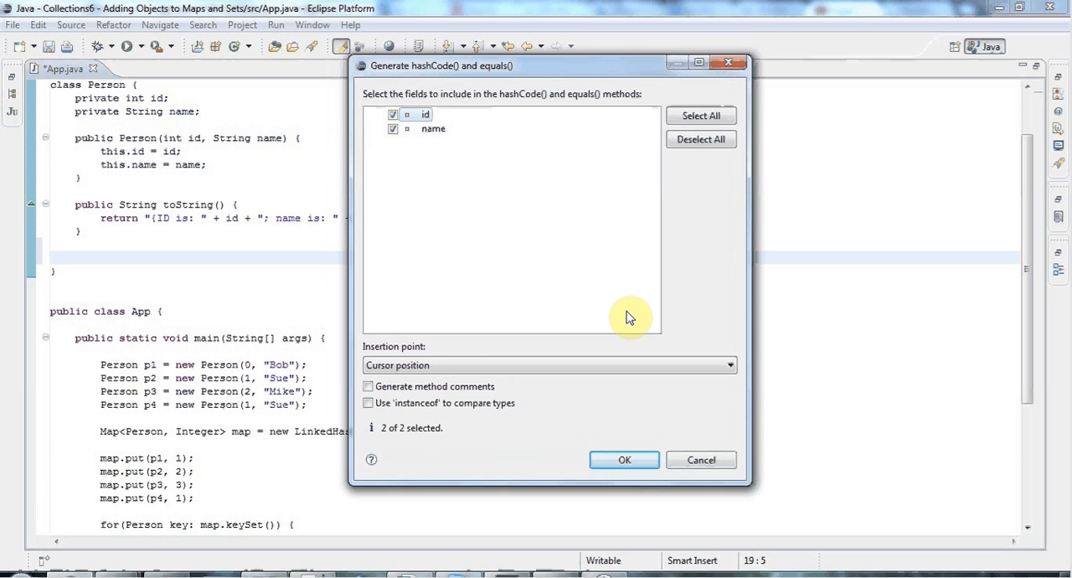
- Confirm the dialog and review the inserted hashCode() and equals() methods
{"action": "left_click", "coordinate": [623, 459]}
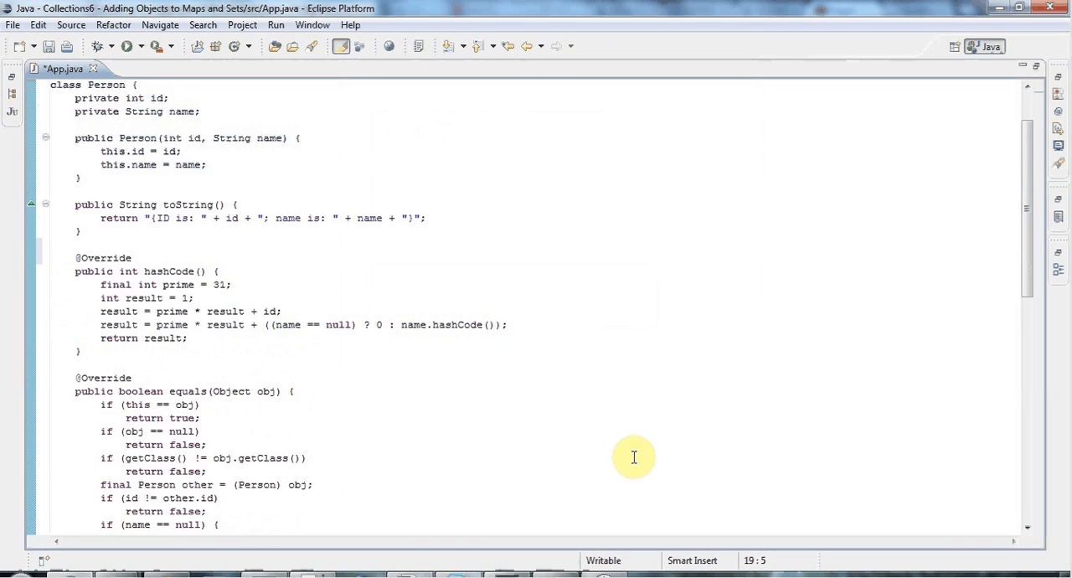
{"action": "scroll", "scroll_direction": "down", "scroll_amount": 3}
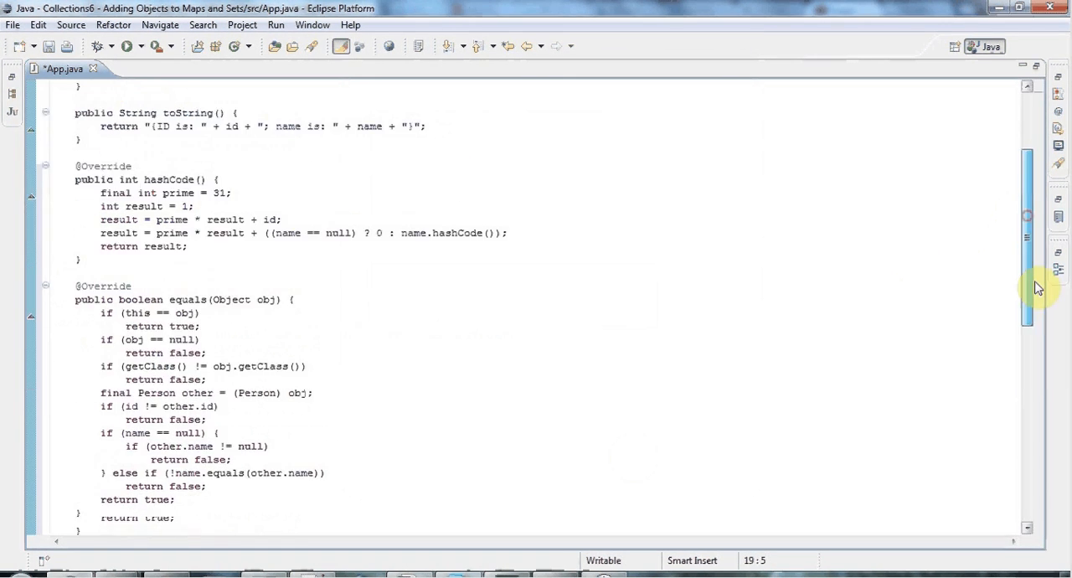
{"action": "scroll", "scroll_direction": "up", "scroll_amount": 3}
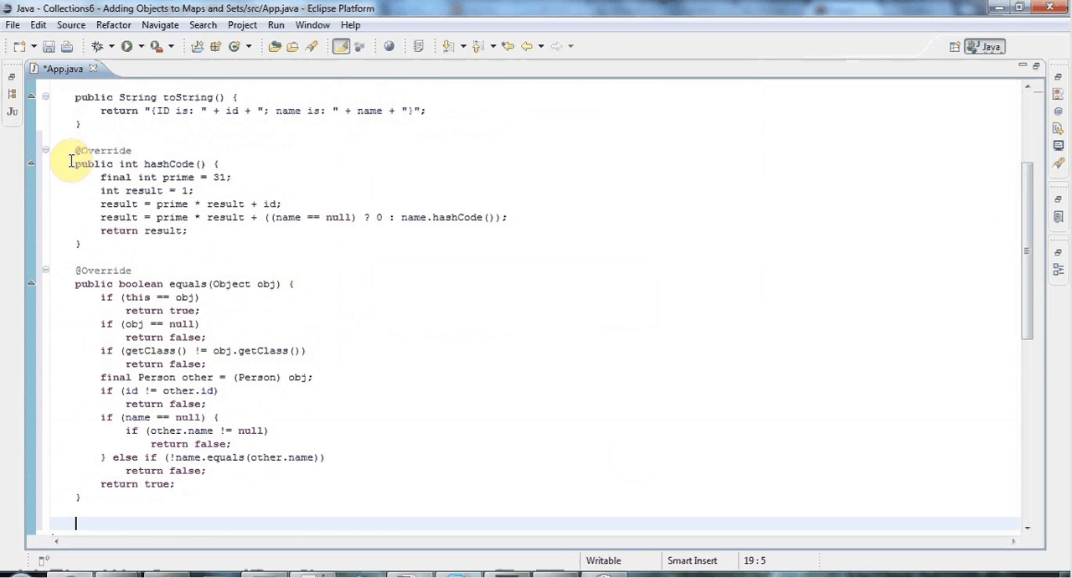
{"action": "left_click_drag", "start_coordinate": [75, 151], "coordinate": [81, 244]}
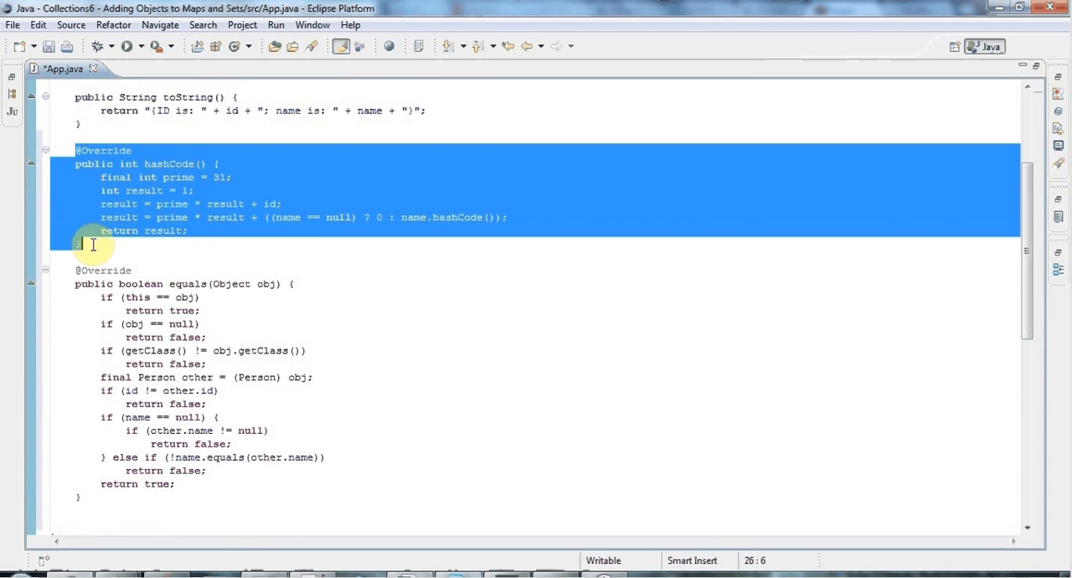
{"action": "left_click", "coordinate": [81, 245]}
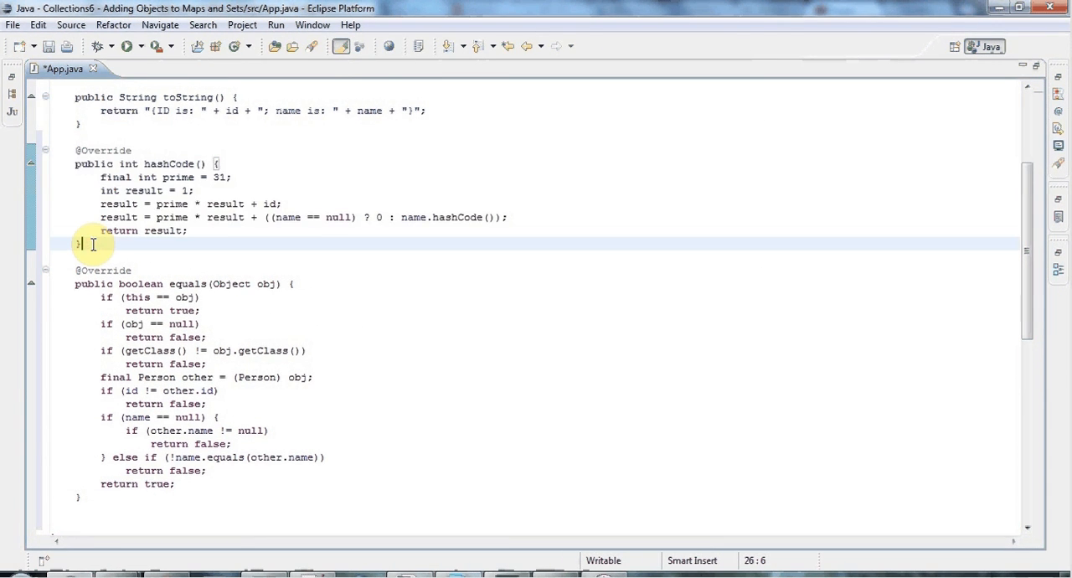
{"action": "left_click_drag", "start_coordinate": [75, 283], "coordinate": [176, 496]}
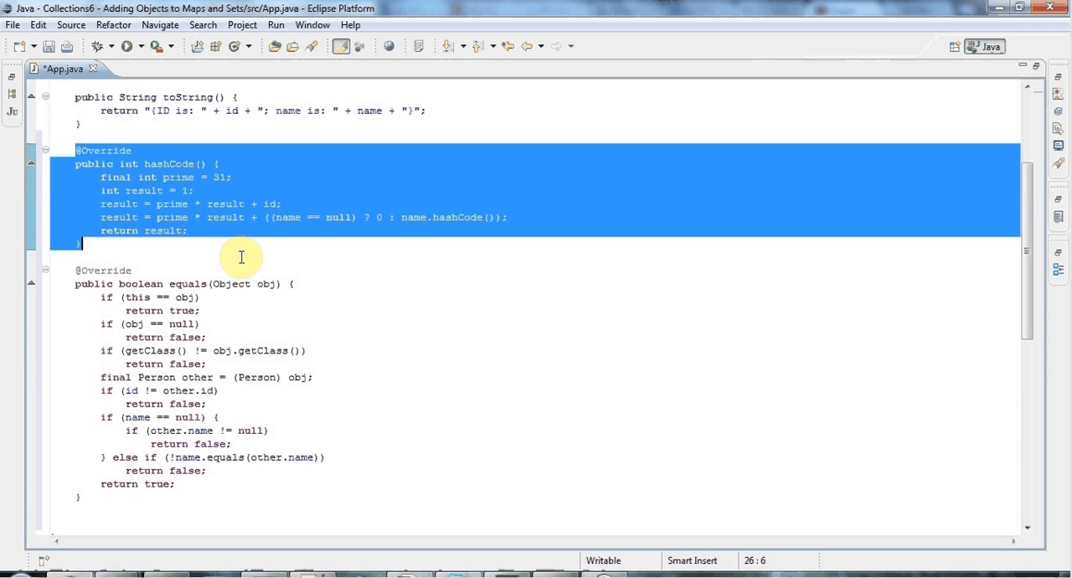
{"action": "mouse_move", "coordinate": [71, 277]}
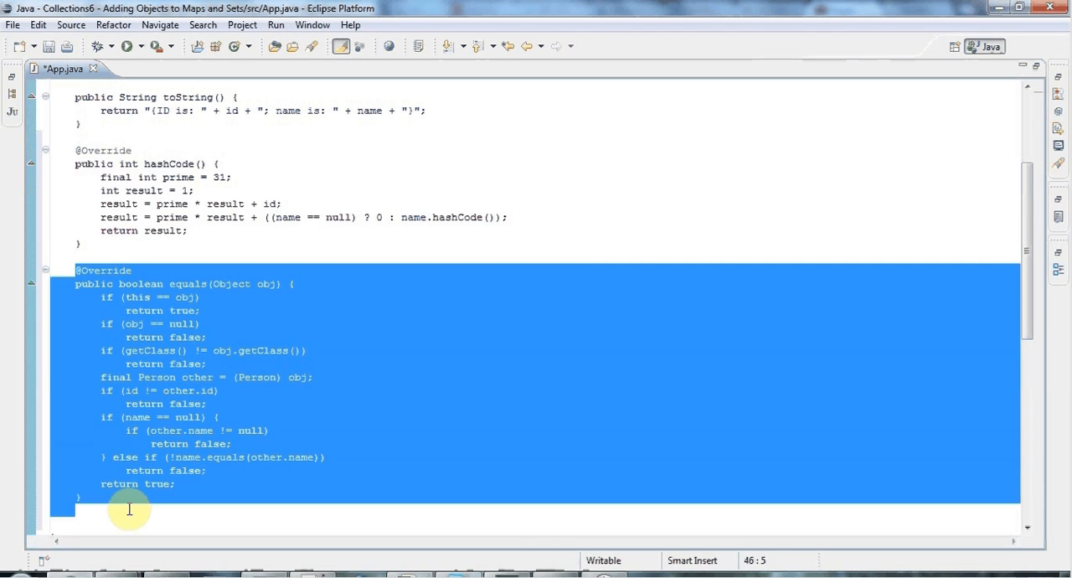
{"action": "mouse_move", "coordinate": [435, 253]}
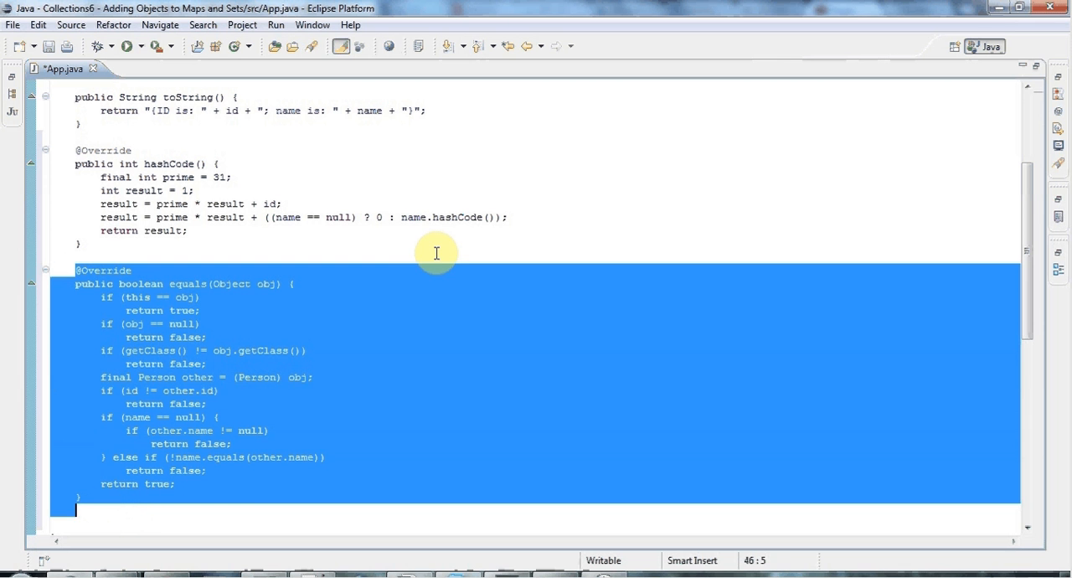
{"action": "left_click", "coordinate": [204, 312]}
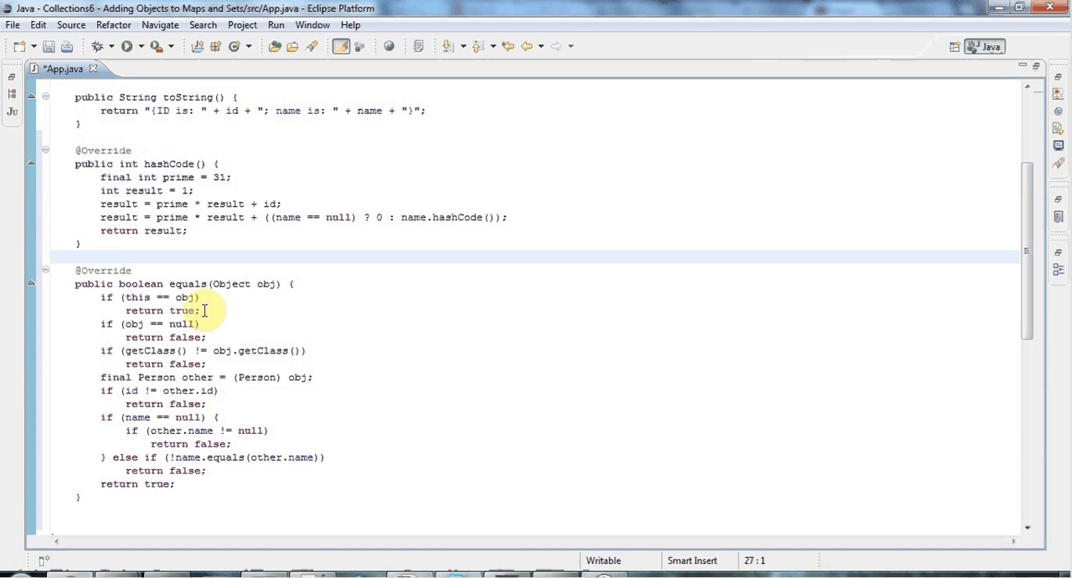
{"action": "mouse_move", "coordinate": [342, 311]}
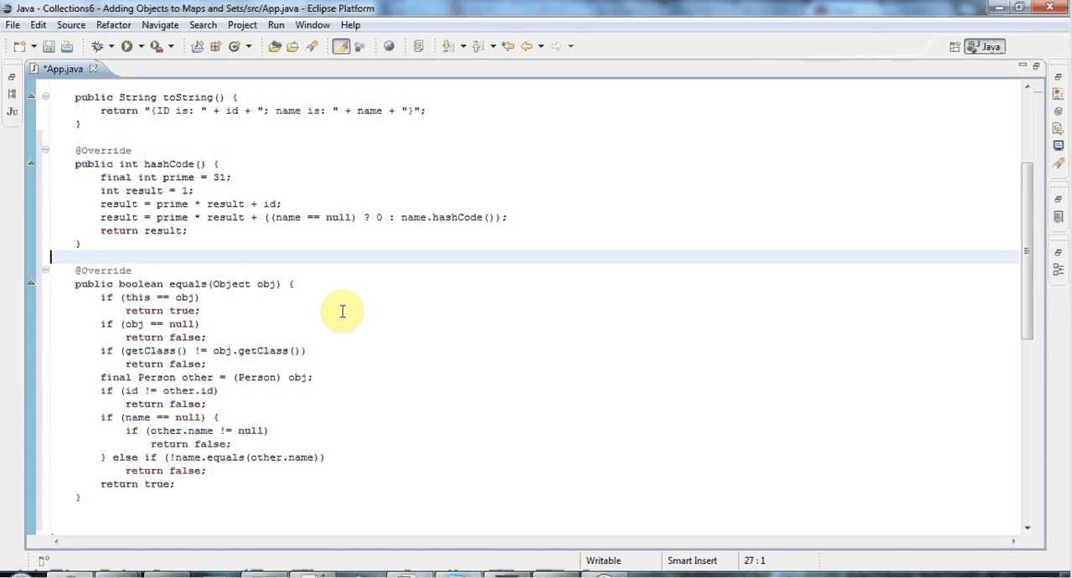
{"action": "mouse_move", "coordinate": [188, 284]}
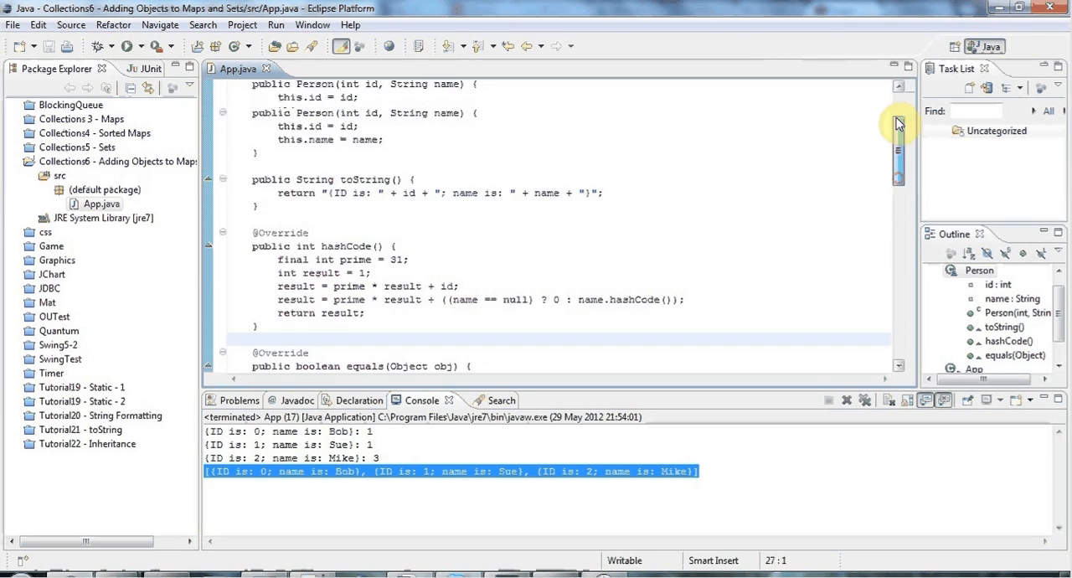
- Rerun App and confirm the set now prints only Bob, Sue and Mike
{"action": "scroll", "scroll_direction": "up", "scroll_amount": 3}
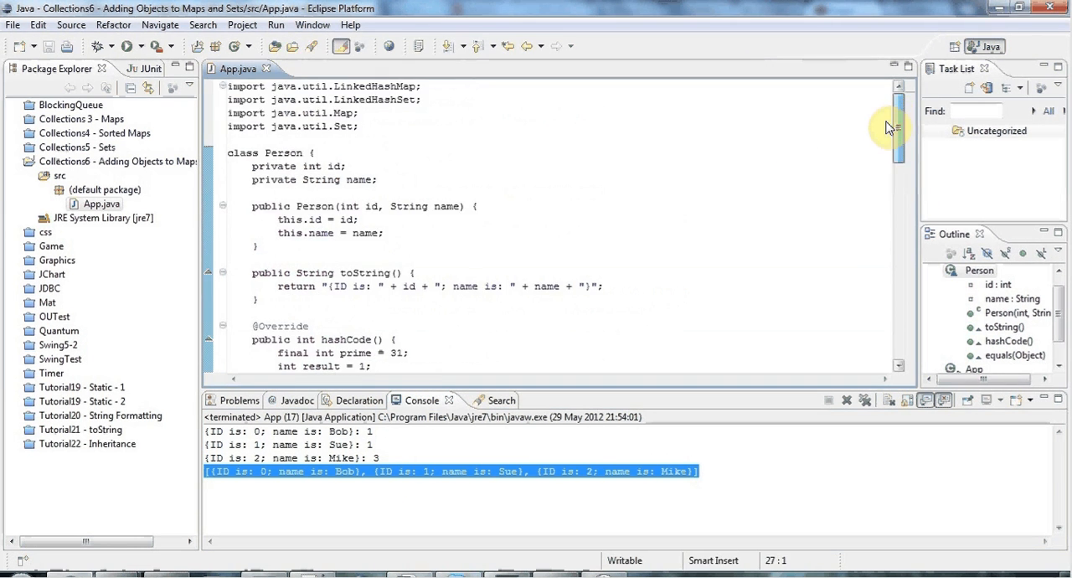
{"action": "scroll", "scroll_direction": "down", "scroll_amount": 3}
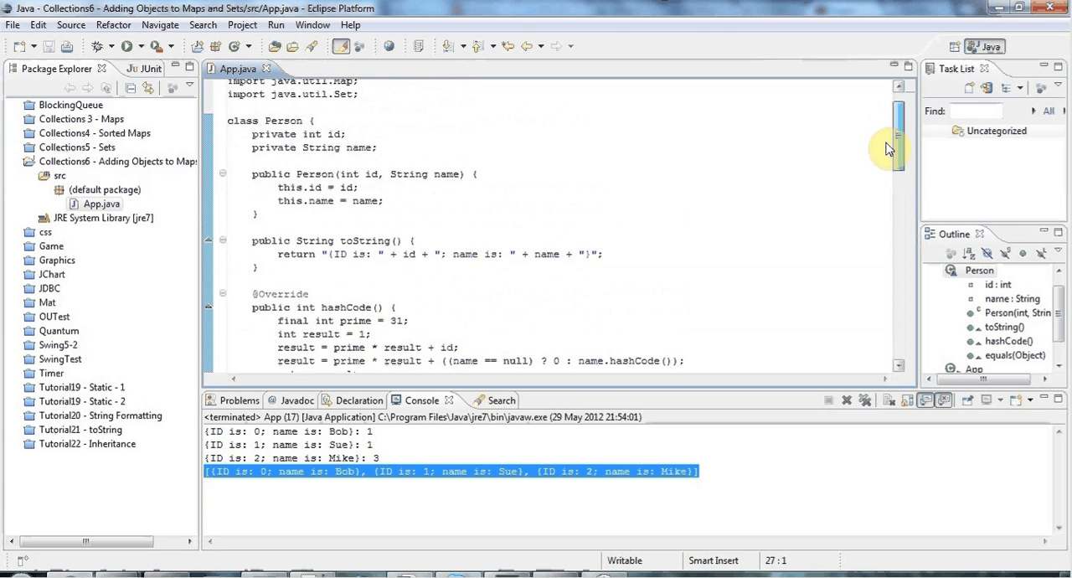
{"action": "scroll", "scroll_direction": "down", "scroll_amount": 3}
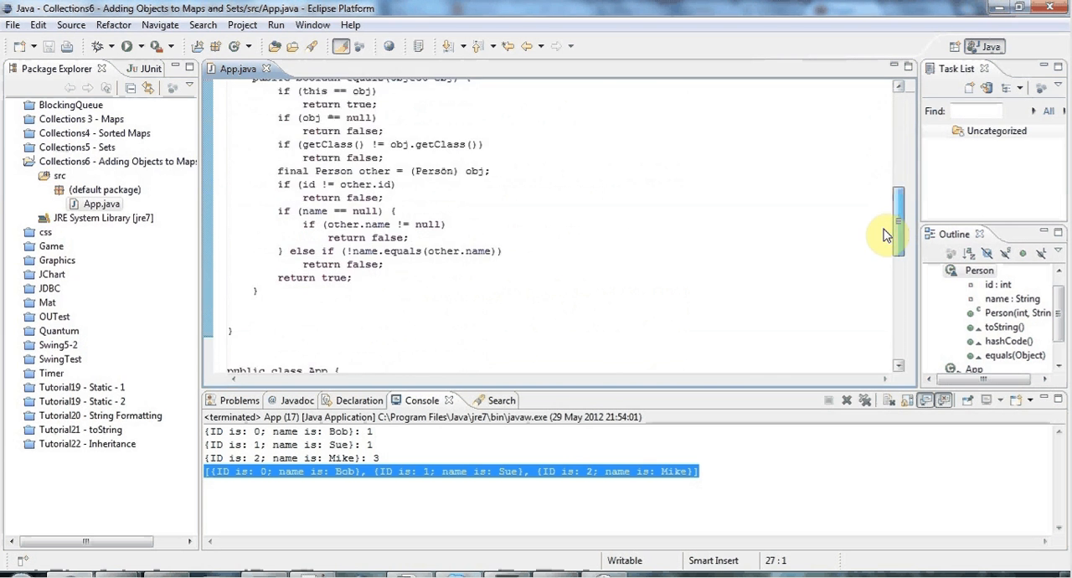
{"action": "scroll", "scroll_direction": "down", "scroll_amount": 3}
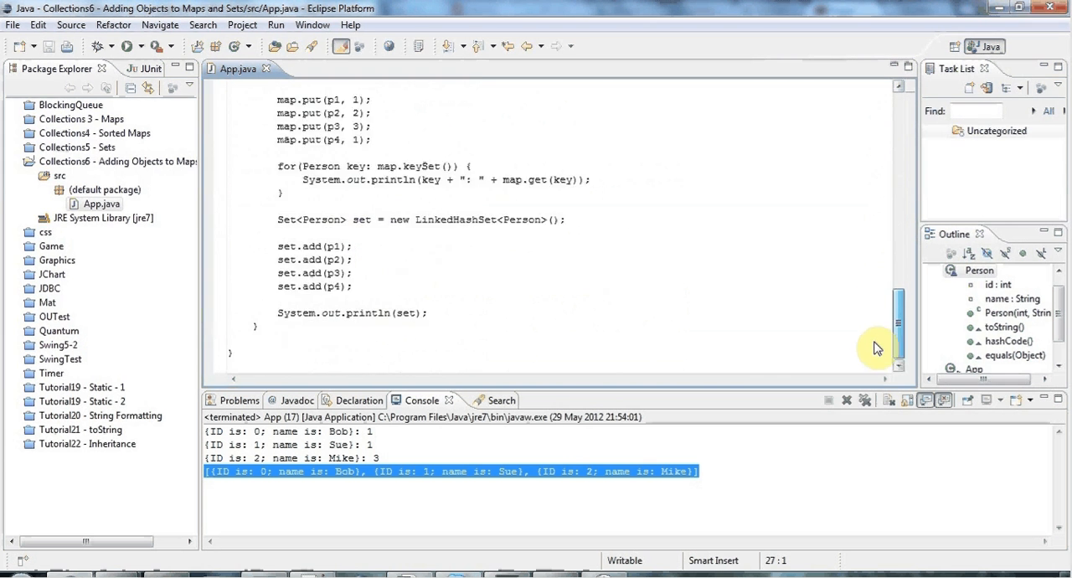
{"action": "scroll", "scroll_direction": "up", "scroll_amount": 3}
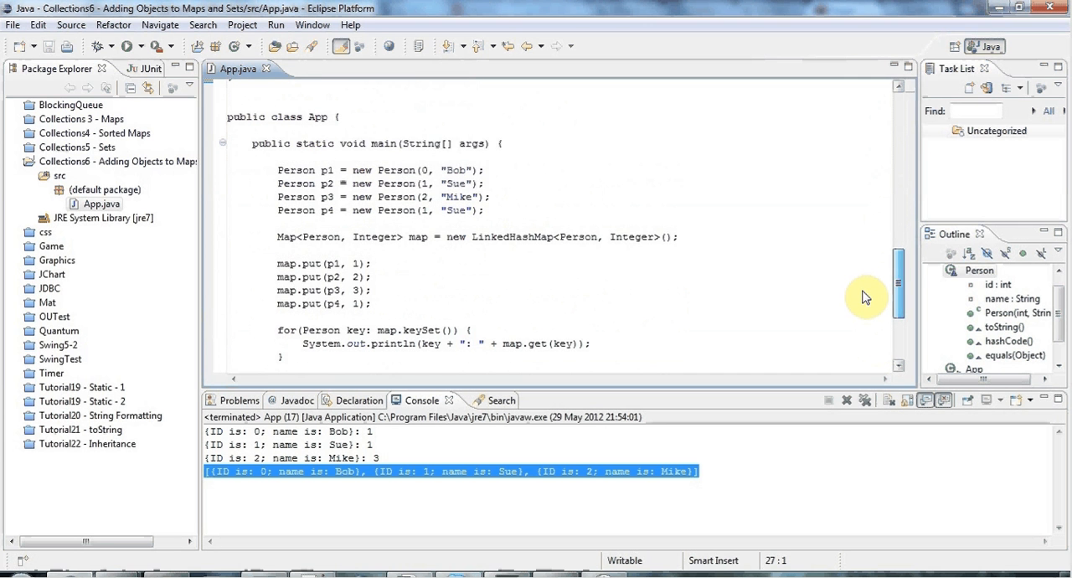
{"action": "scroll", "scroll_direction": "down", "scroll_amount": 3}
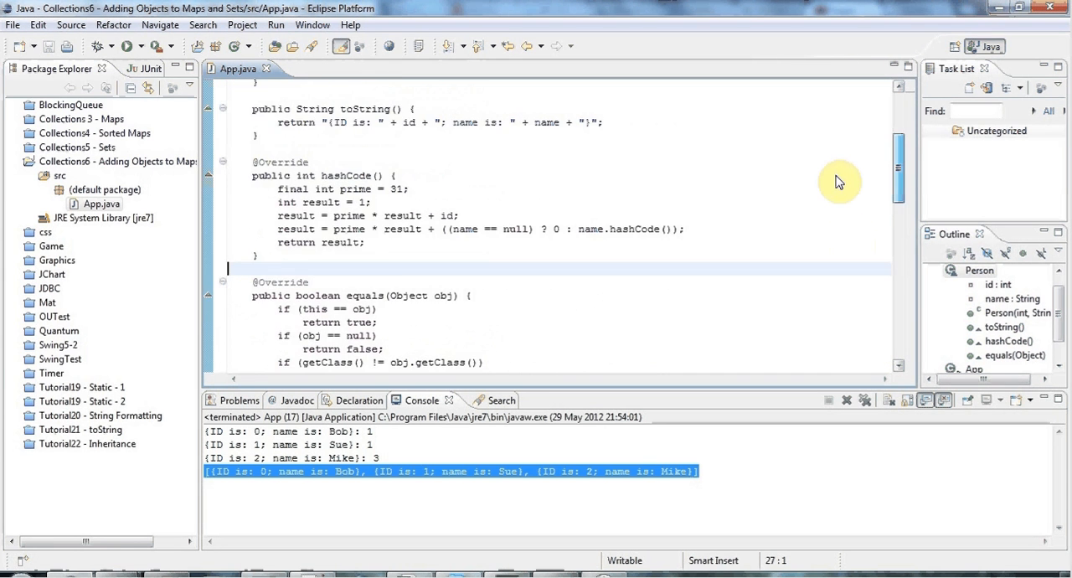
{"action": "scroll", "scroll_direction": "down", "scroll_amount": 3}
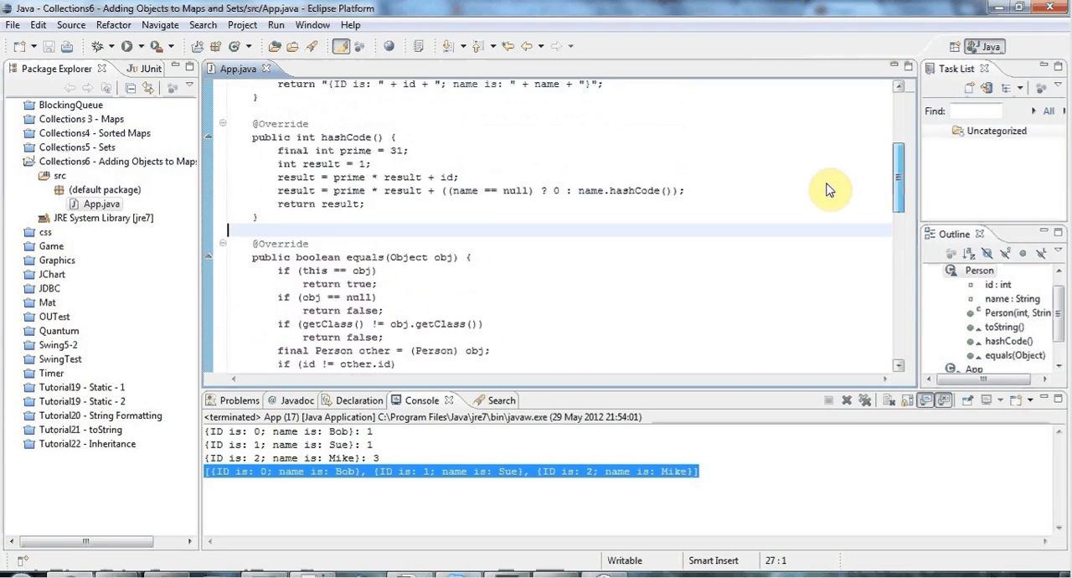
{"action": "scroll", "scroll_direction": "down", "scroll_amount": 3}
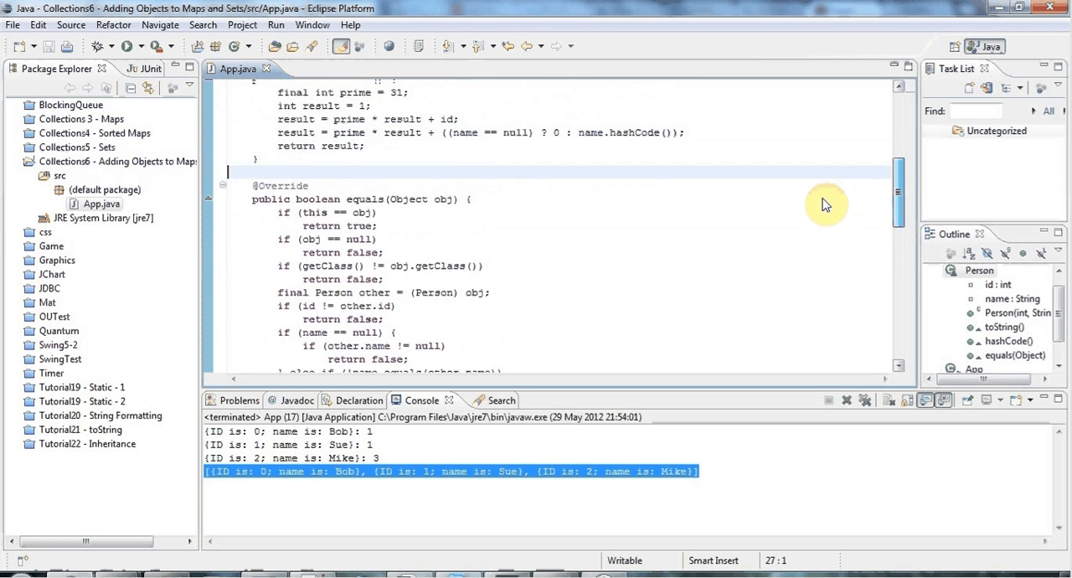
{"action": "scroll", "scroll_direction": "up", "scroll_amount": 3}
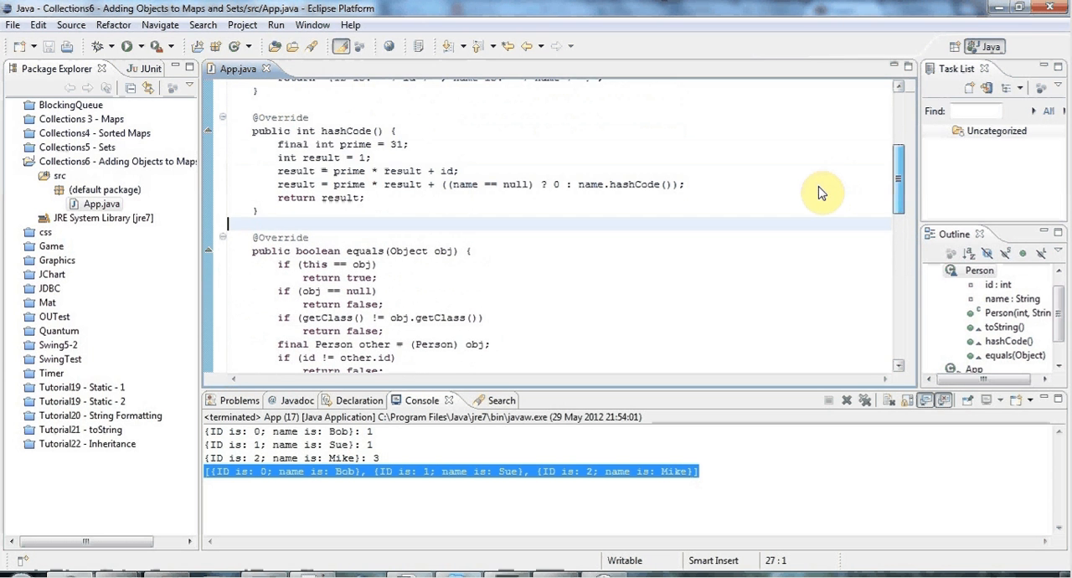
{"action": "mouse_move", "coordinate": [577, 226]}
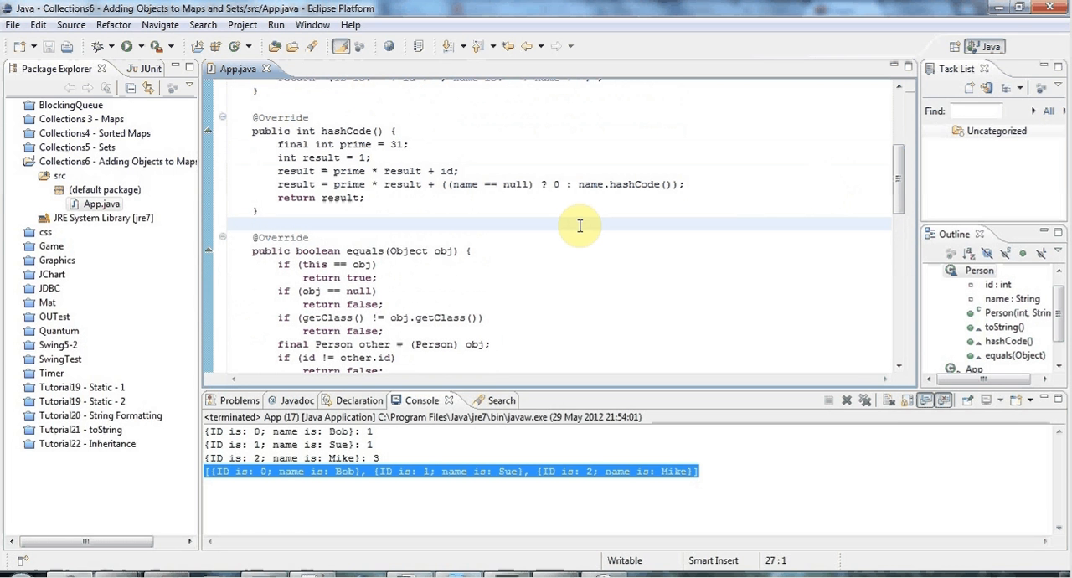
{"action": "left_click", "coordinate": [231, 225]}
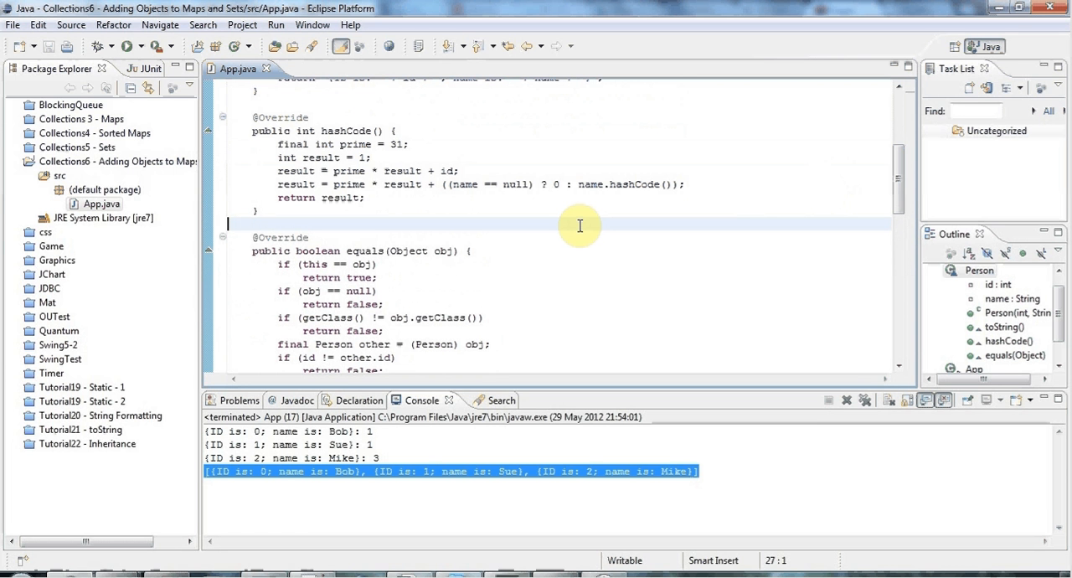